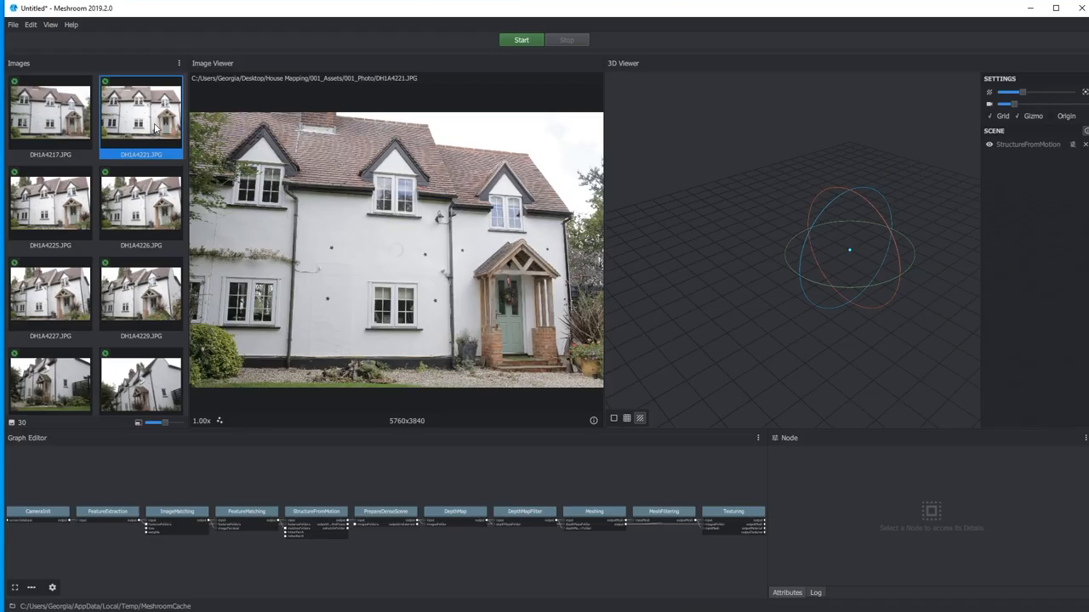
Show the photo DH1A4221.JPG large in Meshroom's image viewer
{"action": "left_click", "coordinate": [49, 208]}
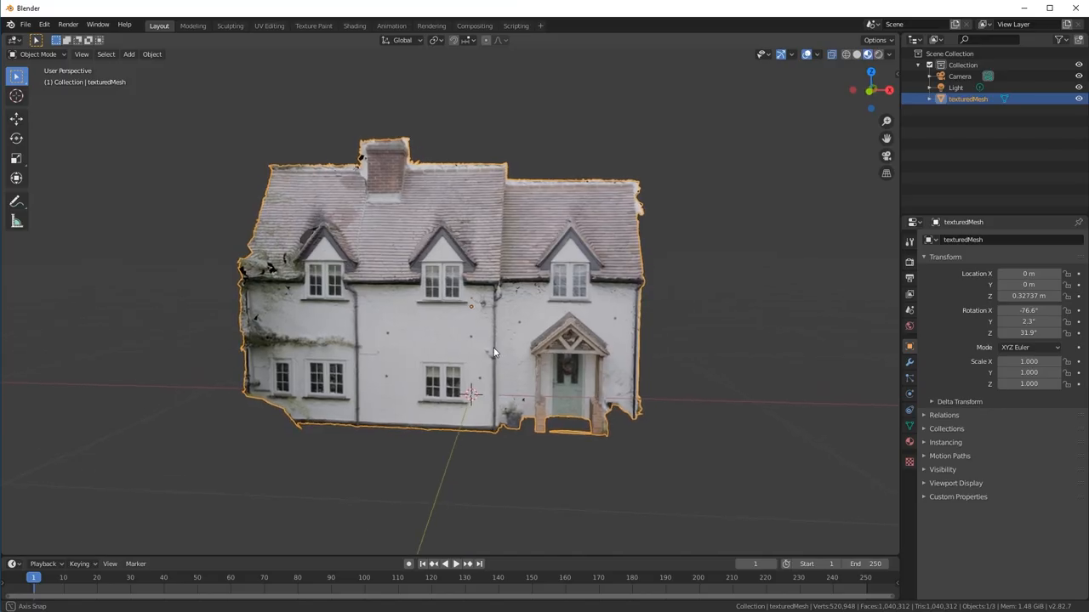
Orbit the viewport around the imported texturedMesh house model
{"action": "left_click_drag", "start_coordinate": [493, 352], "coordinate": [481, 341]}
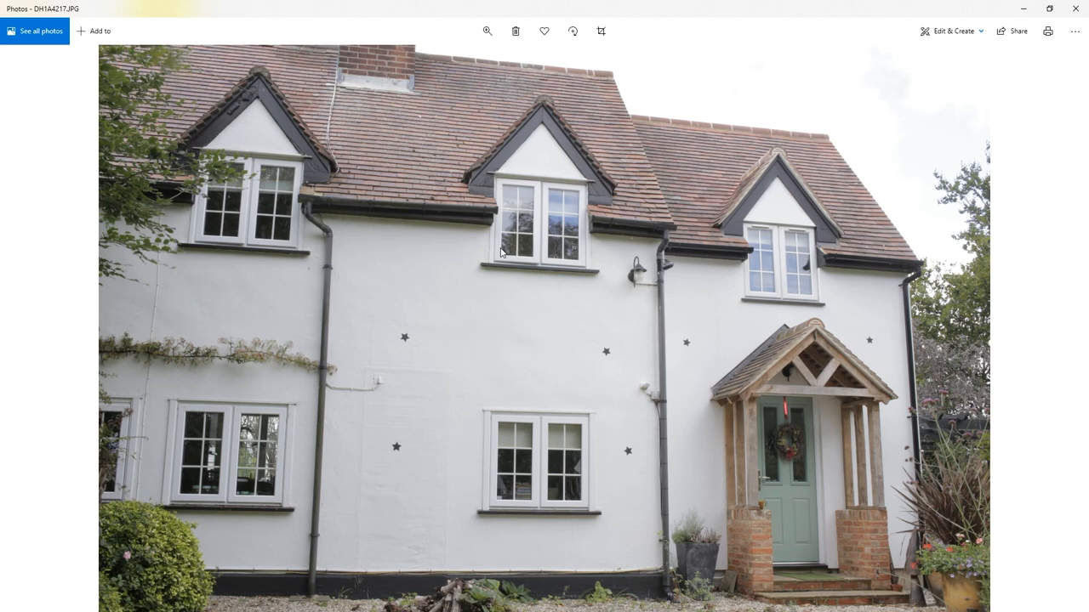
{"action": "mouse_move", "coordinate": [513, 263]}
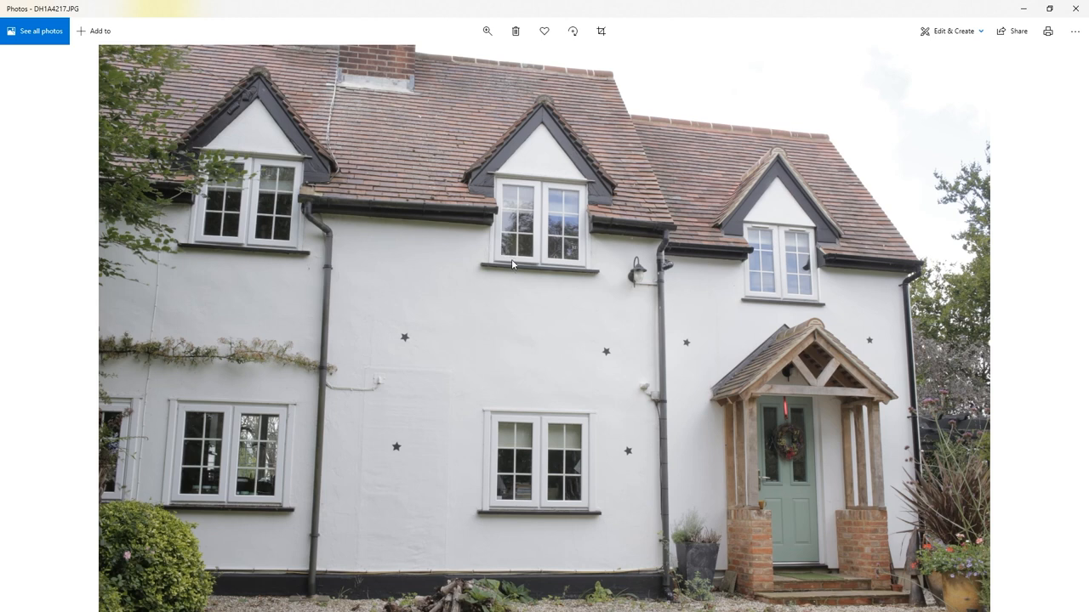
{"action": "mouse_move", "coordinate": [649, 247]}
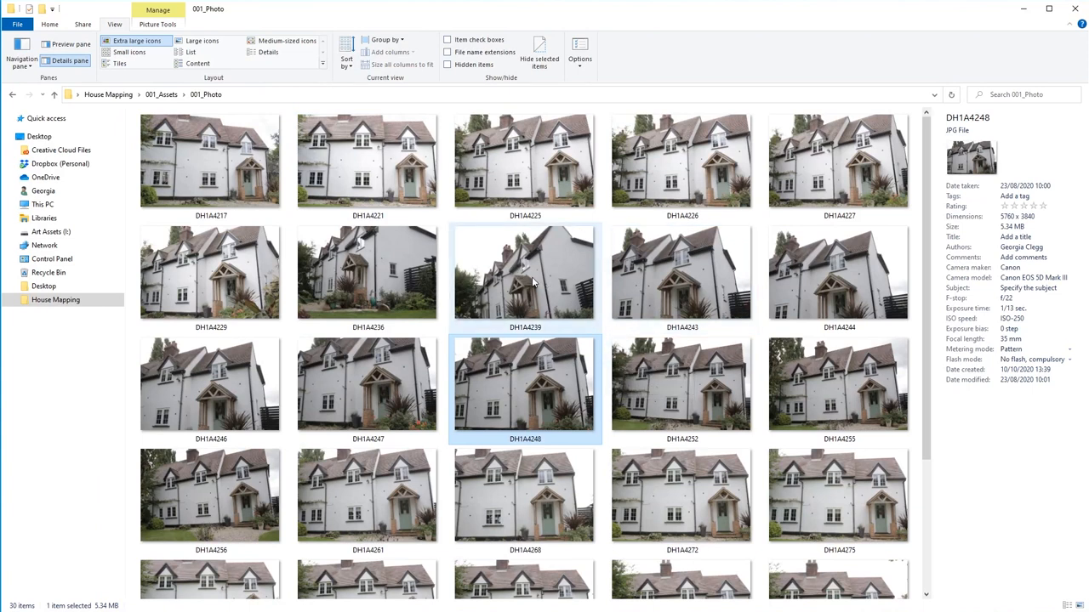
View the angled photo DH1A4239 full size in Photos and close it again
{"action": "double_click", "coordinate": [526, 272]}
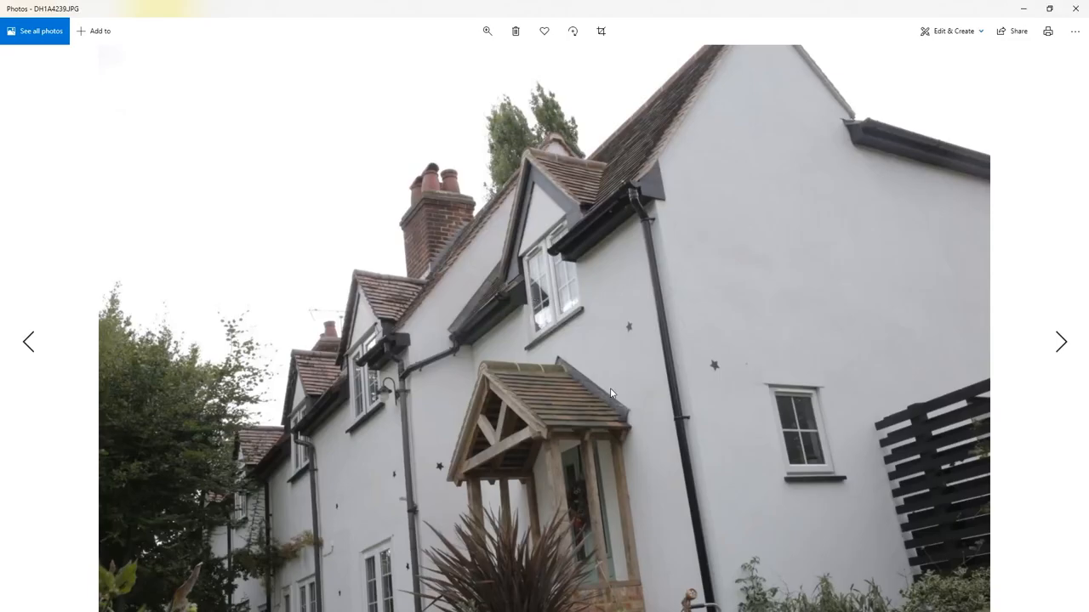
{"action": "mouse_move", "coordinate": [517, 433]}
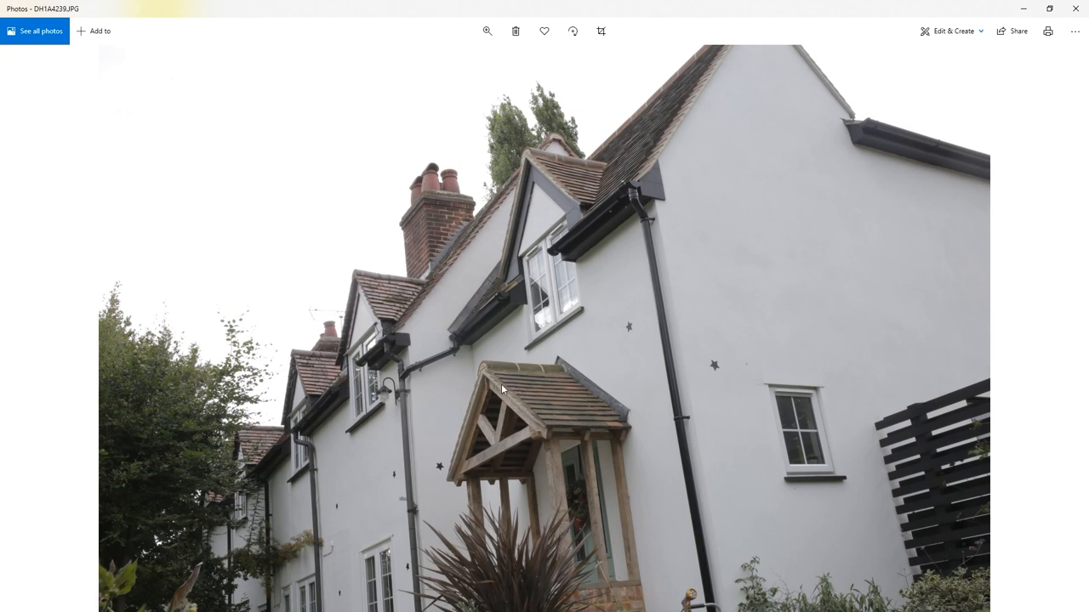
{"action": "mouse_move", "coordinate": [489, 423]}
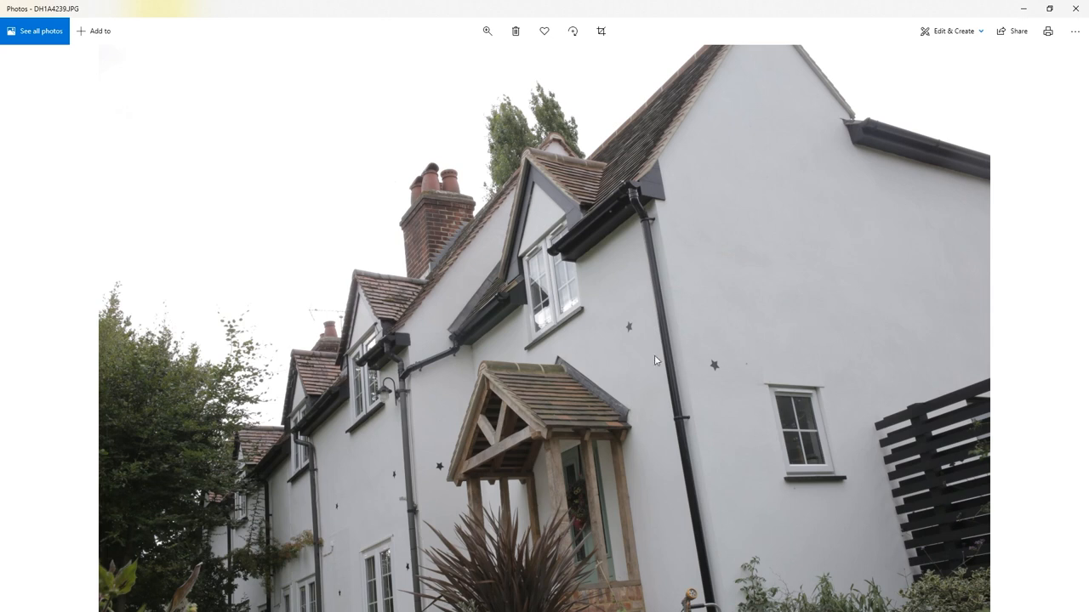
{"action": "mouse_move", "coordinate": [1080, 9]}
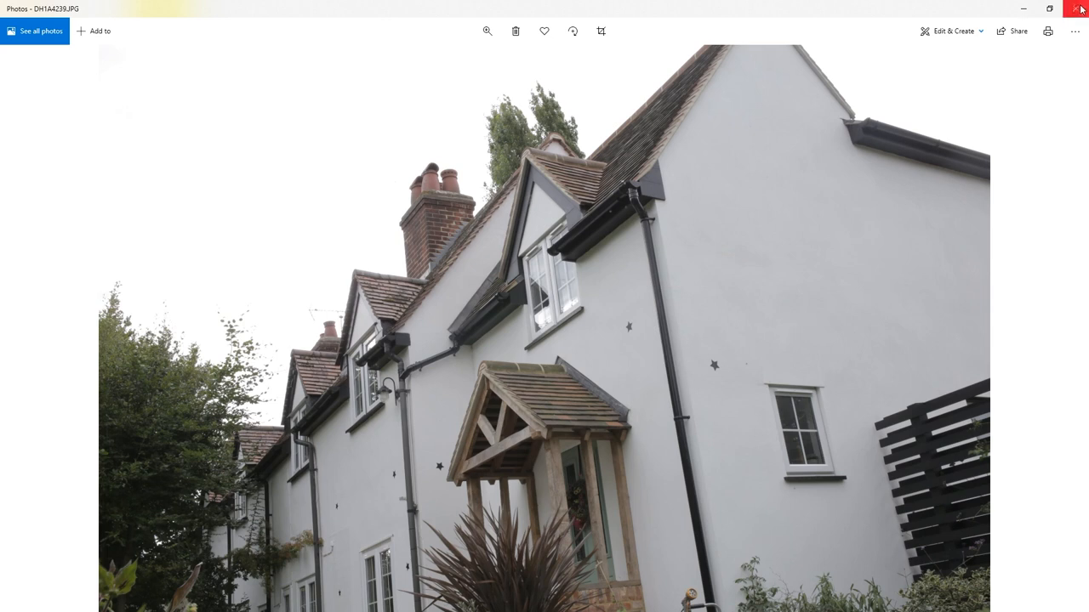
{"action": "left_click", "coordinate": [1079, 8]}
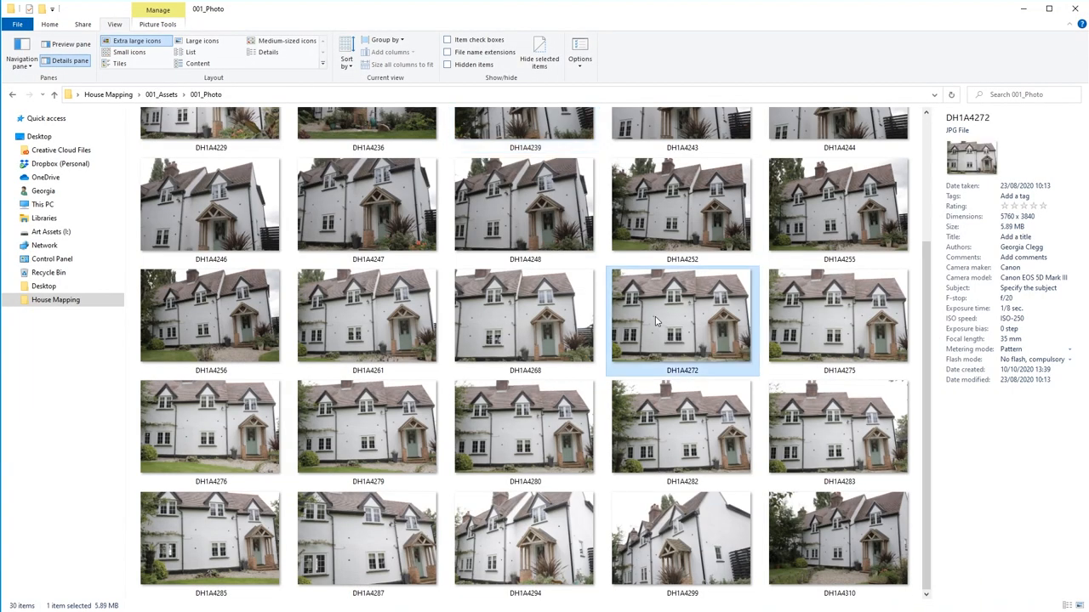
View the front-on photo DH1A4272 full size in Photos
{"action": "double_click", "coordinate": [656, 320]}
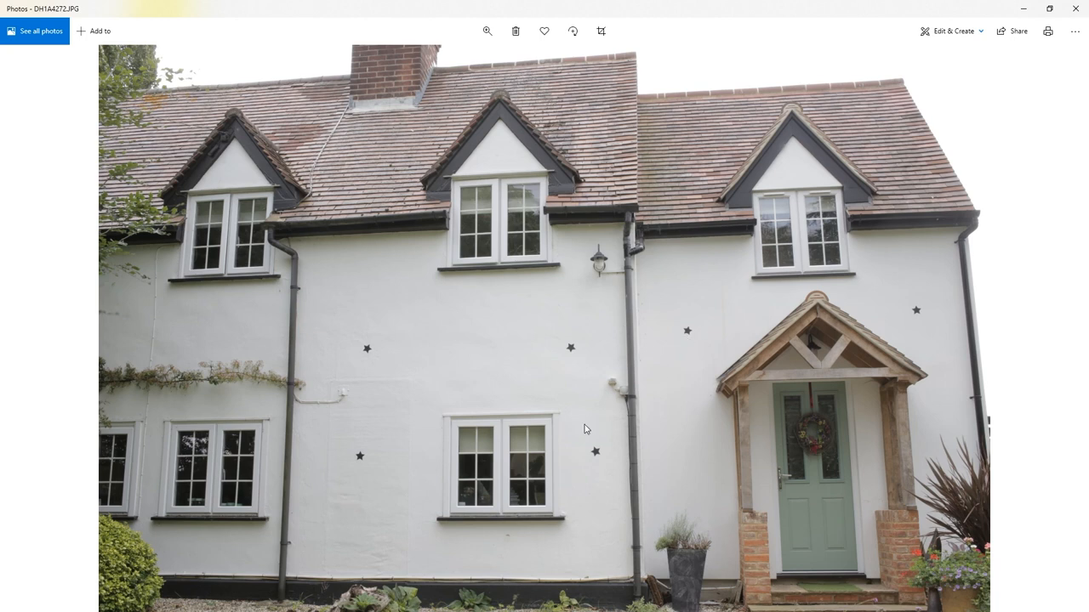
{"action": "mouse_move", "coordinate": [399, 269]}
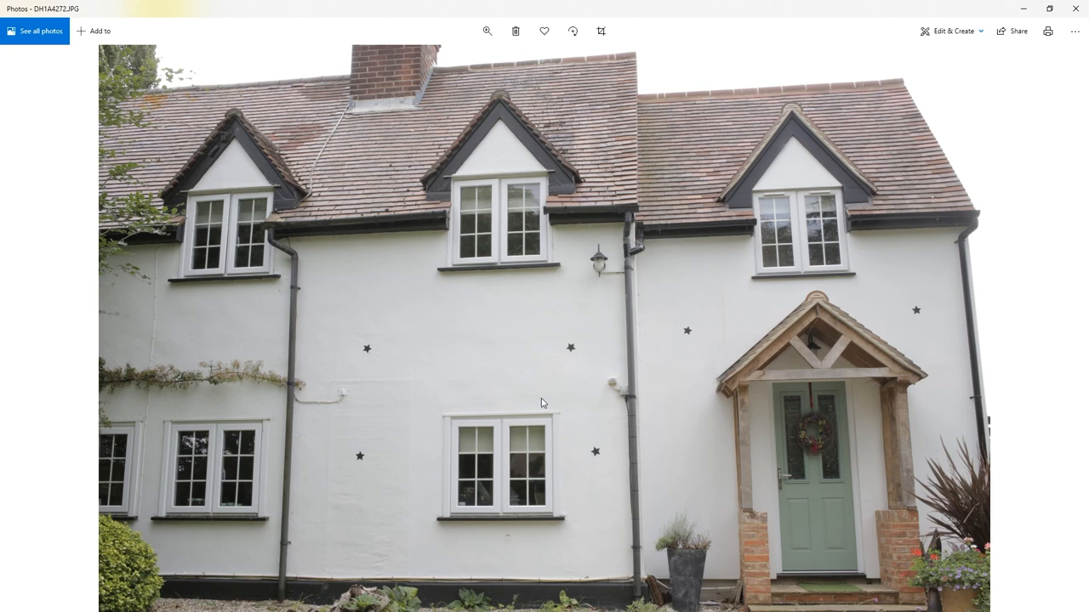
{"action": "mouse_move", "coordinate": [513, 326]}
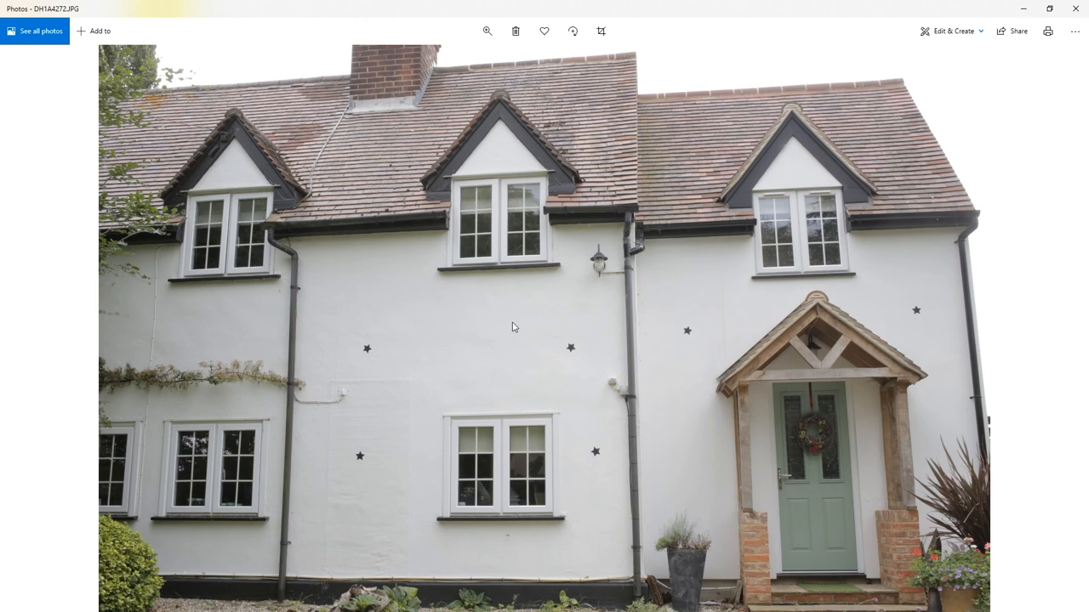
{"action": "mouse_move", "coordinate": [578, 346]}
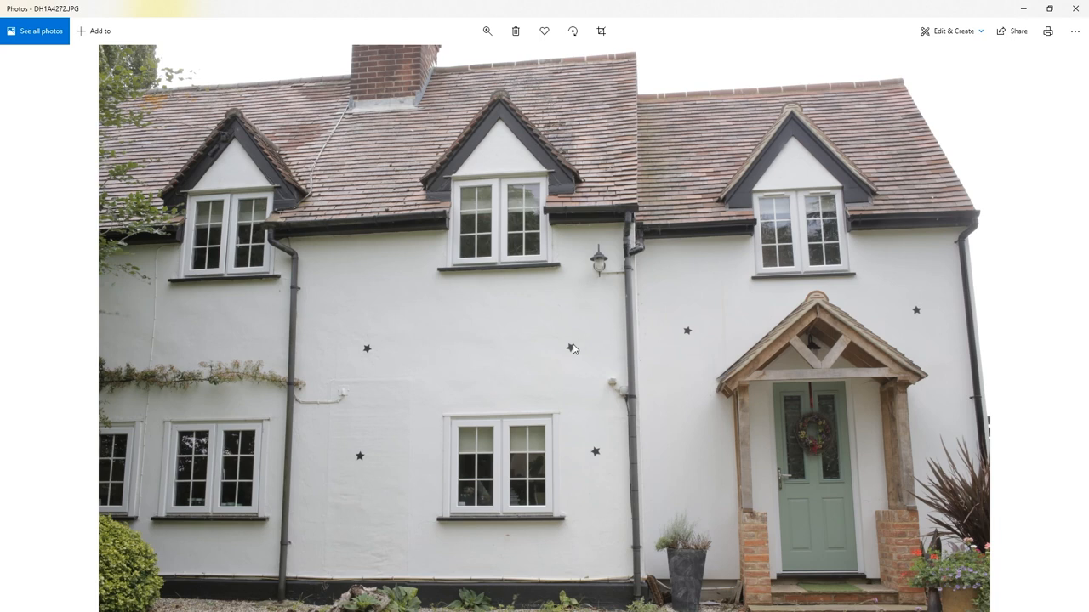
{"action": "mouse_move", "coordinate": [307, 281]}
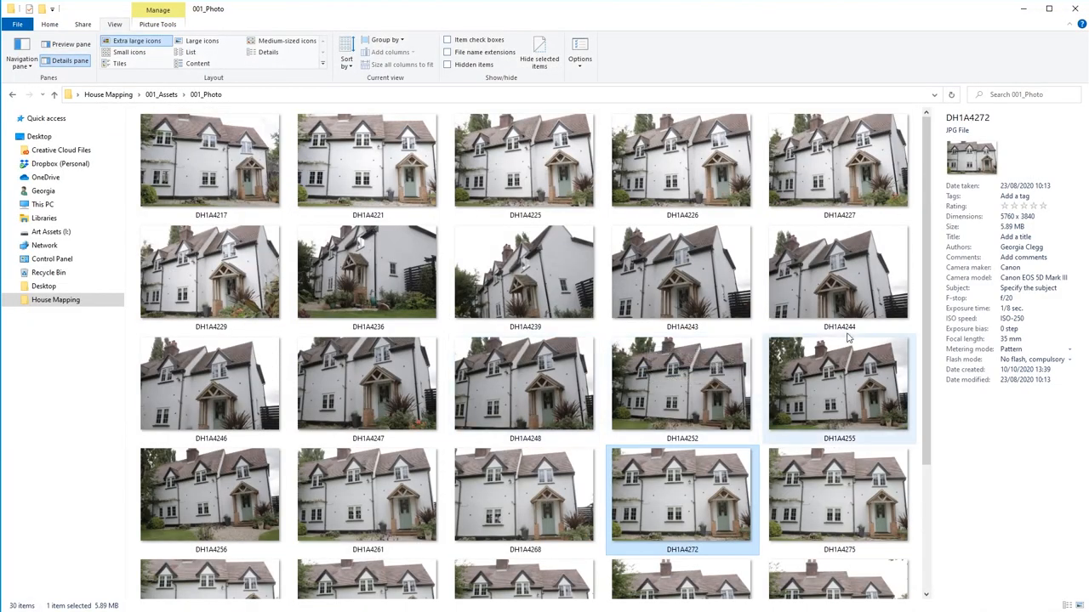
{"action": "mouse_move", "coordinate": [1058, 216]}
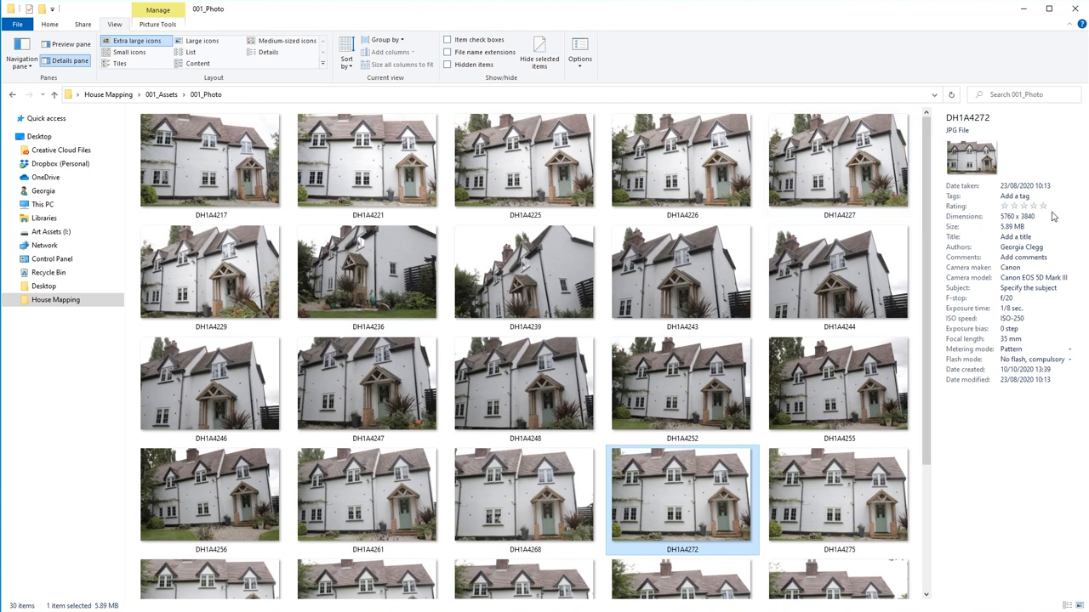
{"action": "left_click", "coordinate": [1040, 277]}
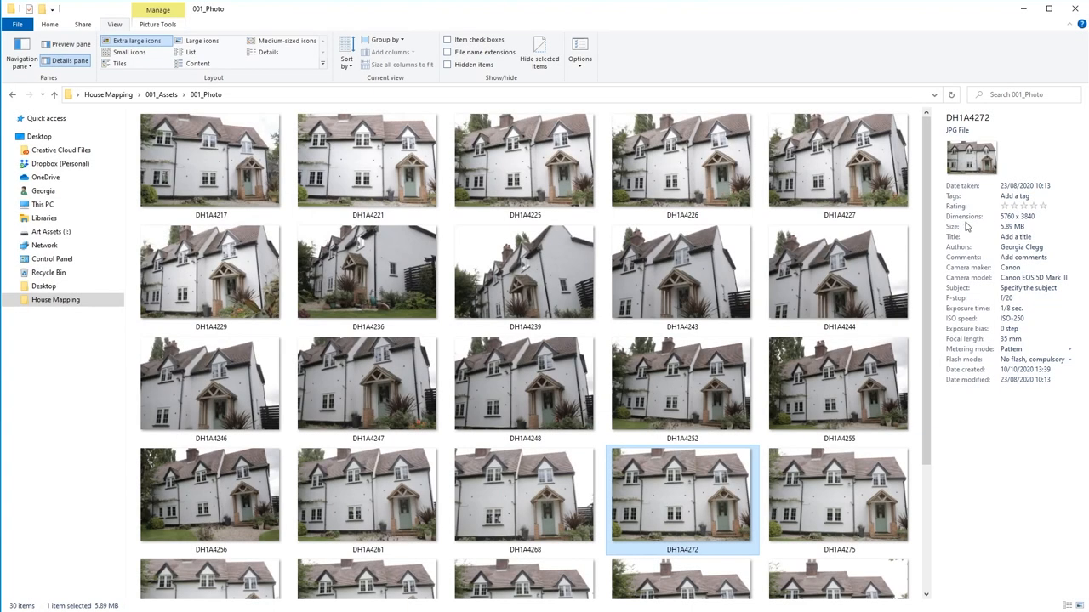
{"action": "mouse_move", "coordinate": [1046, 226]}
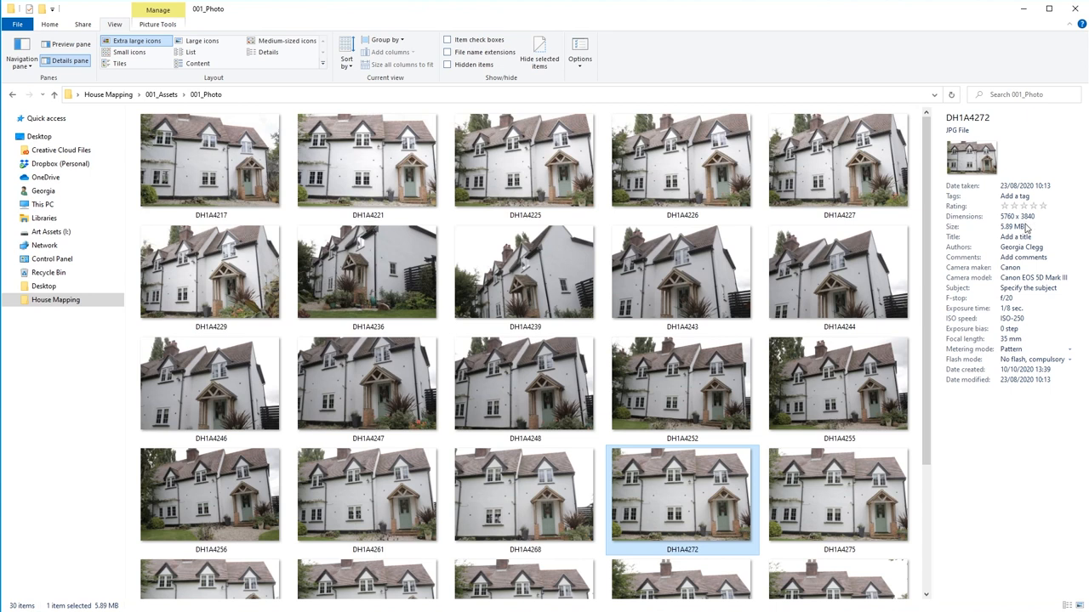
{"action": "mouse_move", "coordinate": [350, 262]}
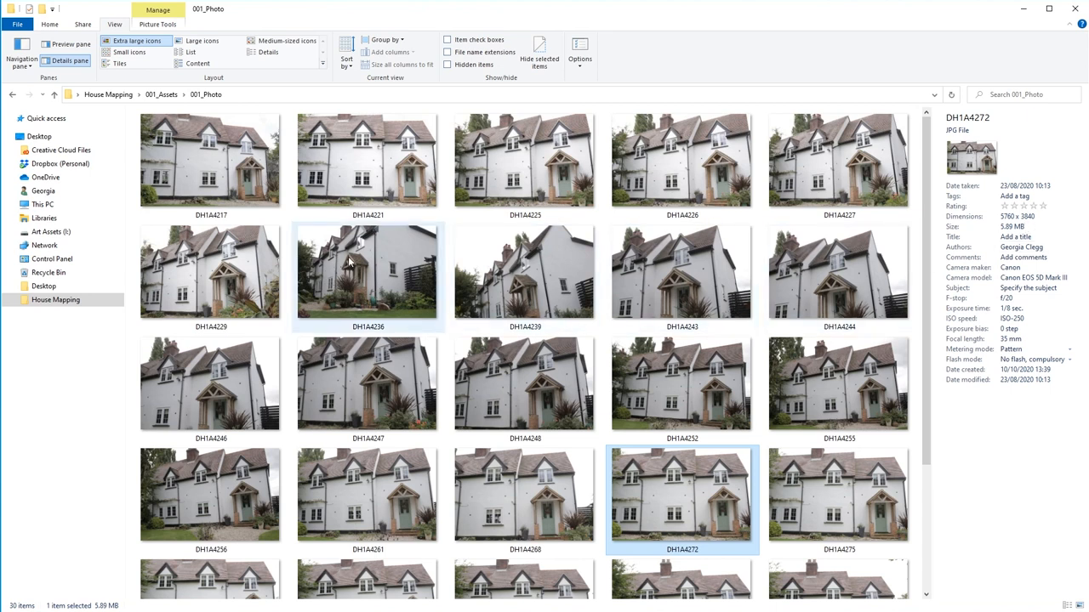
{"action": "mouse_move", "coordinate": [344, 262]}
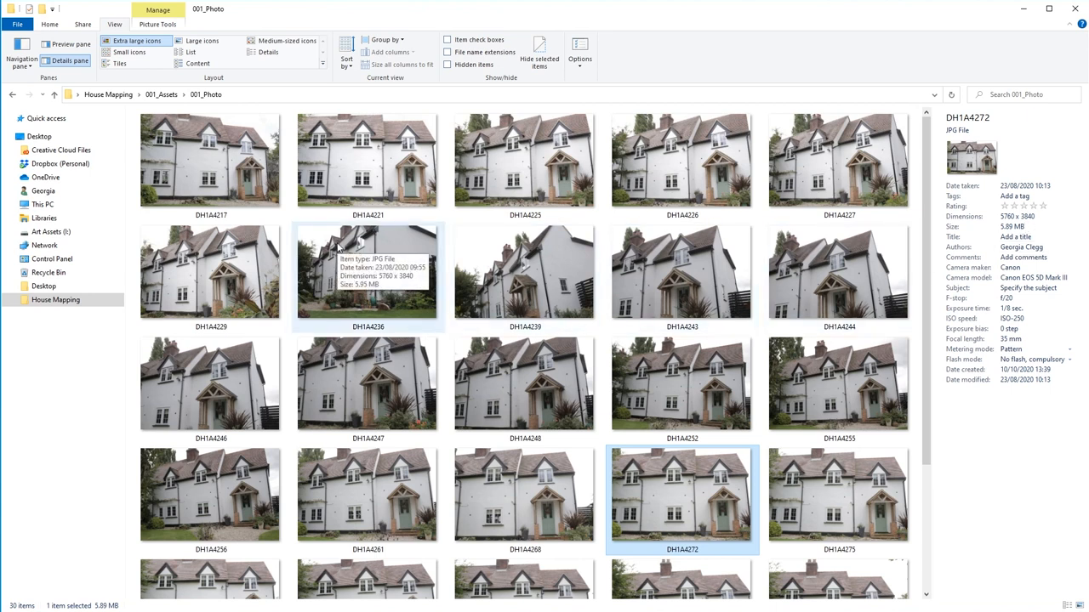
{"action": "mouse_move", "coordinate": [590, 227]}
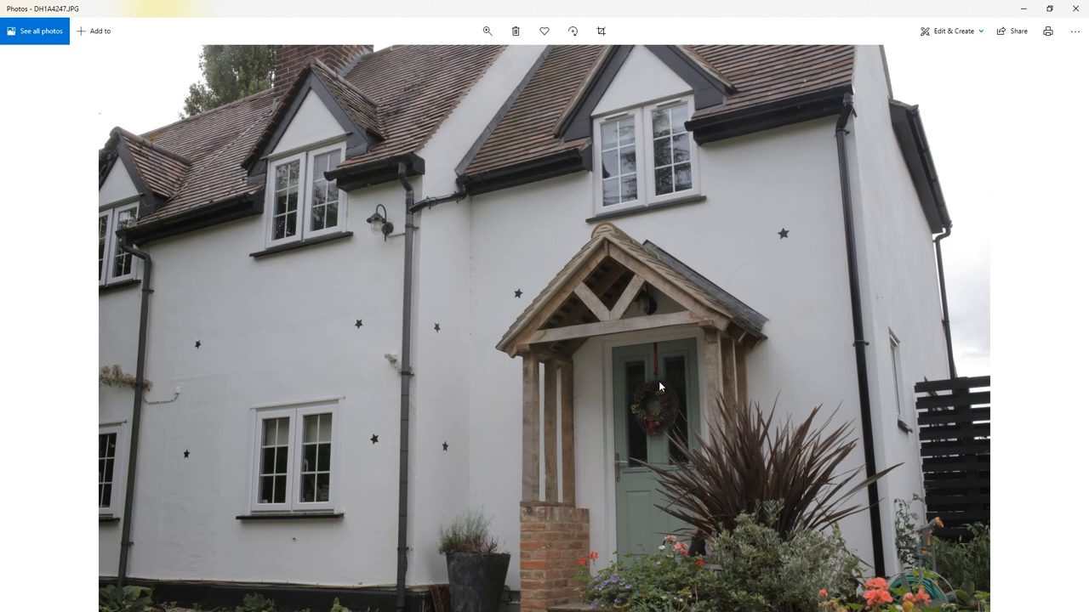
{"action": "mouse_move", "coordinate": [525, 271]}
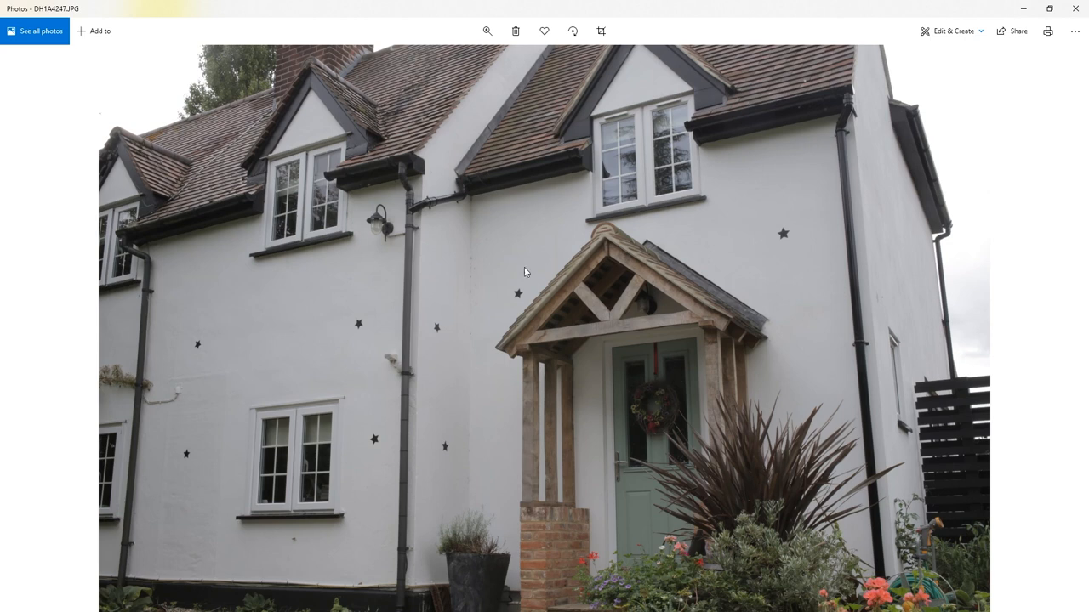
Step forward through the house photos toward DH1A4276
{"action": "key", "text": "Right"}
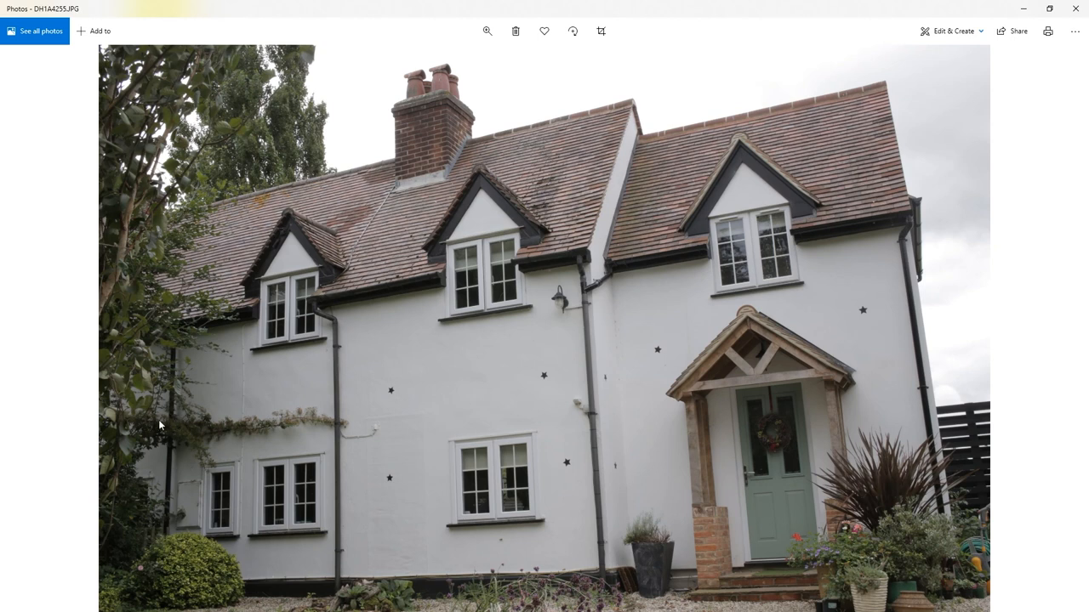
{"action": "mouse_move", "coordinate": [823, 484]}
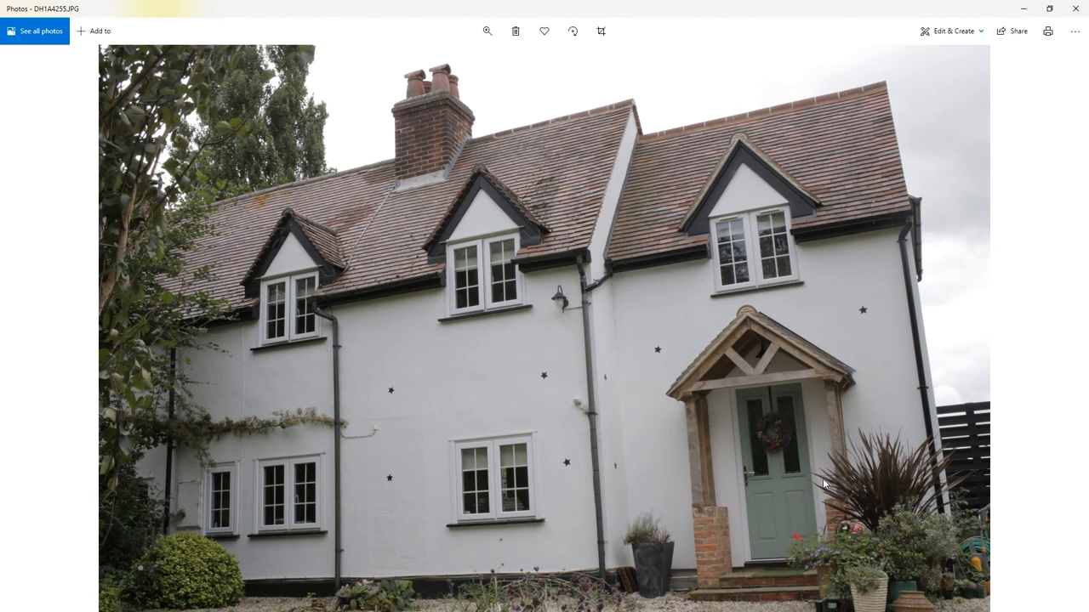
{"action": "mouse_move", "coordinate": [767, 274]}
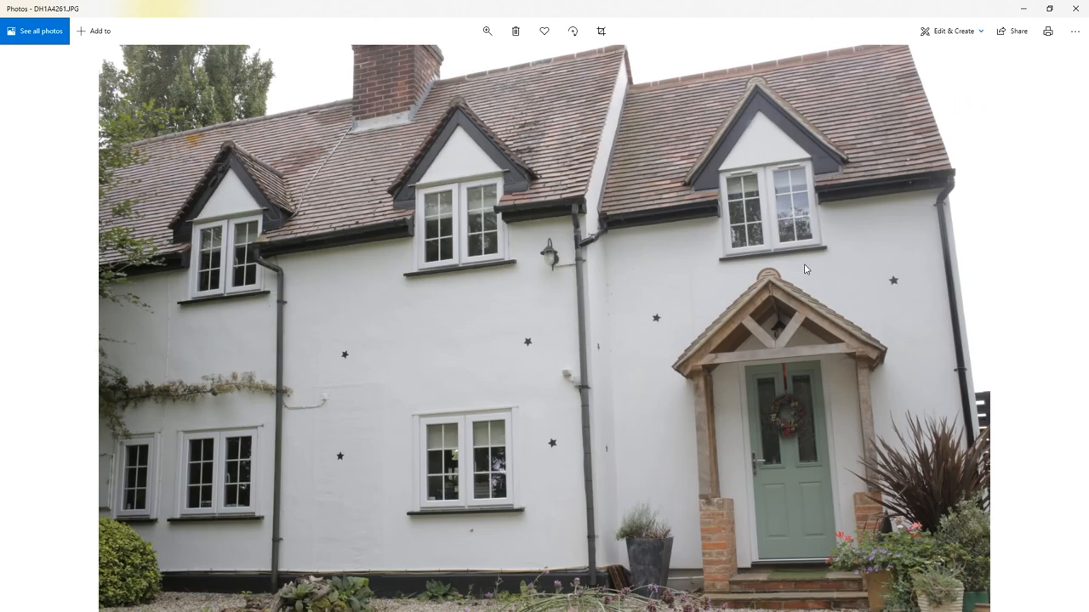
{"action": "key", "text": "Right"}
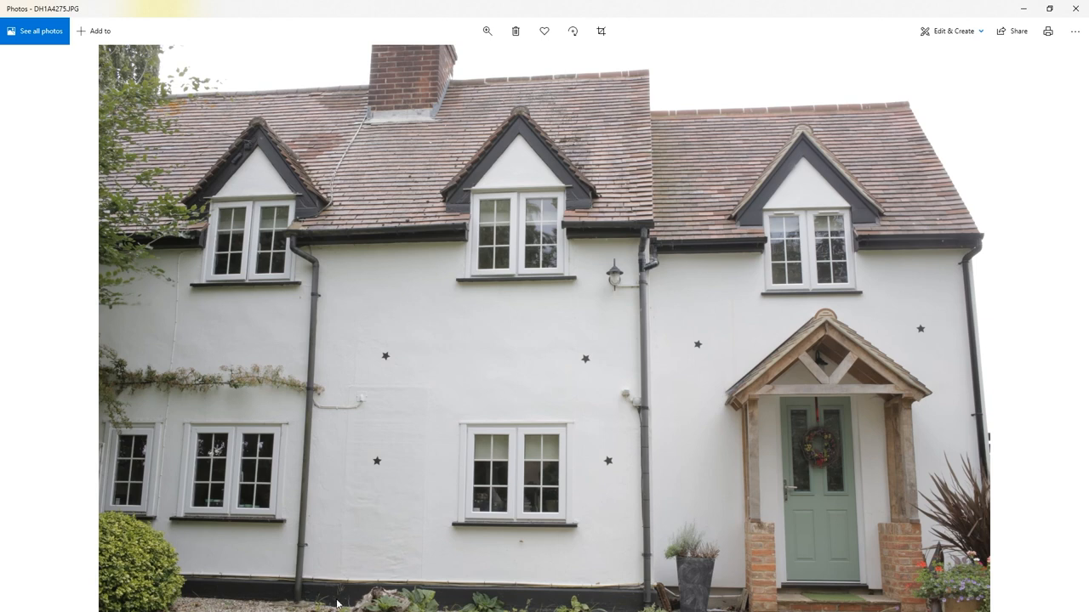
{"action": "mouse_move", "coordinate": [668, 600]}
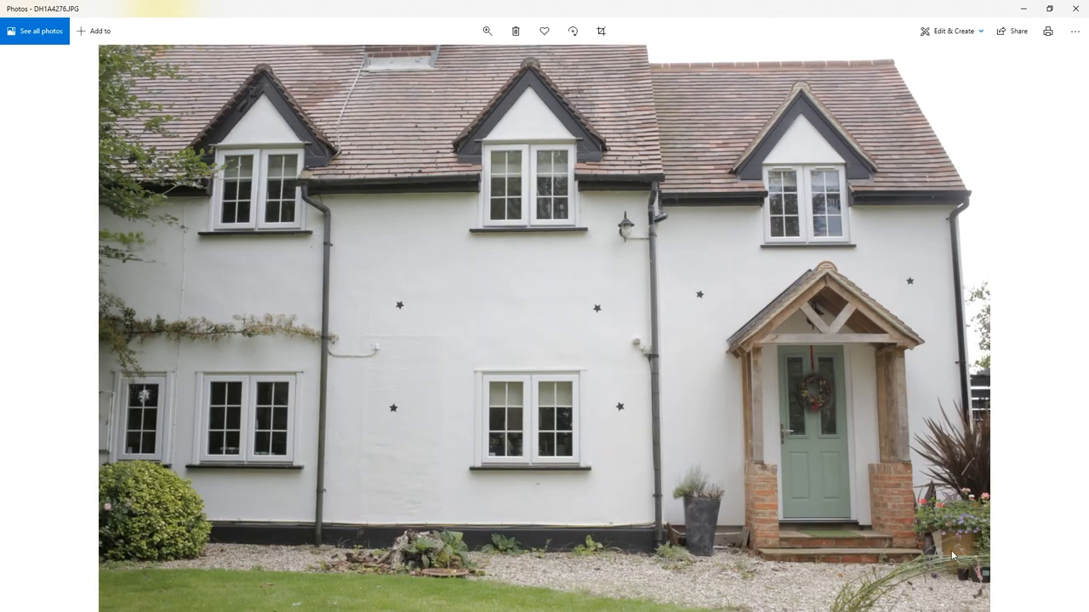
{"action": "mouse_move", "coordinate": [958, 565]}
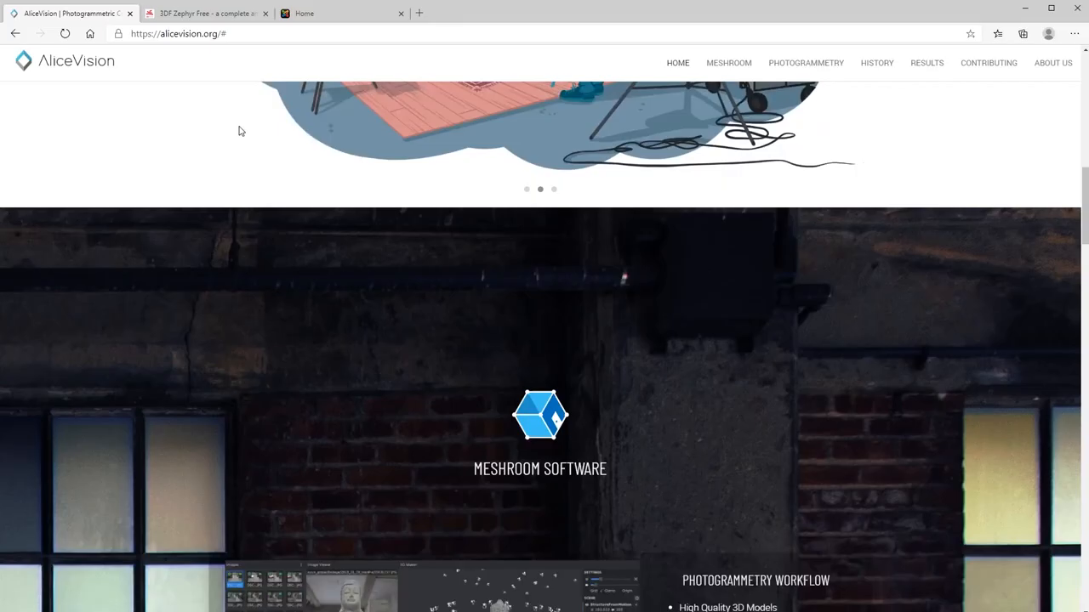
Browse the Meshroom page, then the 3DF Zephyr Free page down to its Free Edition Highlights
{"action": "scroll", "scroll_direction": "down", "scroll_amount": 3}
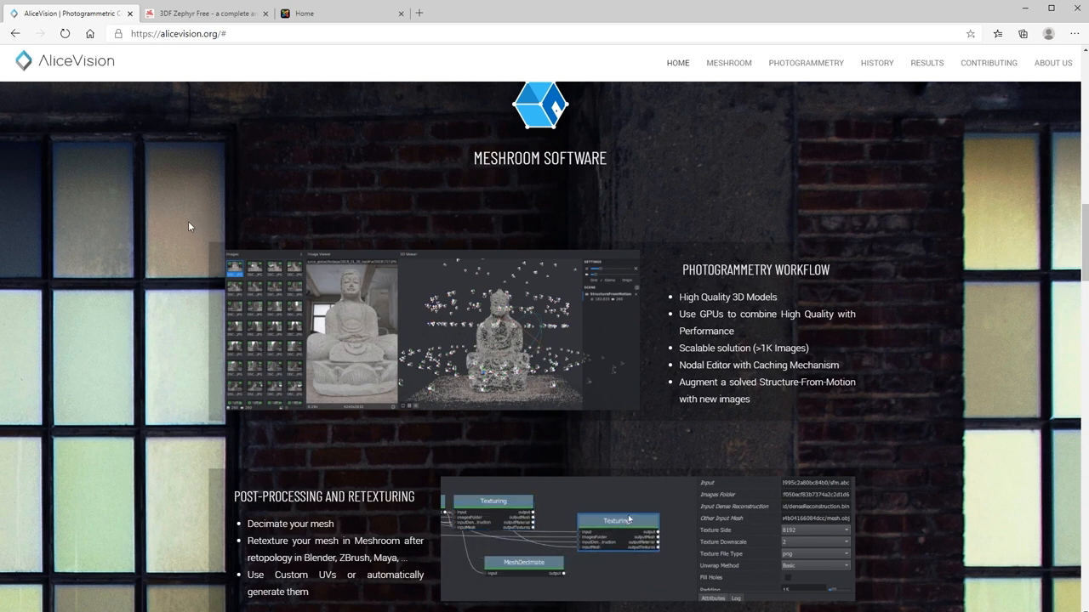
{"action": "left_click", "coordinate": [728, 62]}
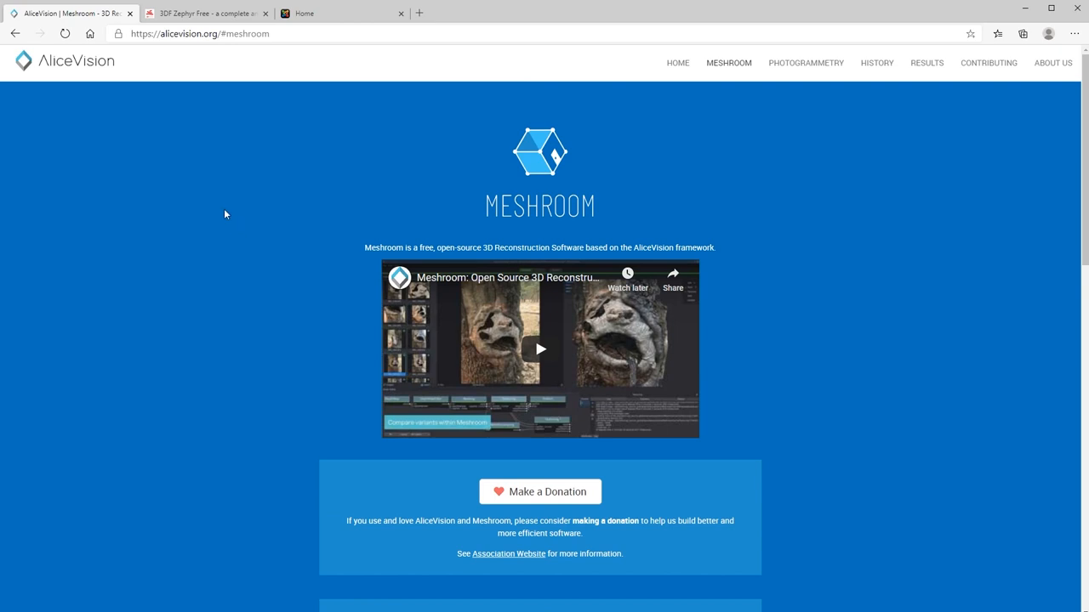
{"action": "left_click", "coordinate": [212, 13]}
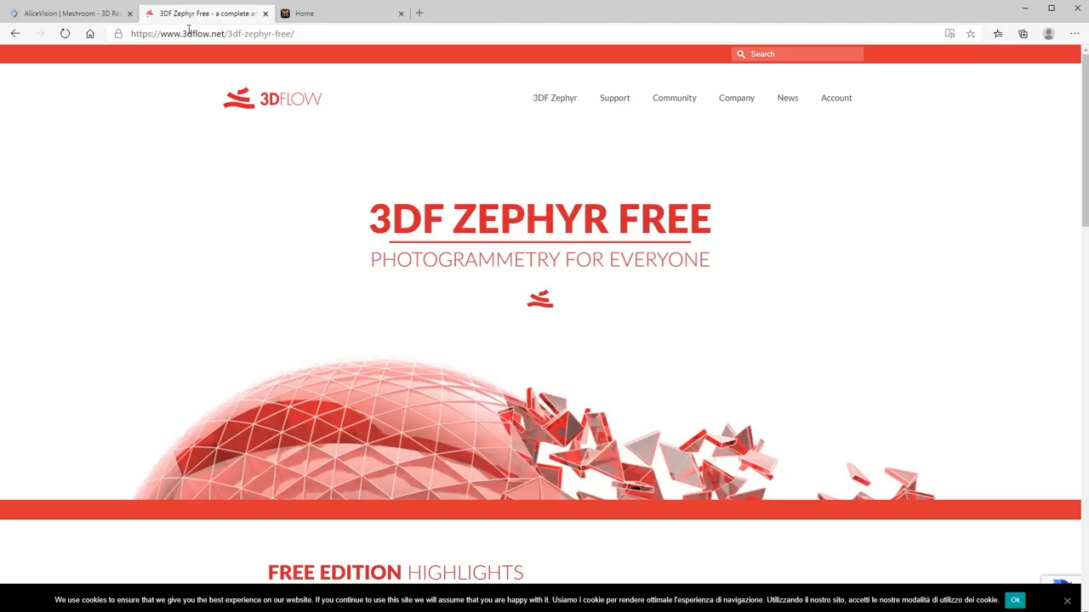
{"action": "scroll", "scroll_direction": "down", "scroll_amount": 3}
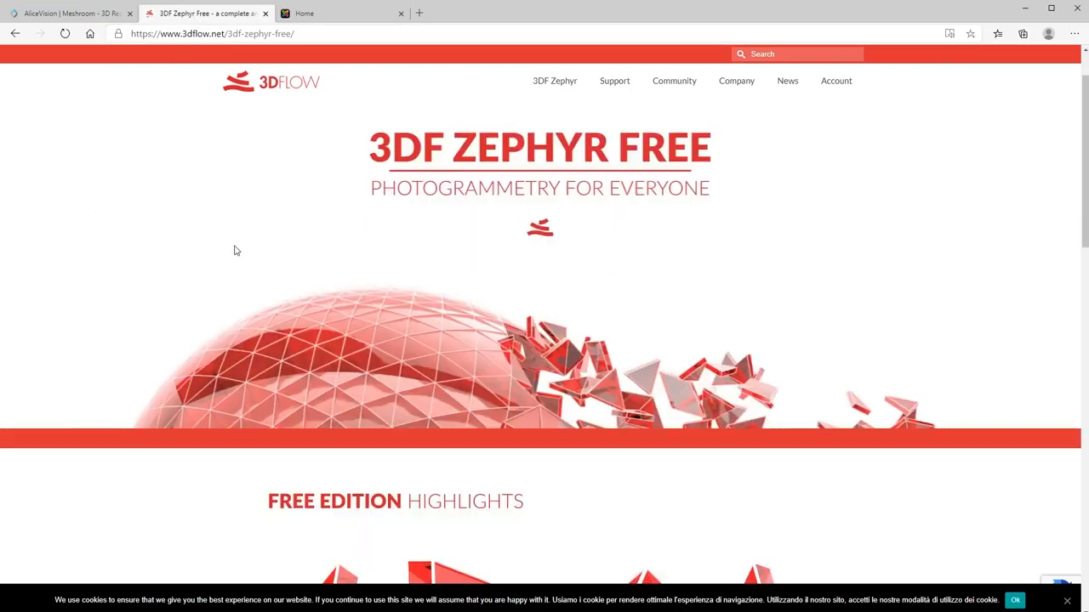
{"action": "scroll", "scroll_direction": "down", "scroll_amount": 3}
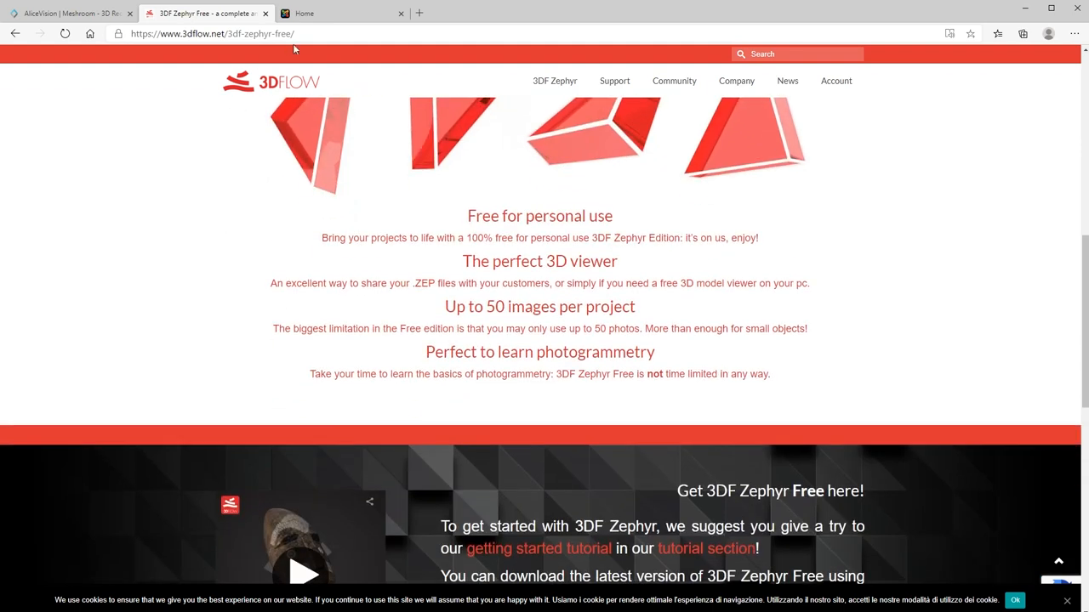
{"action": "left_click", "coordinate": [340, 13]}
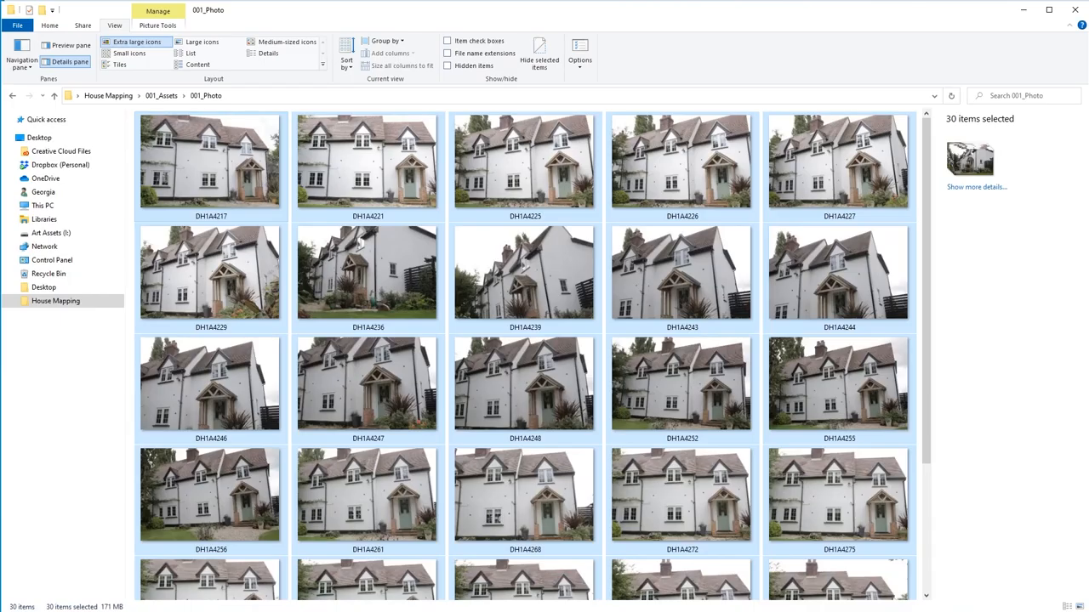
{"action": "mouse_move", "coordinate": [371, 14]}
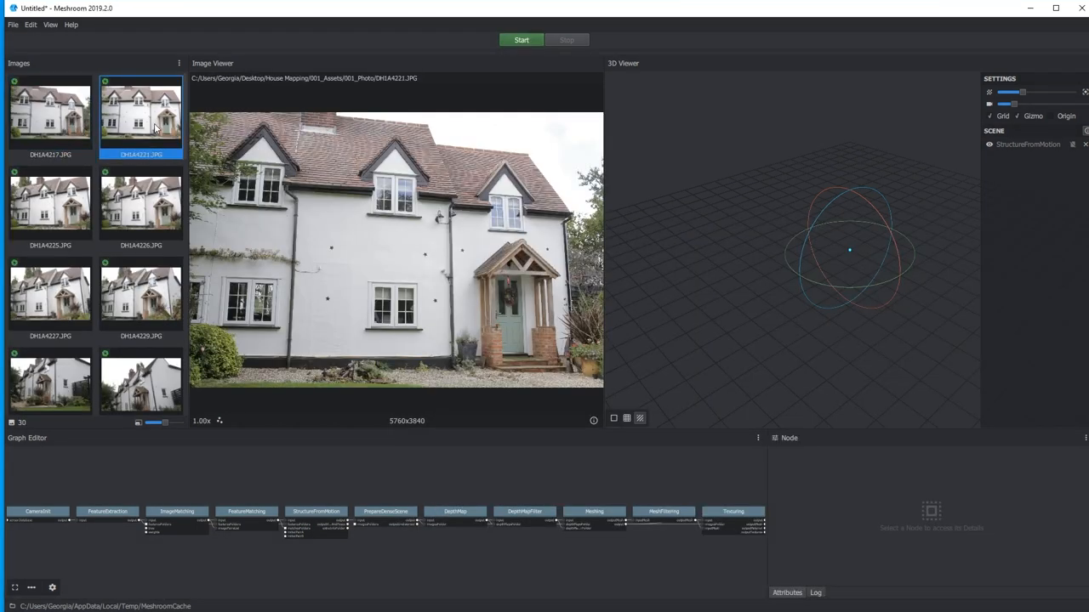
Preview photos DH1A4225, DH1A4226 and DH1A4227 from the loaded image set
{"action": "left_click", "coordinate": [50, 205]}
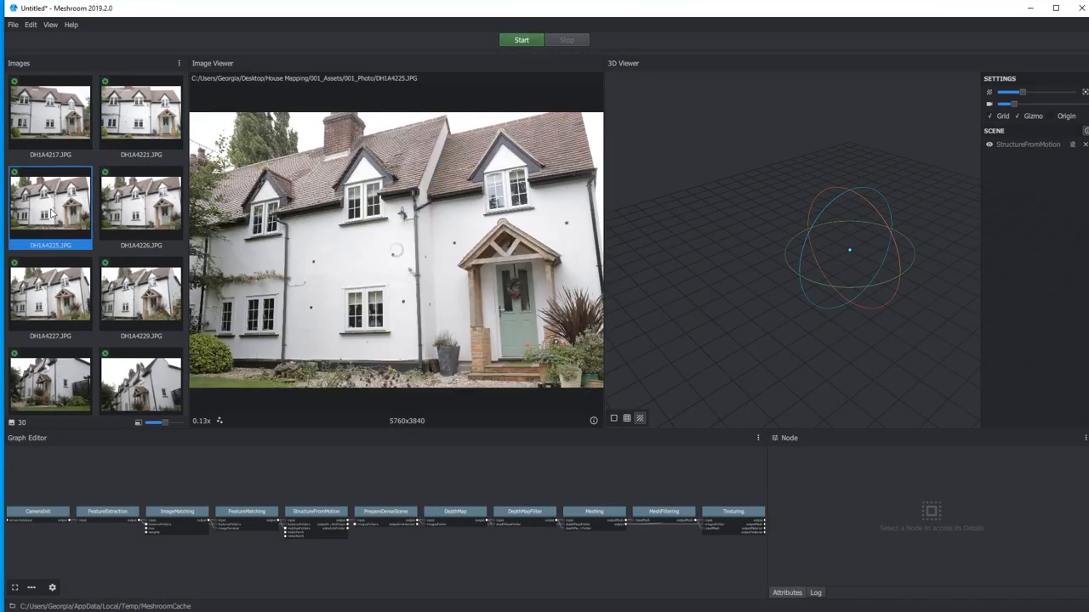
{"action": "left_click", "coordinate": [140, 208]}
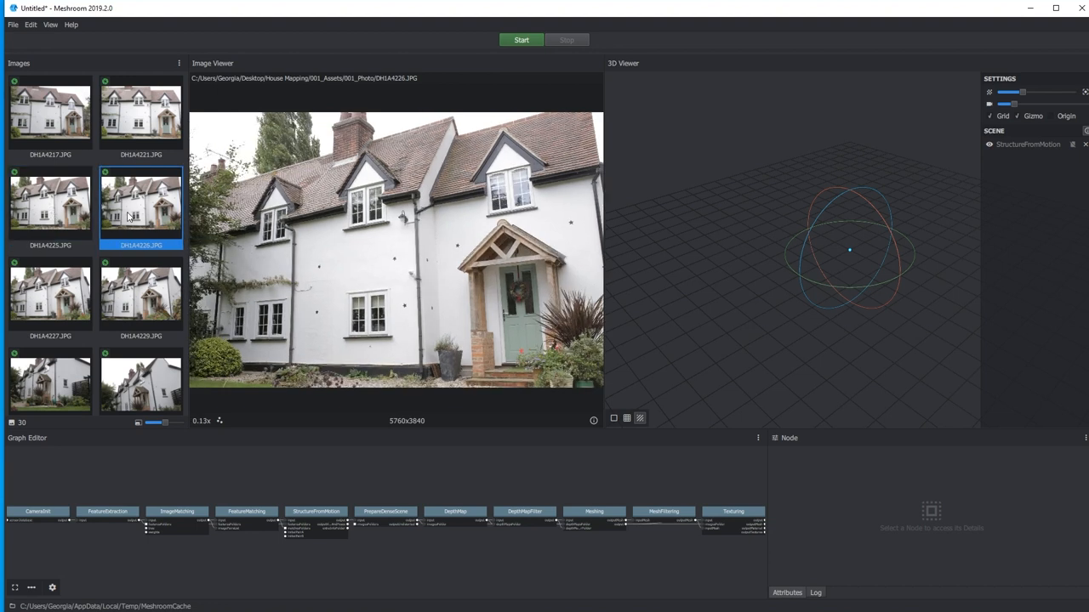
{"action": "left_click", "coordinate": [50, 295]}
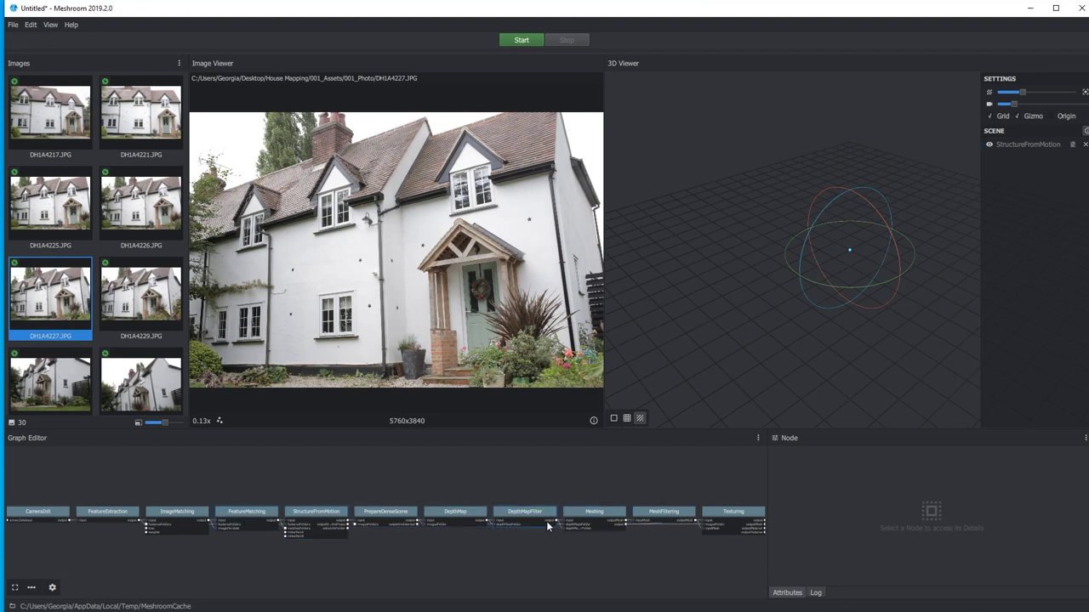
{"action": "mouse_move", "coordinate": [593, 523]}
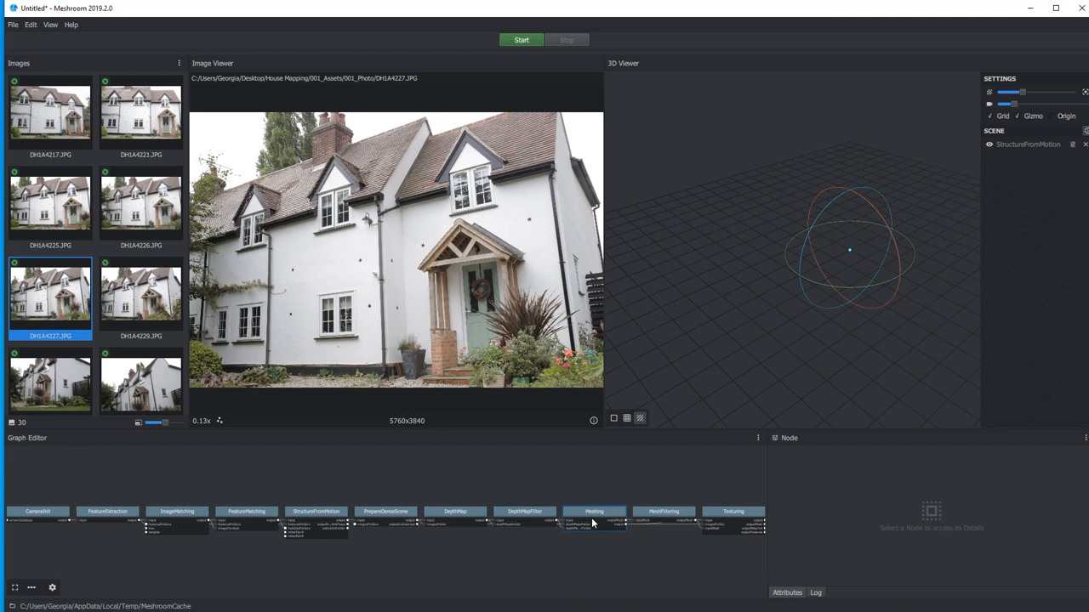
{"action": "mouse_move", "coordinate": [593, 529]}
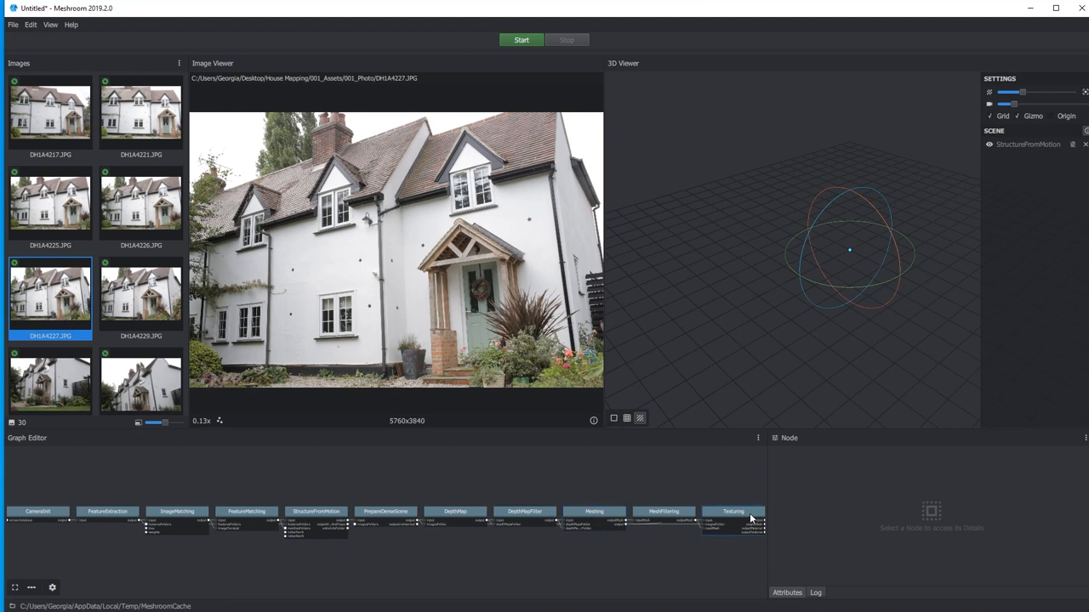
Keep Basic unwrap method on the Texturing node and reposition MeshFiltering in the graph
{"action": "left_click", "coordinate": [734, 512]}
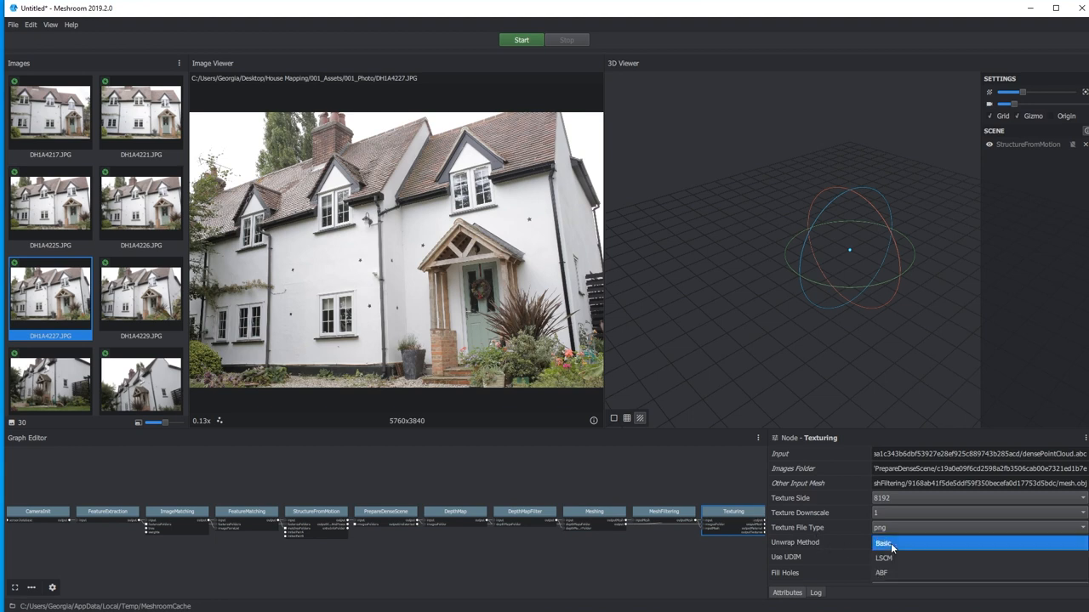
{"action": "left_click", "coordinate": [876, 558]}
{"action": "type", "text": "mesh"}
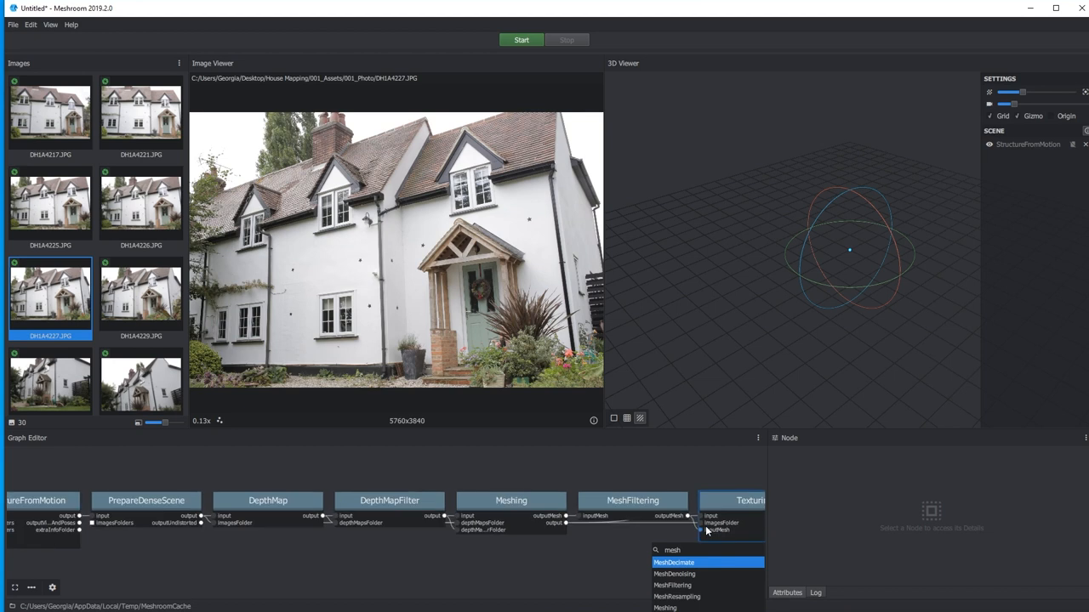
{"action": "left_click", "coordinate": [631, 500]}
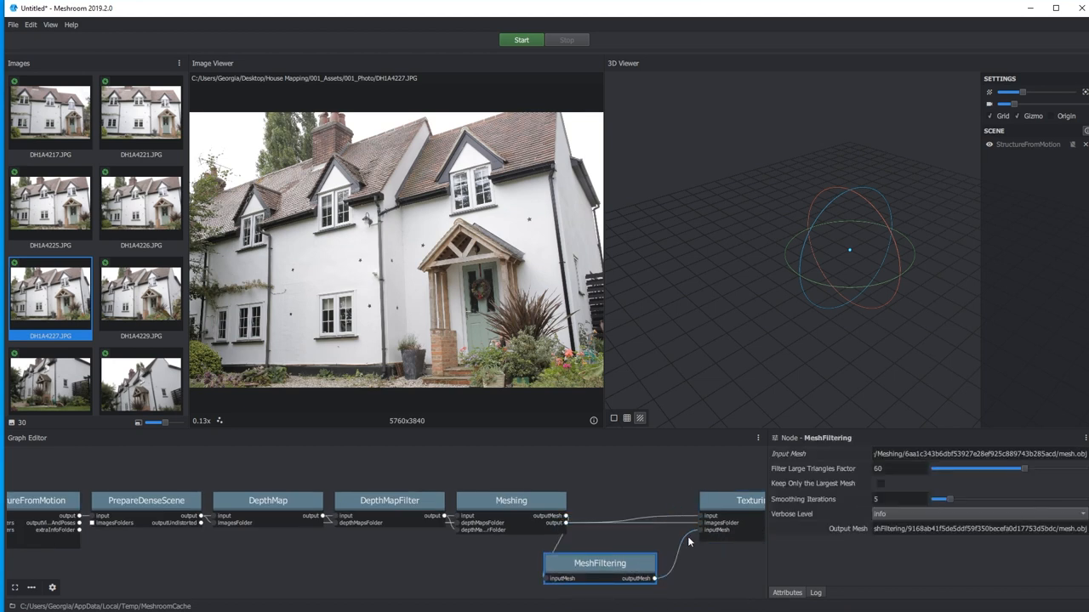
{"action": "mouse_move", "coordinate": [697, 544]}
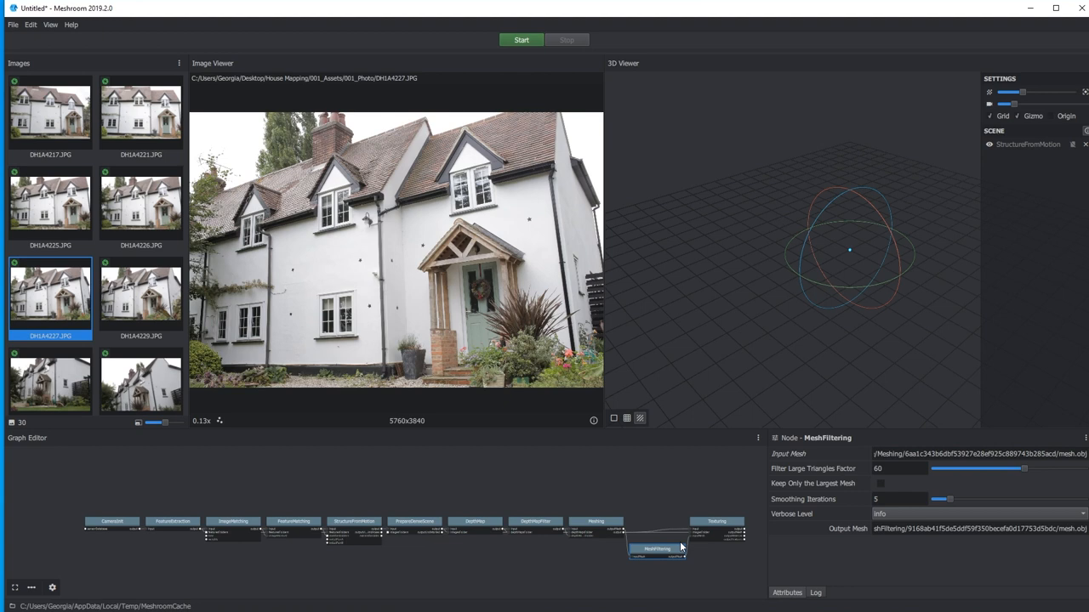
{"action": "mouse_move", "coordinate": [566, 153]}
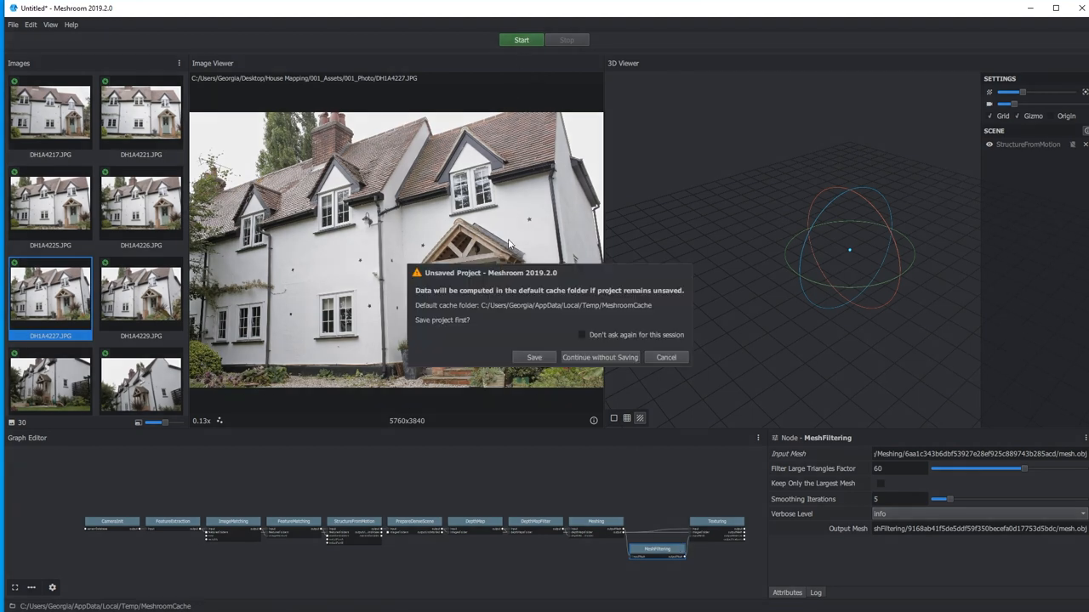
Save the project as House Mapping.mg in the Meshroom working folder before computing
{"action": "left_click", "coordinate": [535, 358]}
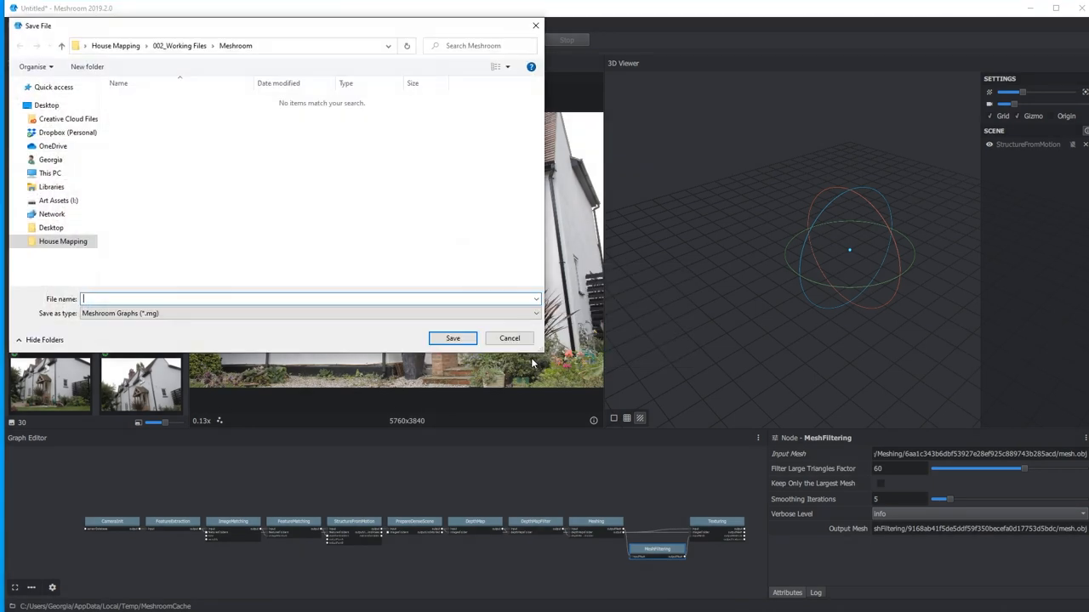
{"action": "left_click", "coordinate": [453, 338]}
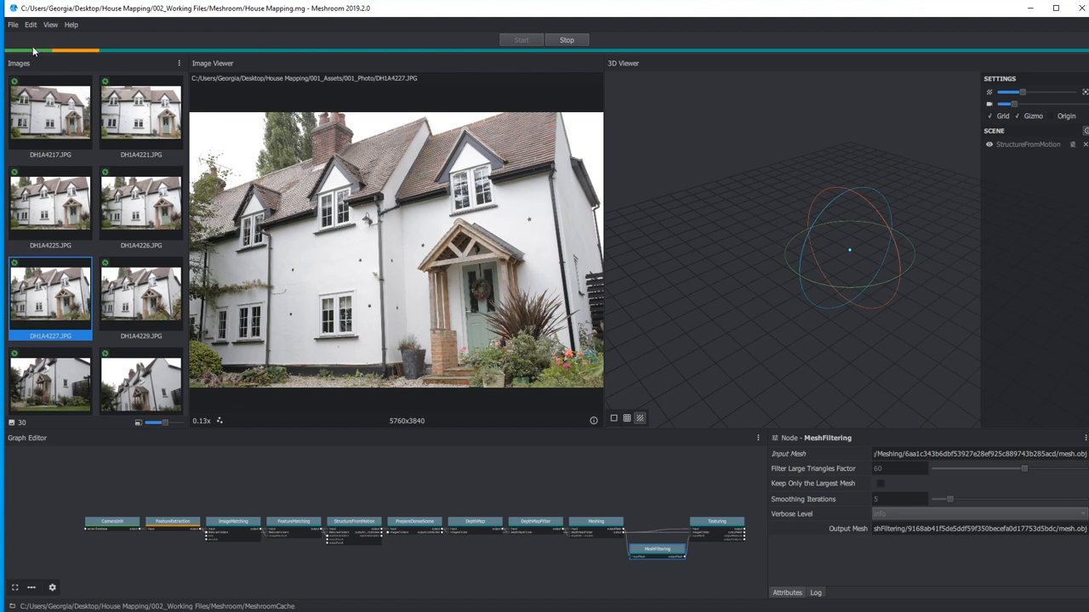
{"action": "mouse_move", "coordinate": [688, 290]}
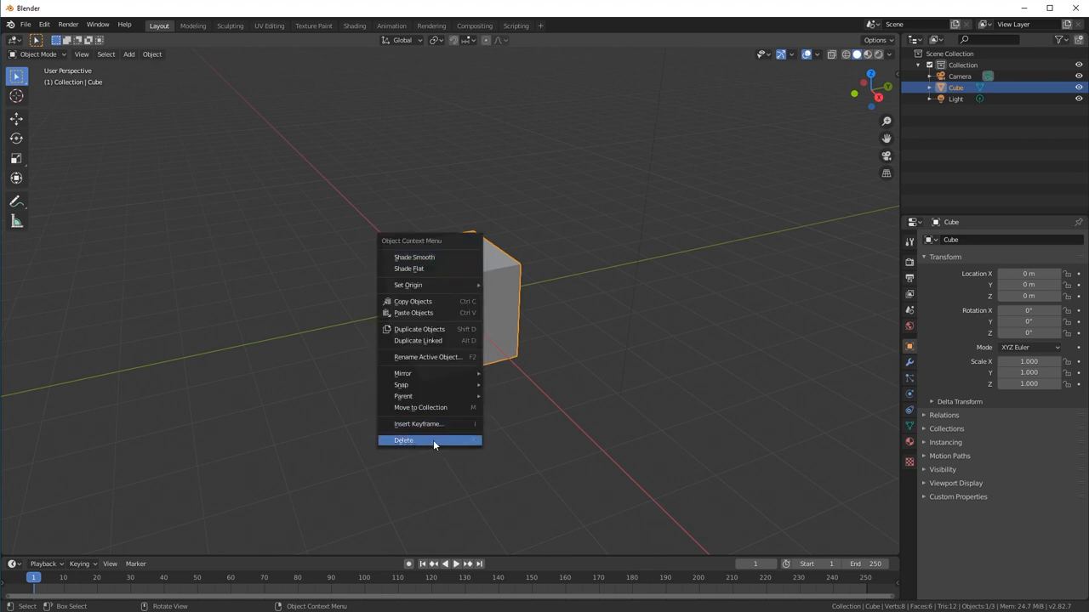
Delete the default cube and browse the OBJ import to the MeshroomCache Texturing output folder
{"action": "left_click", "coordinate": [402, 440]}
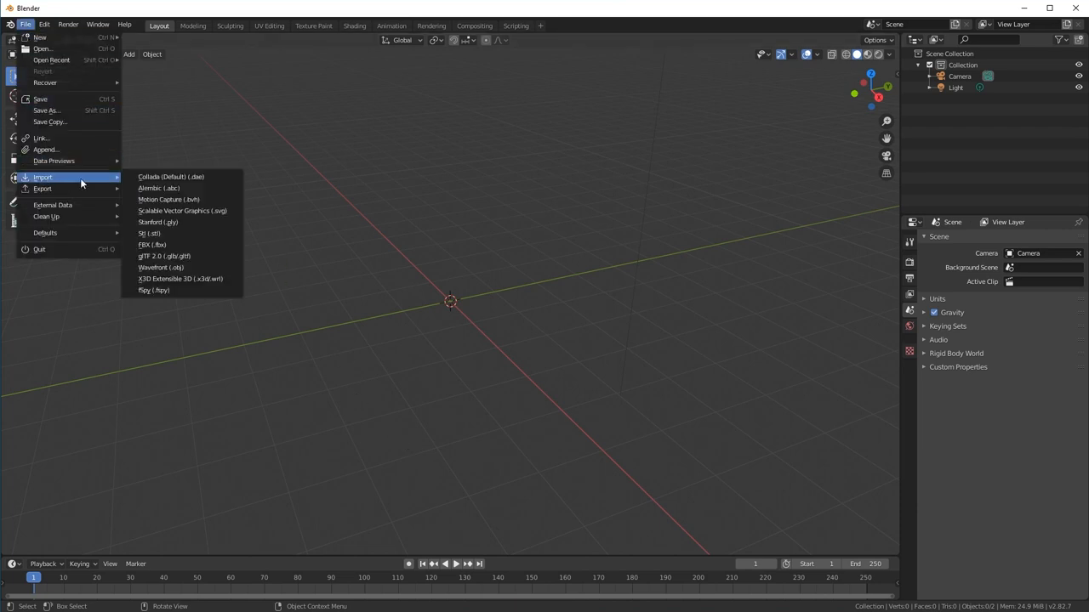
{"action": "mouse_move", "coordinate": [193, 274]}
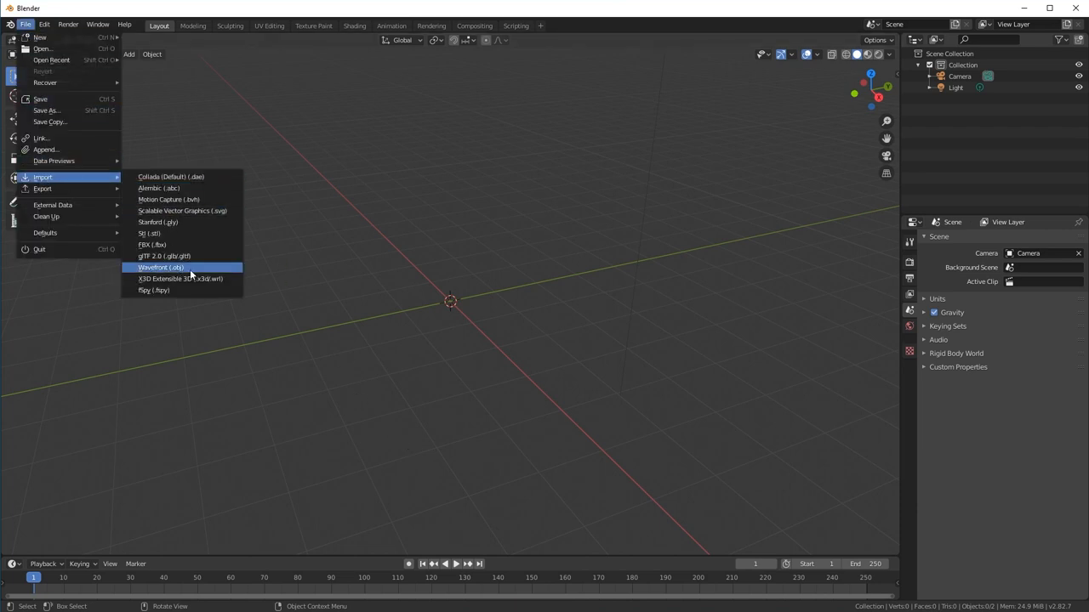
{"action": "left_click", "coordinate": [169, 267]}
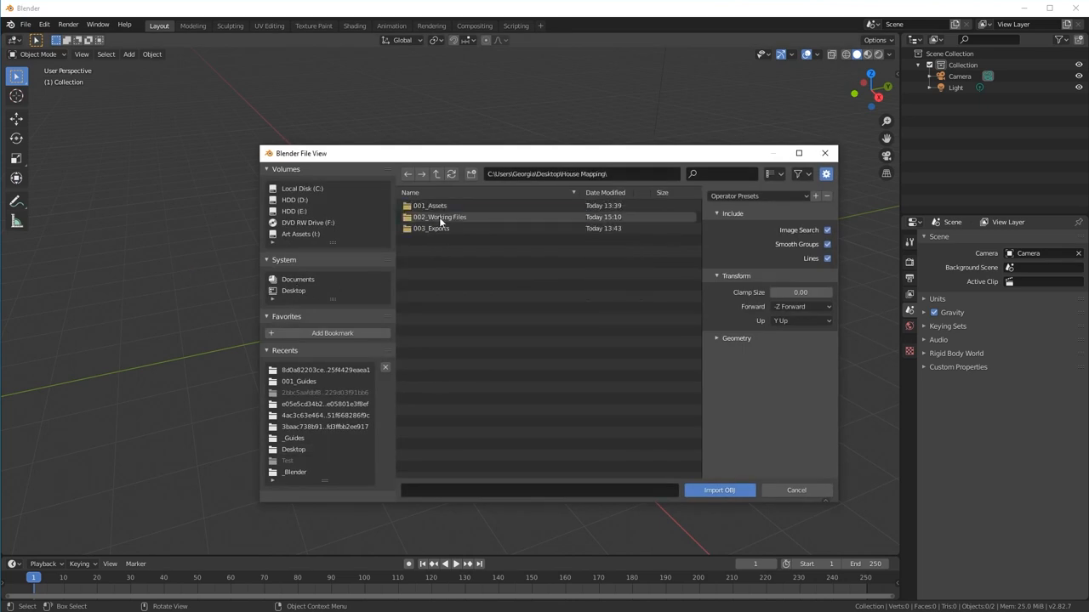
{"action": "double_click", "coordinate": [430, 217]}
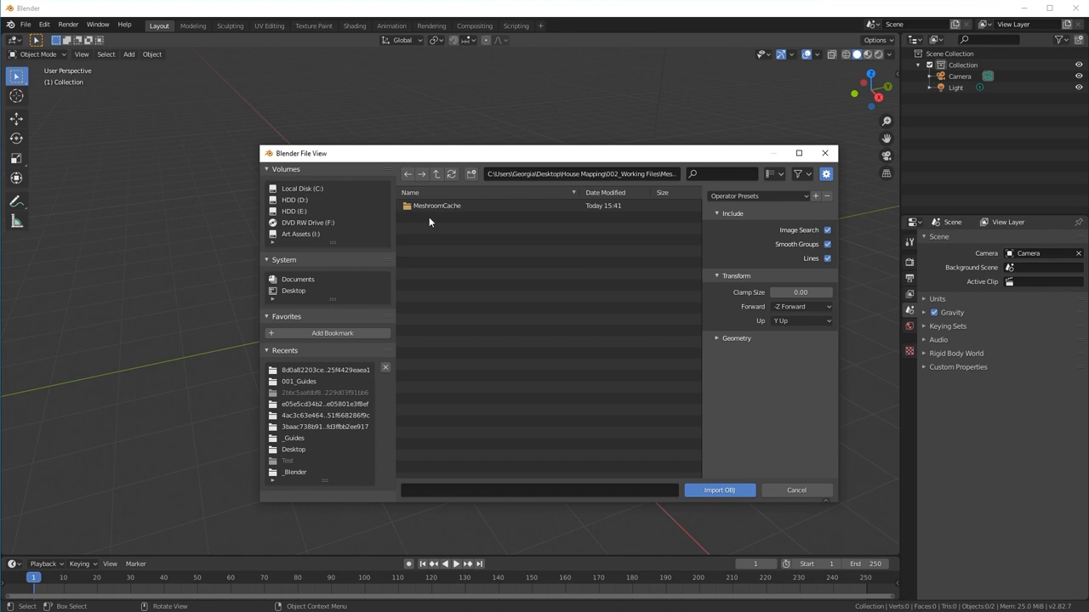
{"action": "double_click", "coordinate": [432, 205]}
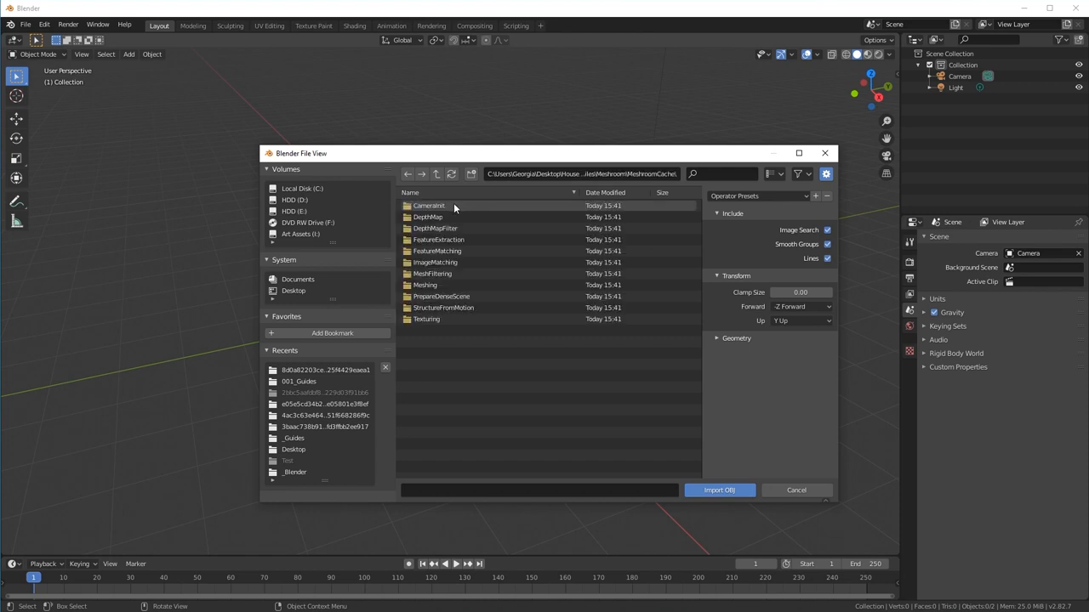
{"action": "left_click", "coordinate": [441, 320]}
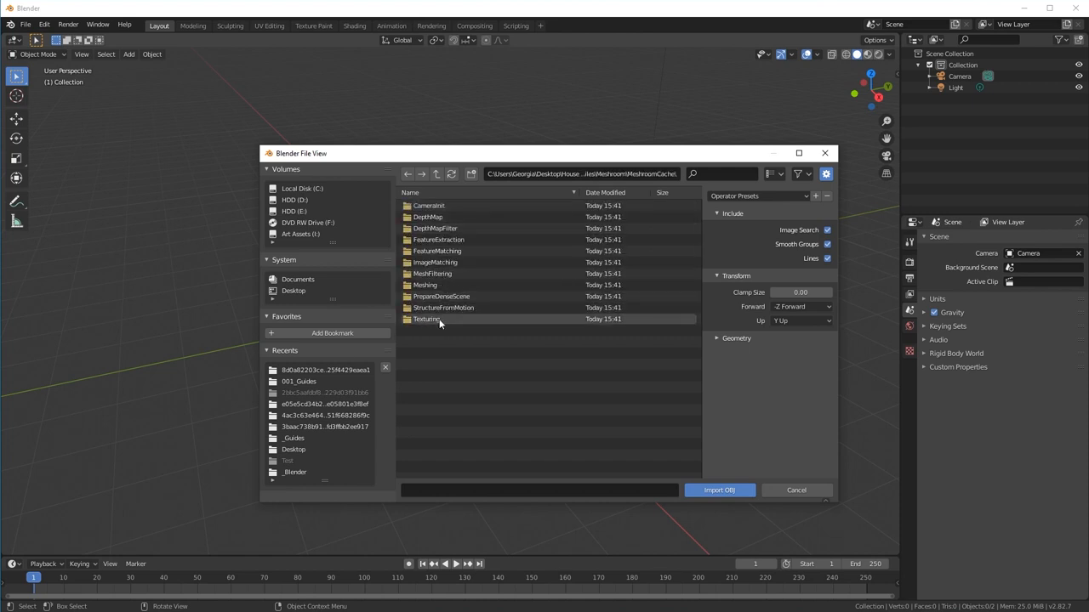
{"action": "double_click", "coordinate": [435, 319]}
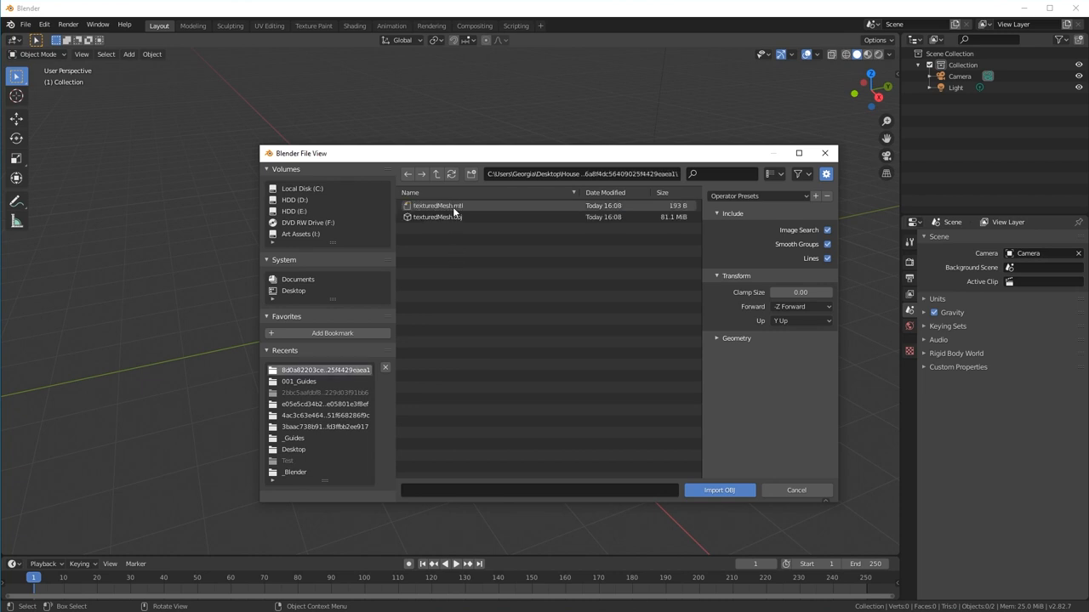
Choose texturedMesh.obj for import with the forward axis set to Z
{"action": "left_click", "coordinate": [446, 223]}
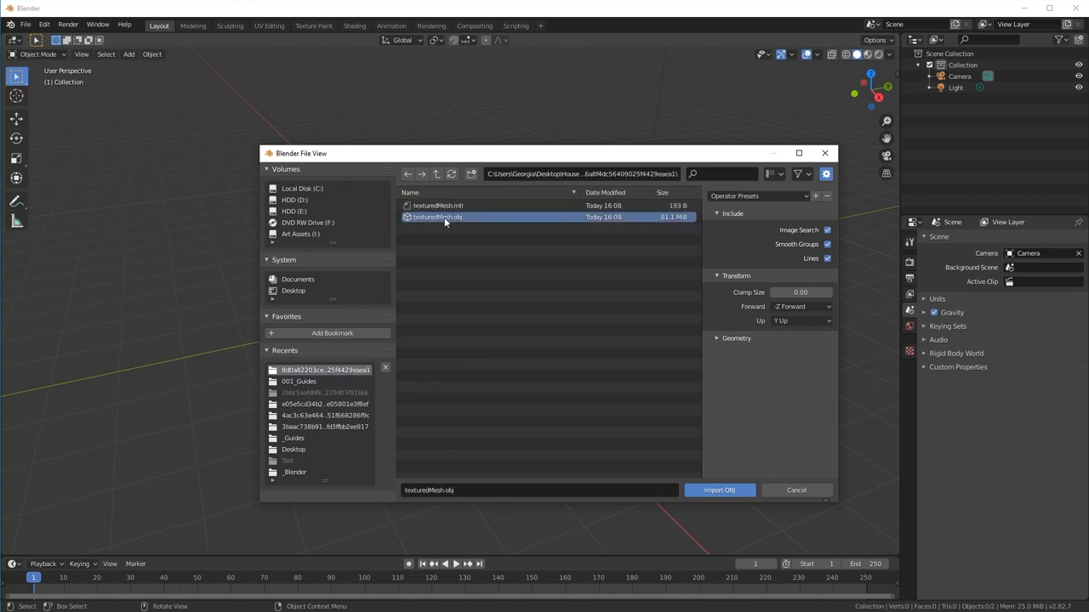
{"action": "mouse_move", "coordinate": [466, 210]}
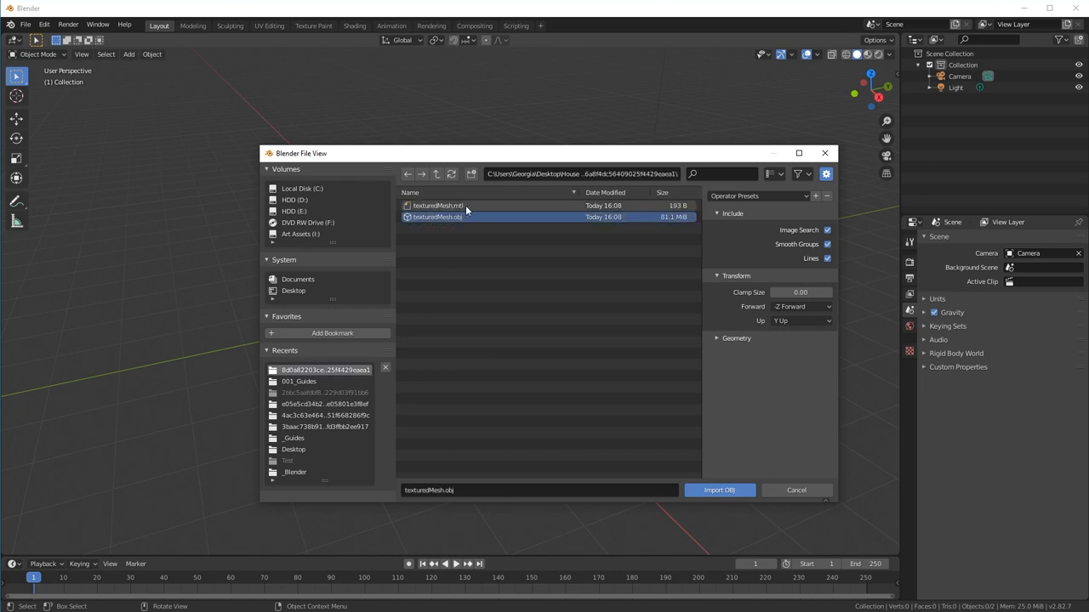
{"action": "left_click", "coordinate": [799, 321]}
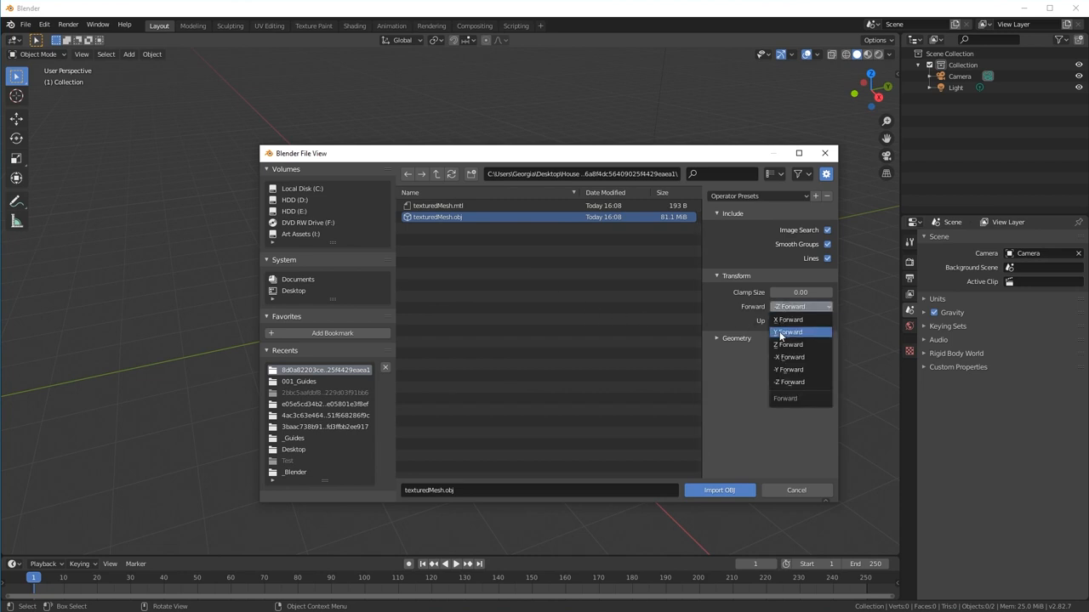
{"action": "left_click", "coordinate": [788, 331]}
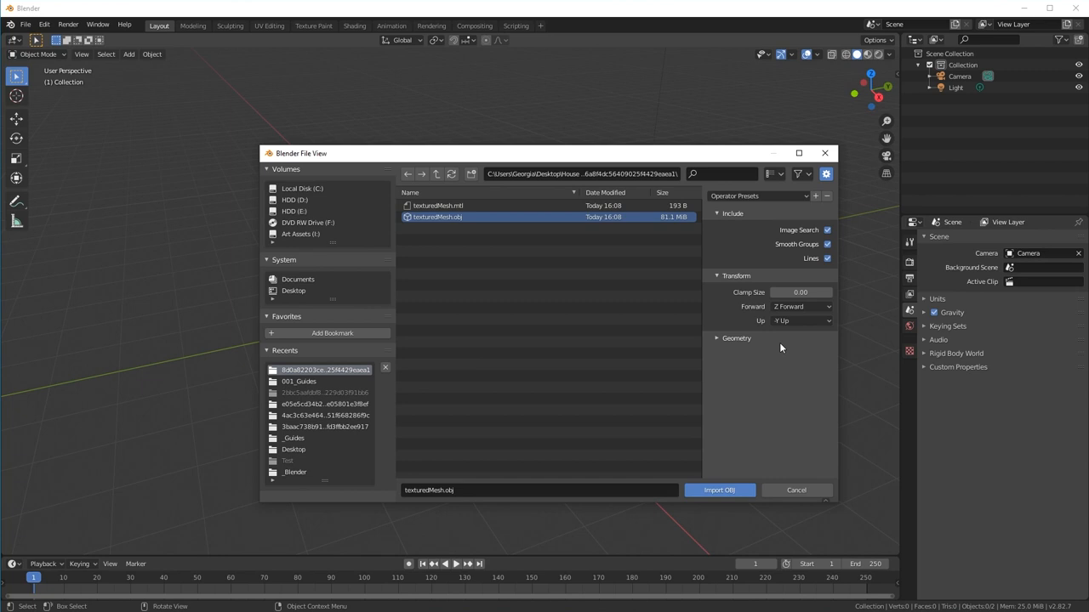
{"action": "mouse_move", "coordinate": [811, 341]}
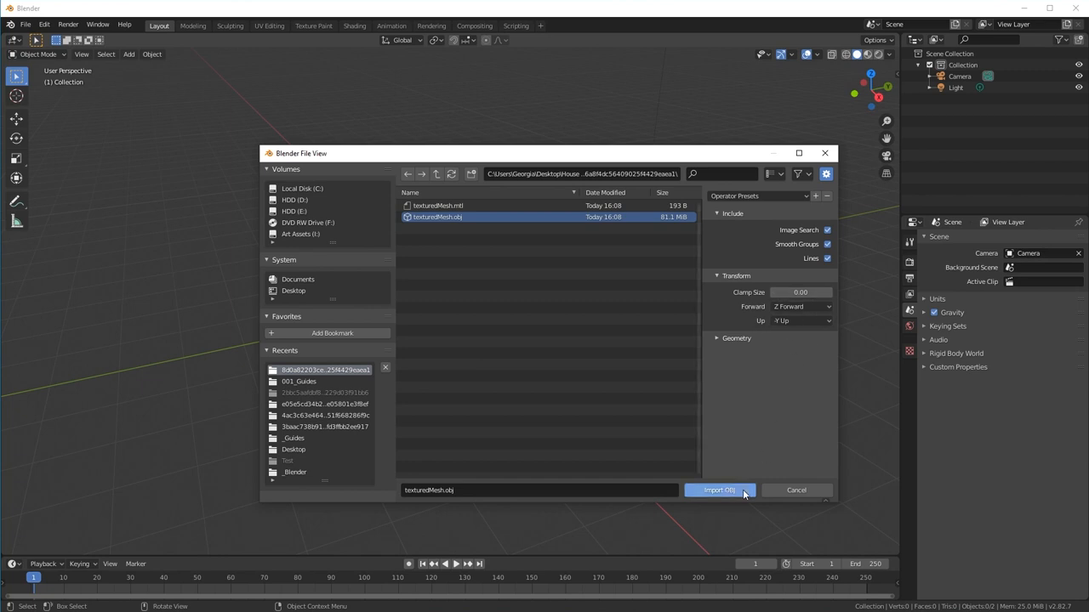
Import the texturedMesh OBJ and show it in Material Preview shading with its photo texture
{"action": "left_click", "coordinate": [719, 490]}
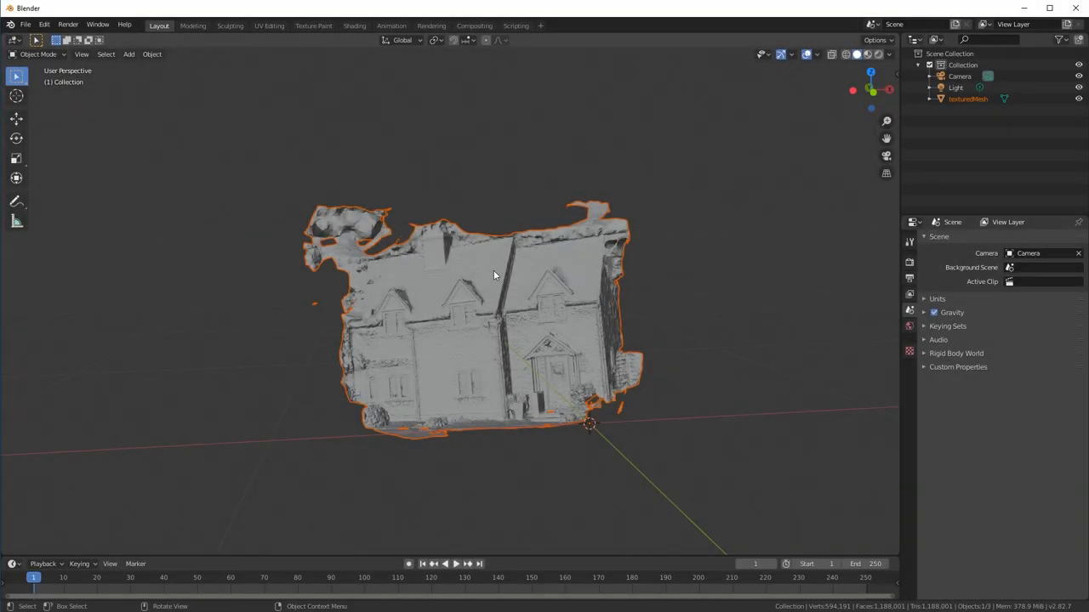
{"action": "mouse_move", "coordinate": [551, 253]}
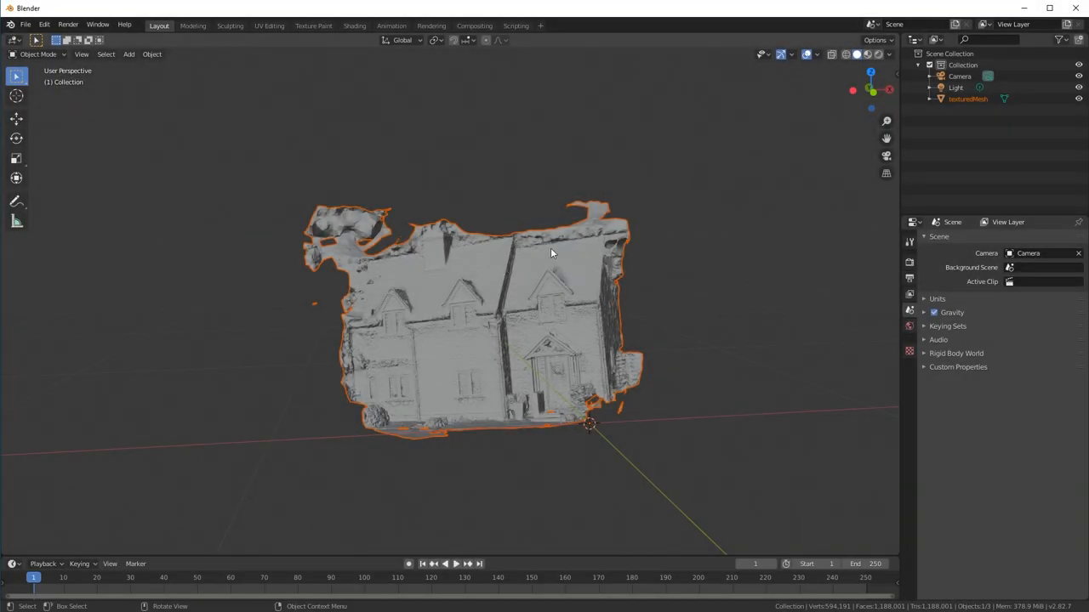
{"action": "mouse_move", "coordinate": [856, 53]}
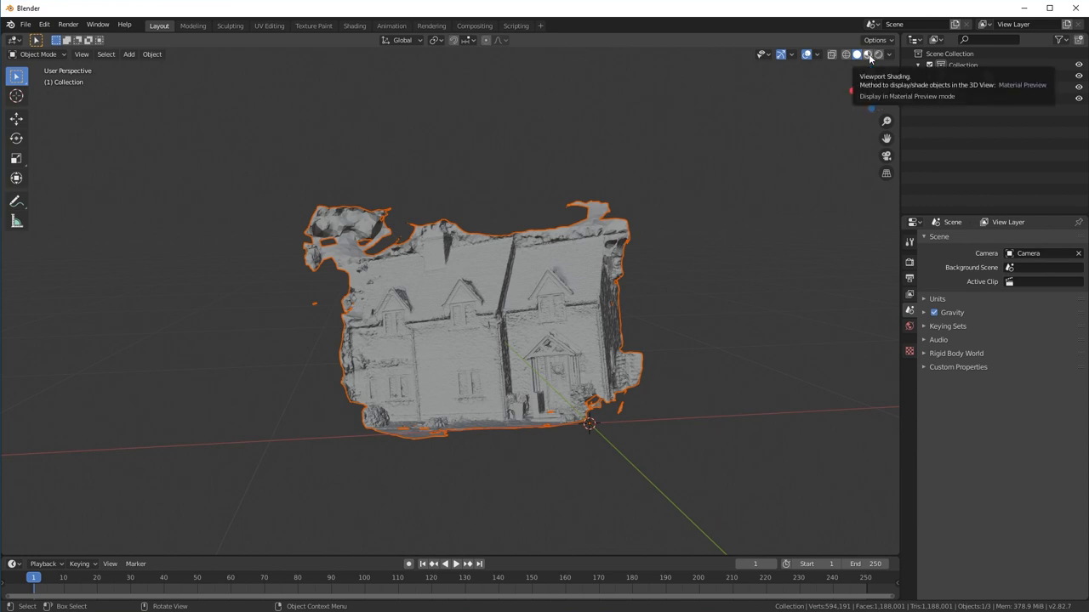
{"action": "left_click", "coordinate": [857, 54]}
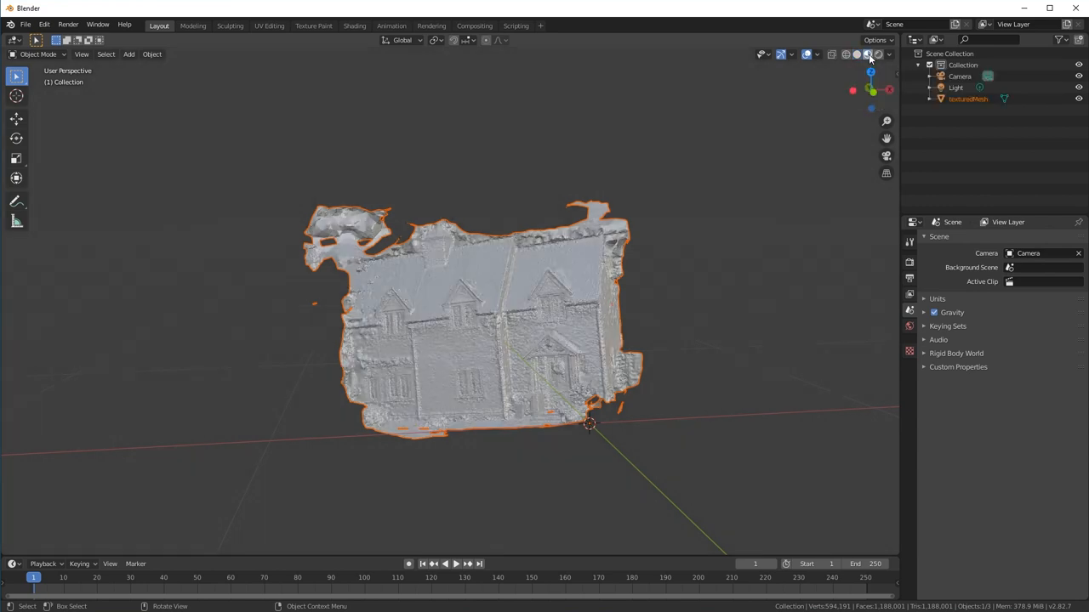
{"action": "left_click", "coordinate": [867, 53]}
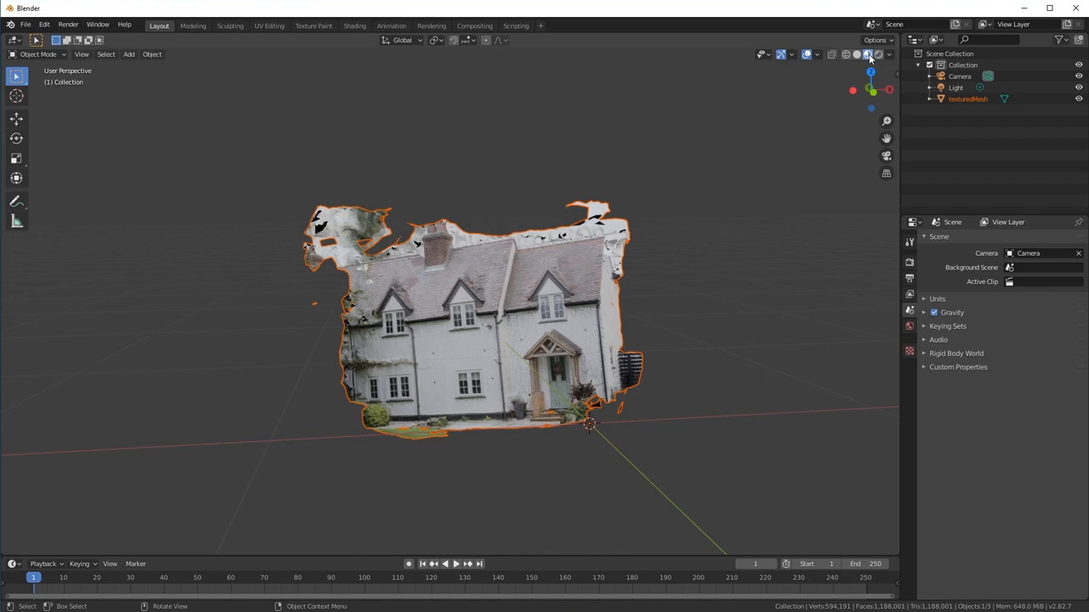
{"action": "mouse_move", "coordinate": [837, 118]}
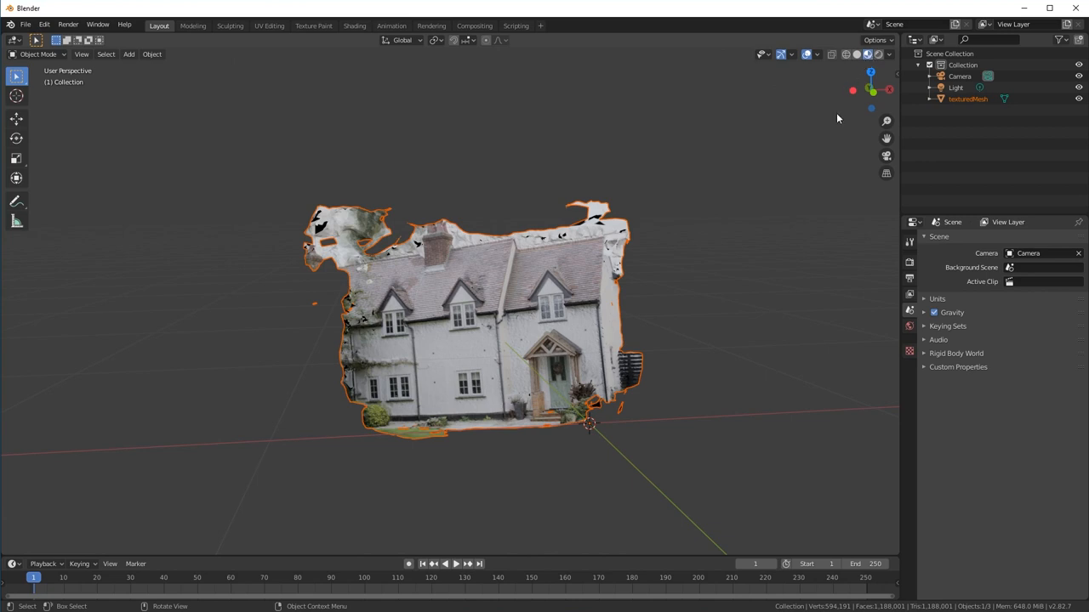
{"action": "mouse_move", "coordinate": [455, 394]}
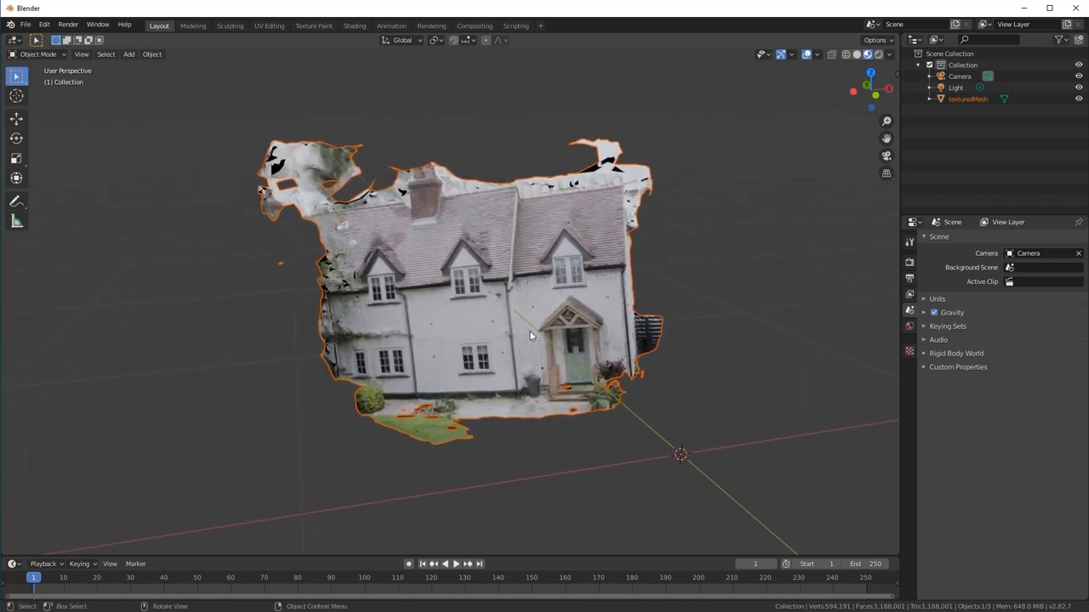
{"action": "left_click_drag", "start_coordinate": [530, 336], "coordinate": [553, 344]}
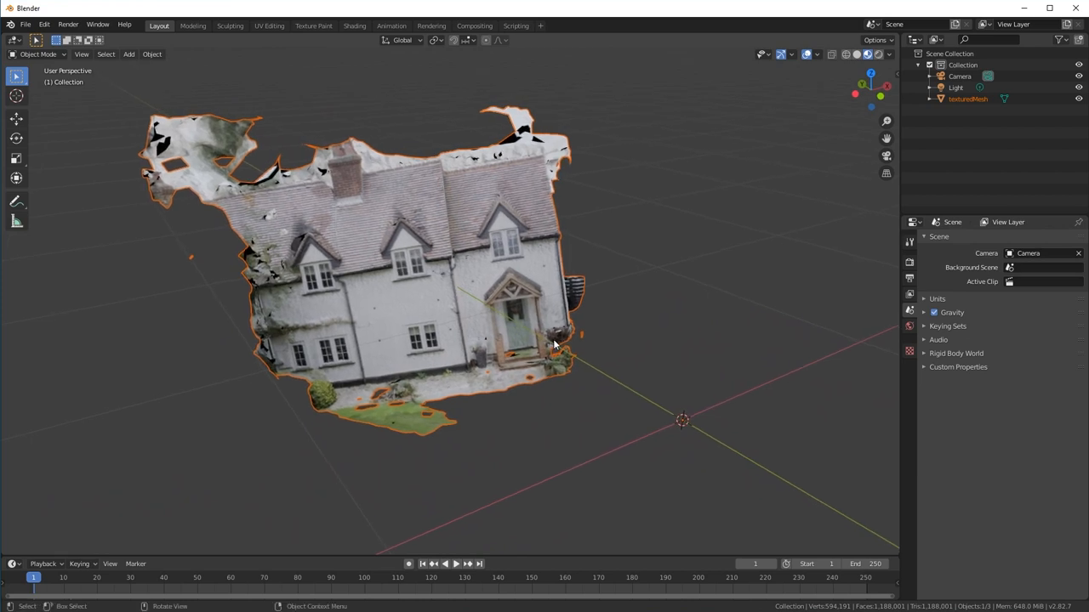
{"action": "mouse_move", "coordinate": [530, 281]}
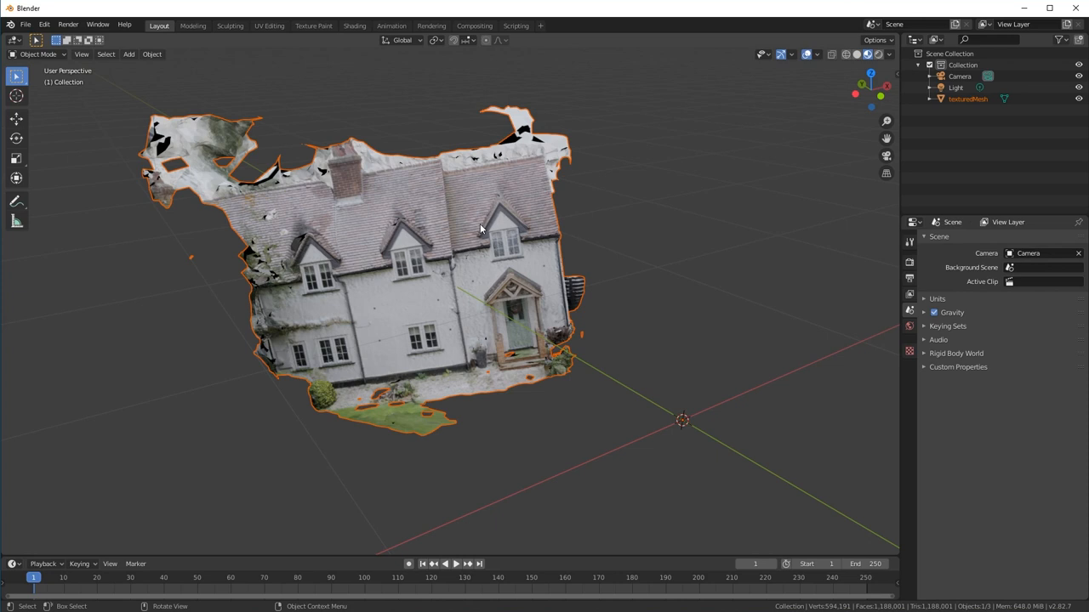
Set the house mesh's geometry to its origin and switch to the Front viewpoint
{"action": "right_click", "coordinate": [480, 228]}
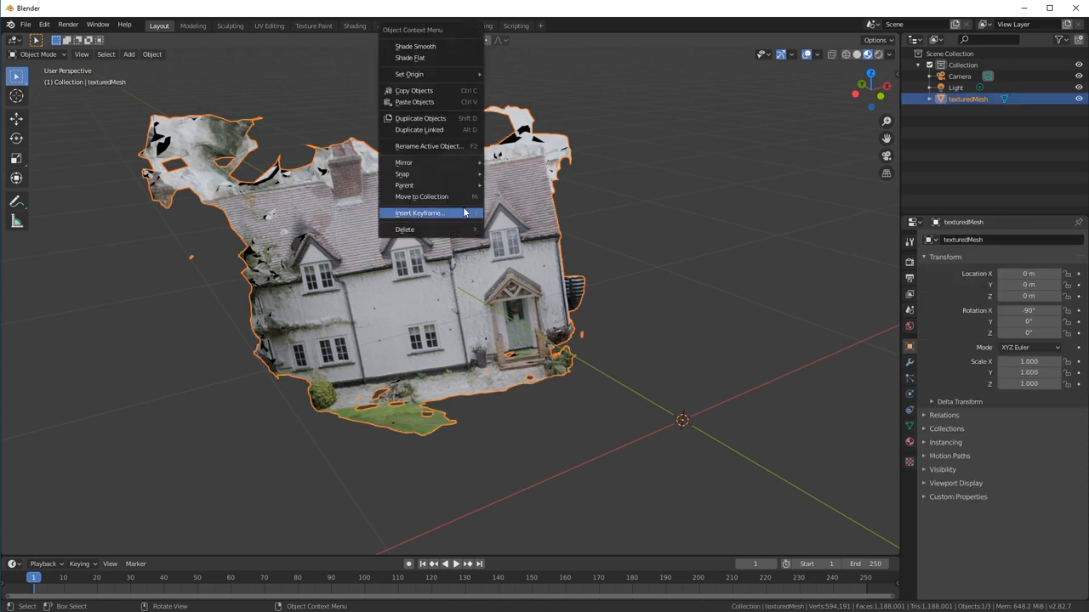
{"action": "mouse_move", "coordinate": [414, 74]}
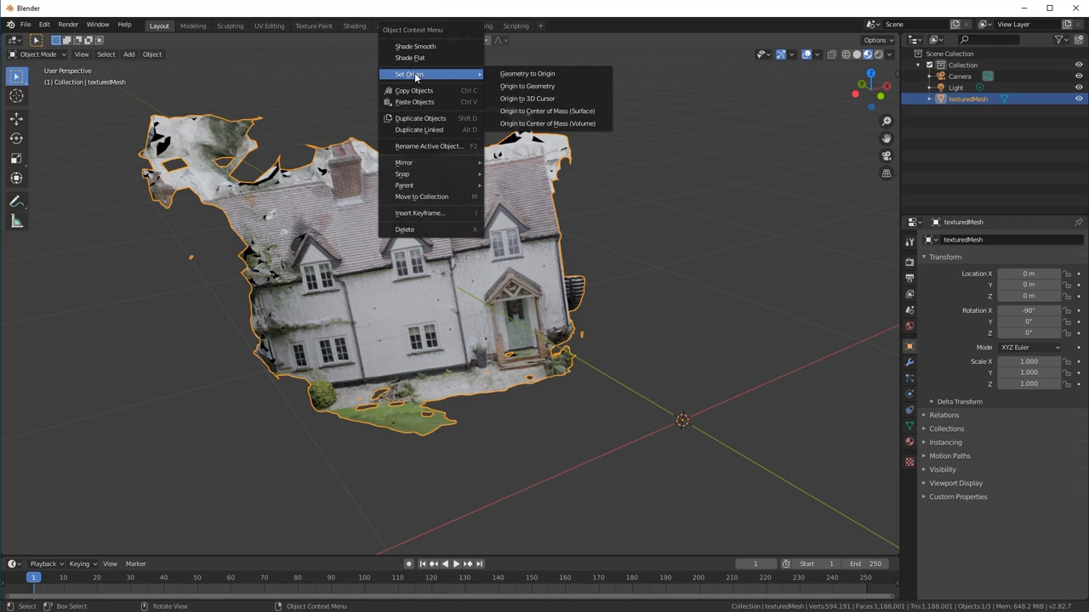
{"action": "mouse_move", "coordinate": [536, 73]}
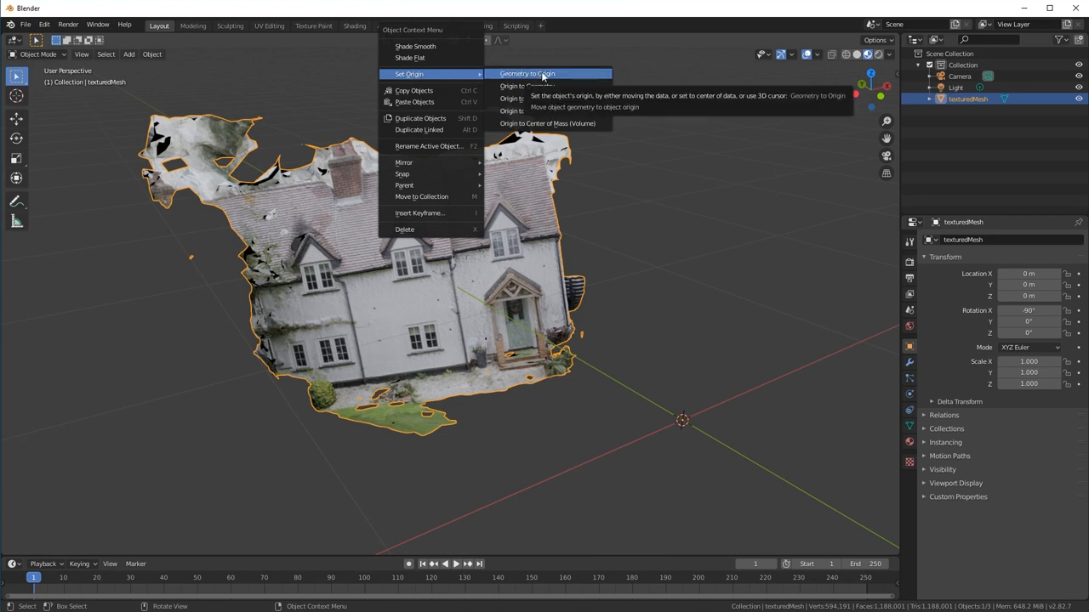
{"action": "left_click", "coordinate": [539, 73]}
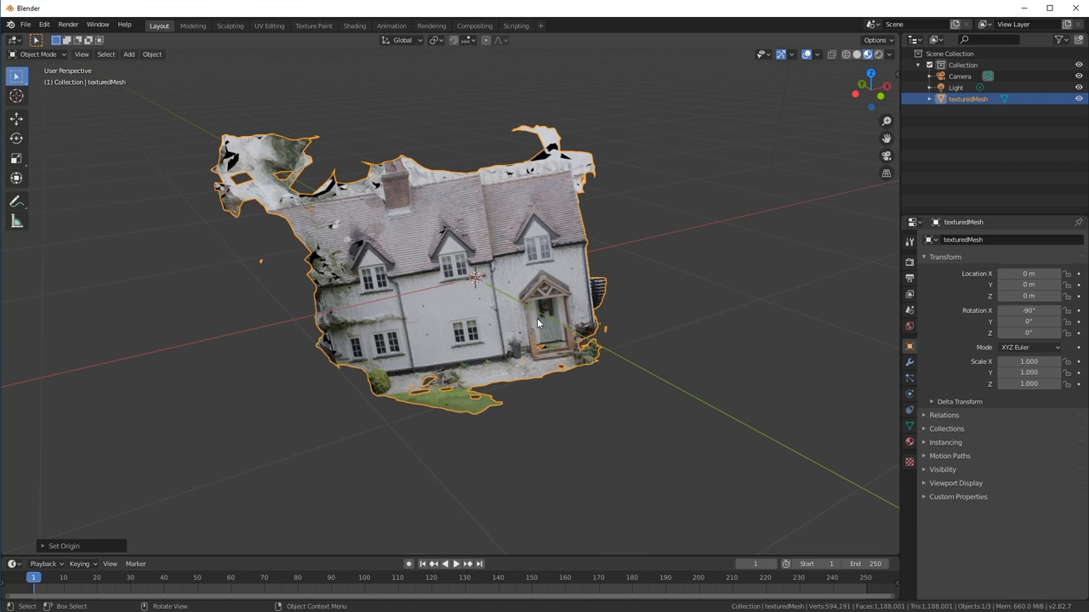
{"action": "mouse_move", "coordinate": [119, 97]}
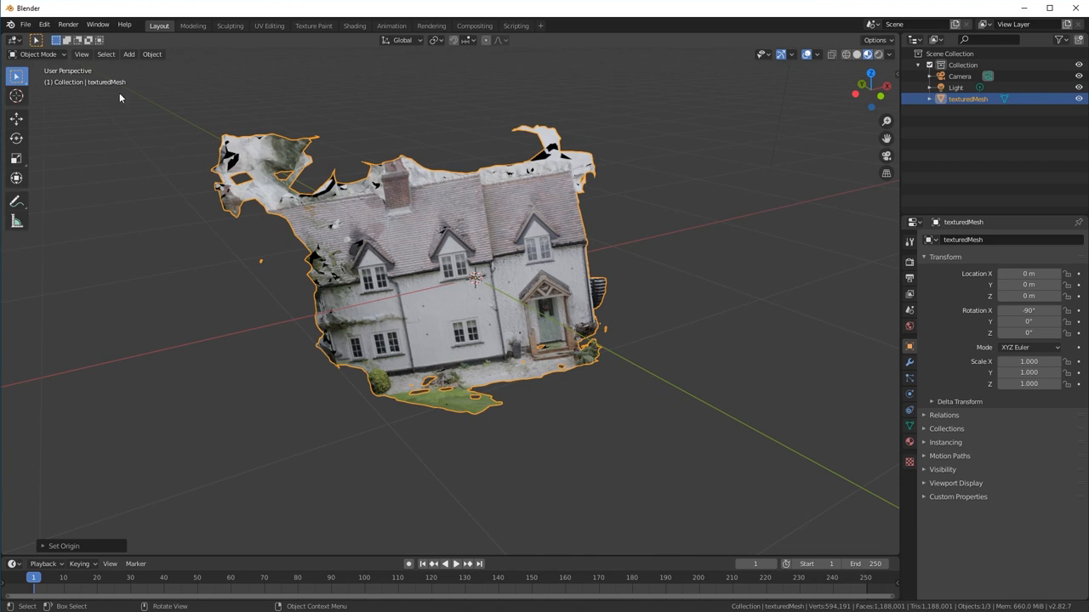
{"action": "left_click", "coordinate": [82, 54]}
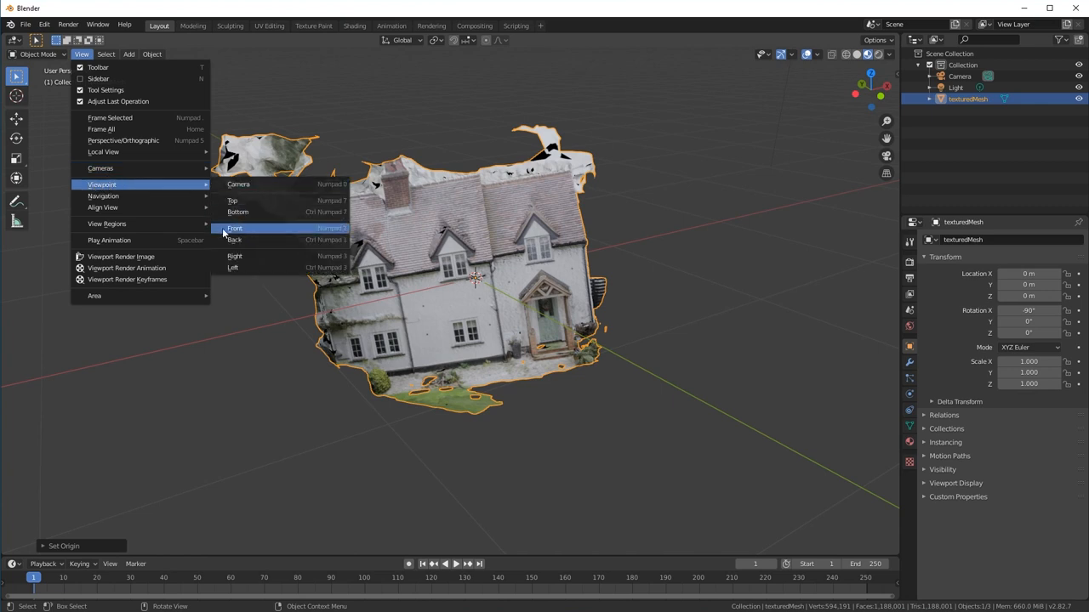
{"action": "left_click", "coordinate": [248, 228]}
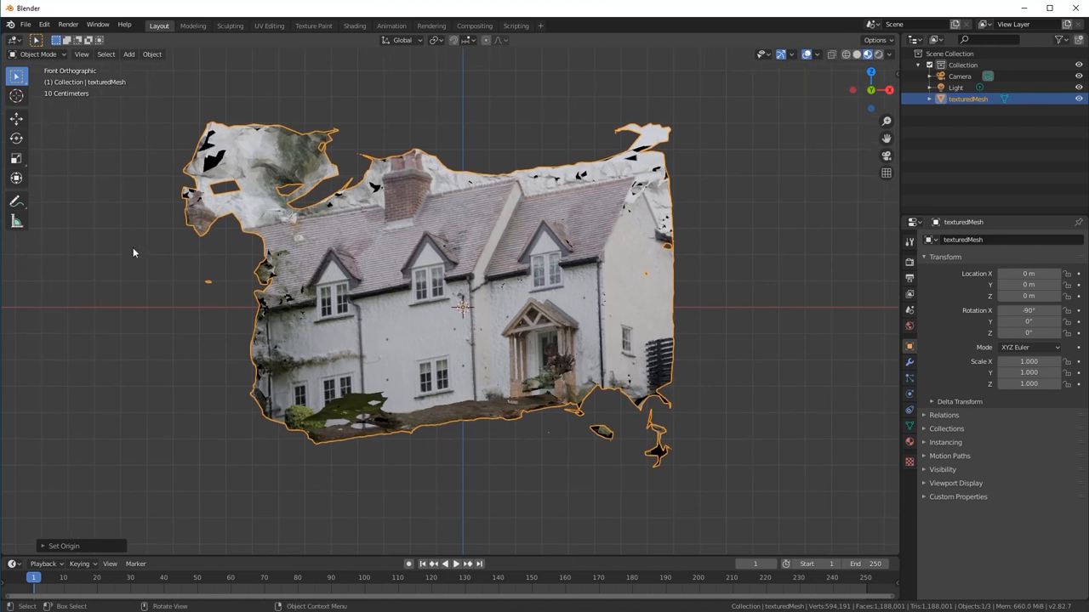
Raise the mesh 0.327 m and rotate it about 9.55° on Y and 27.7° on Z to face front-on
{"action": "left_click", "coordinate": [15, 118]}
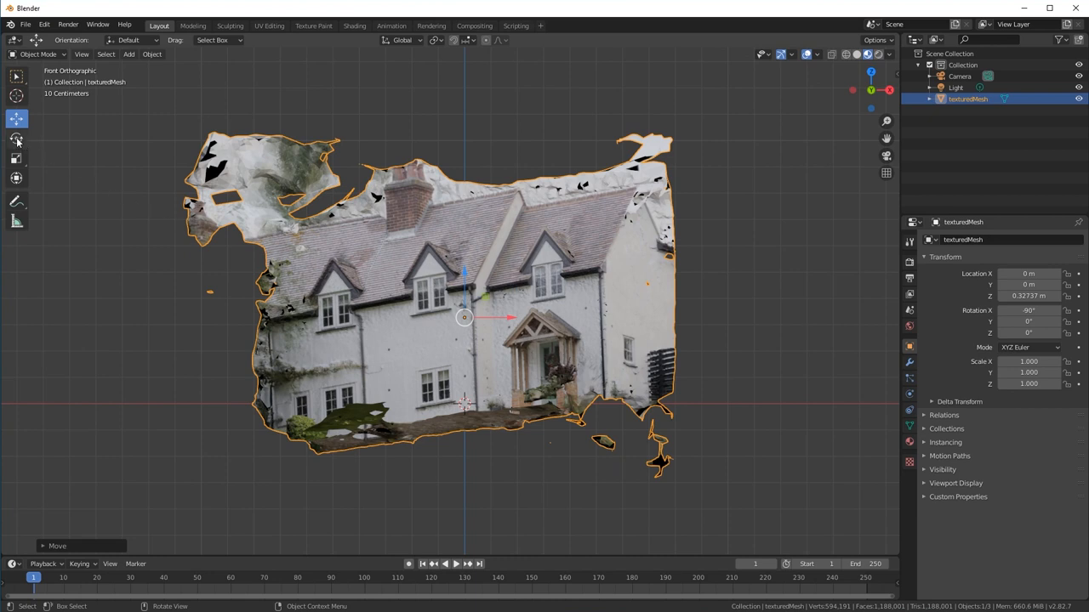
{"action": "left_click", "coordinate": [16, 139]}
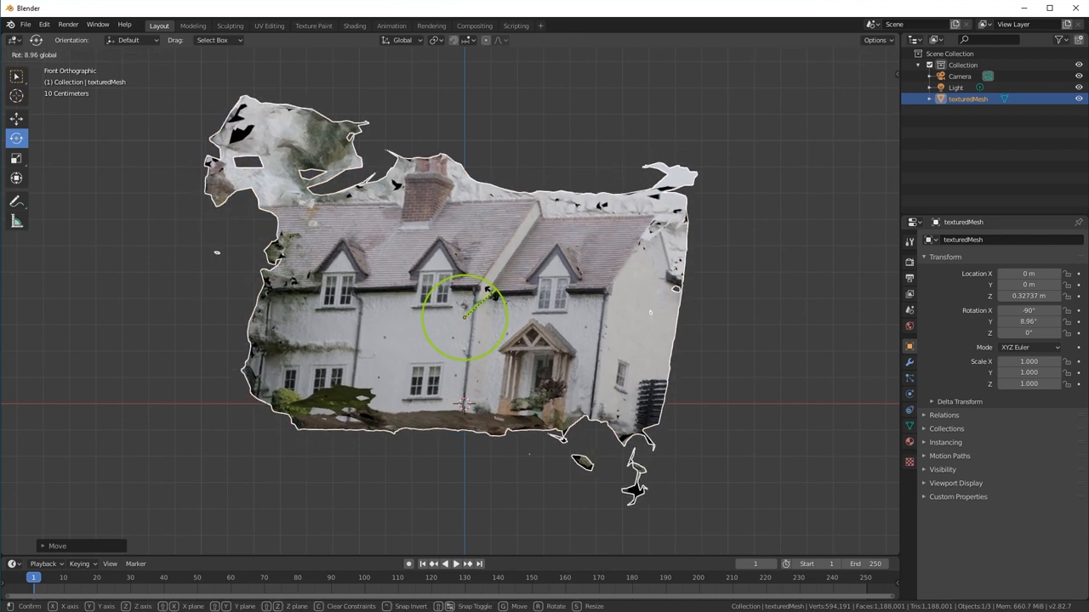
{"action": "left_click_drag", "start_coordinate": [489, 294], "coordinate": [491, 296]}
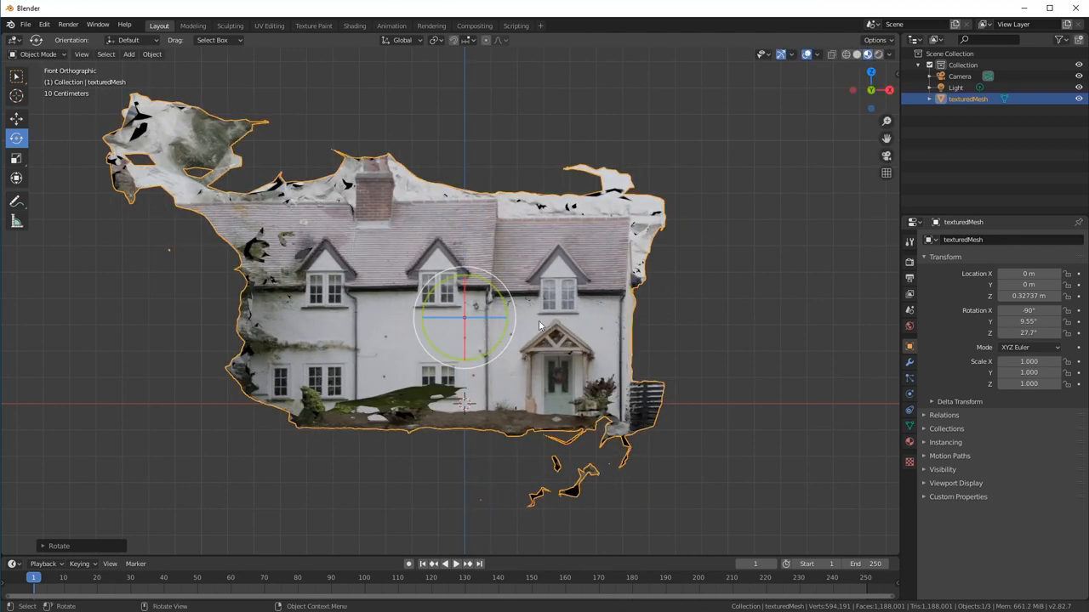
{"action": "left_click", "coordinate": [34, 55]}
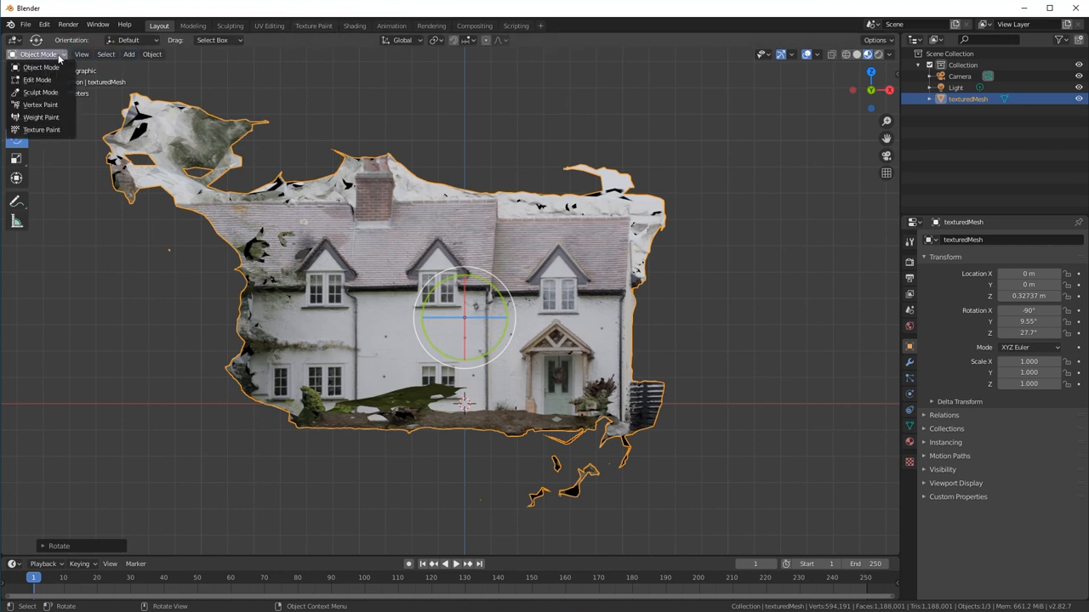
In Edit Mode, box-select the stray fragments above and around the house and delete their faces
{"action": "left_click", "coordinate": [42, 76]}
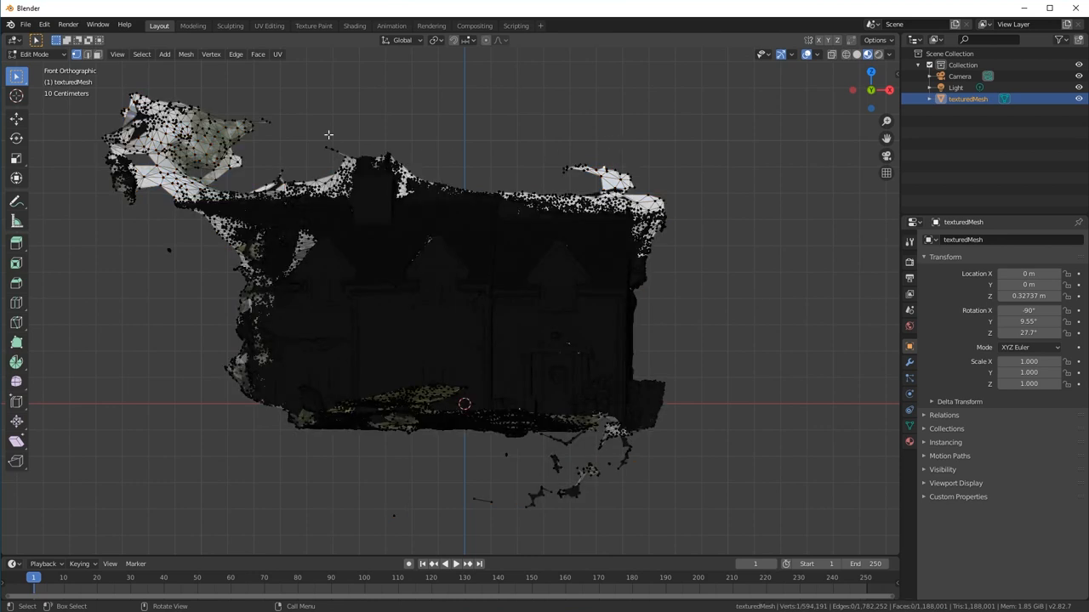
{"action": "mouse_move", "coordinate": [97, 47]}
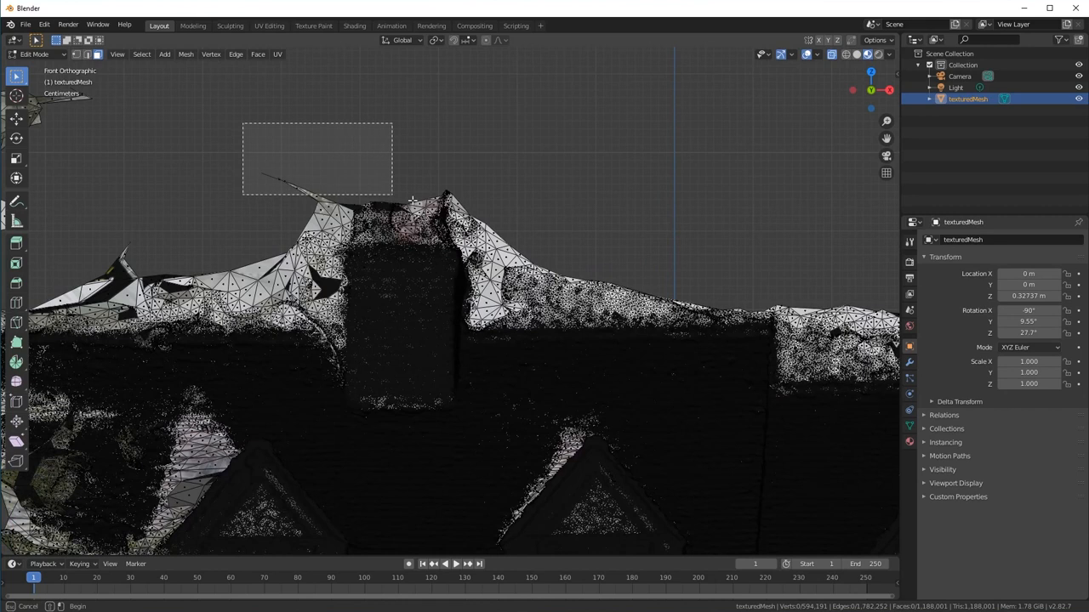
{"action": "left_click_drag", "start_coordinate": [243, 122], "coordinate": [392, 198]}
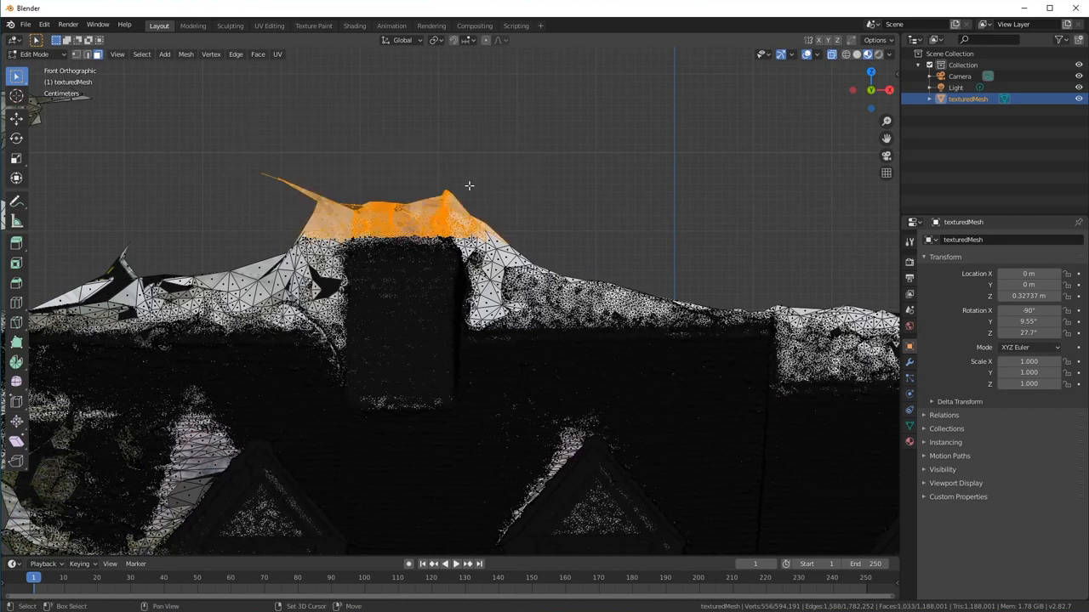
{"action": "left_click_drag", "start_coordinate": [469, 185], "coordinate": [786, 327]}
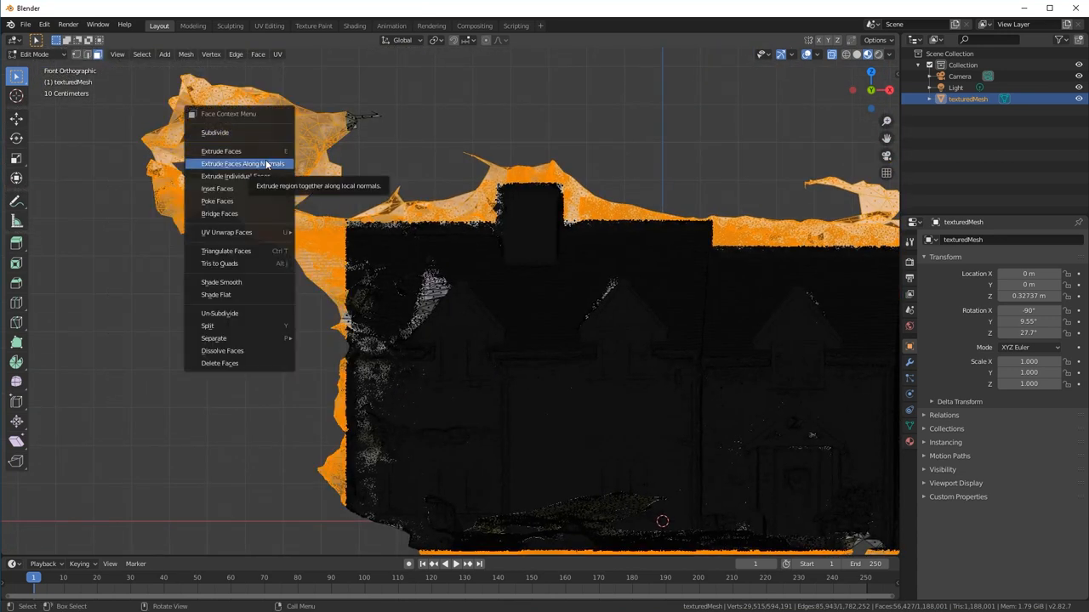
{"action": "mouse_move", "coordinate": [219, 363]}
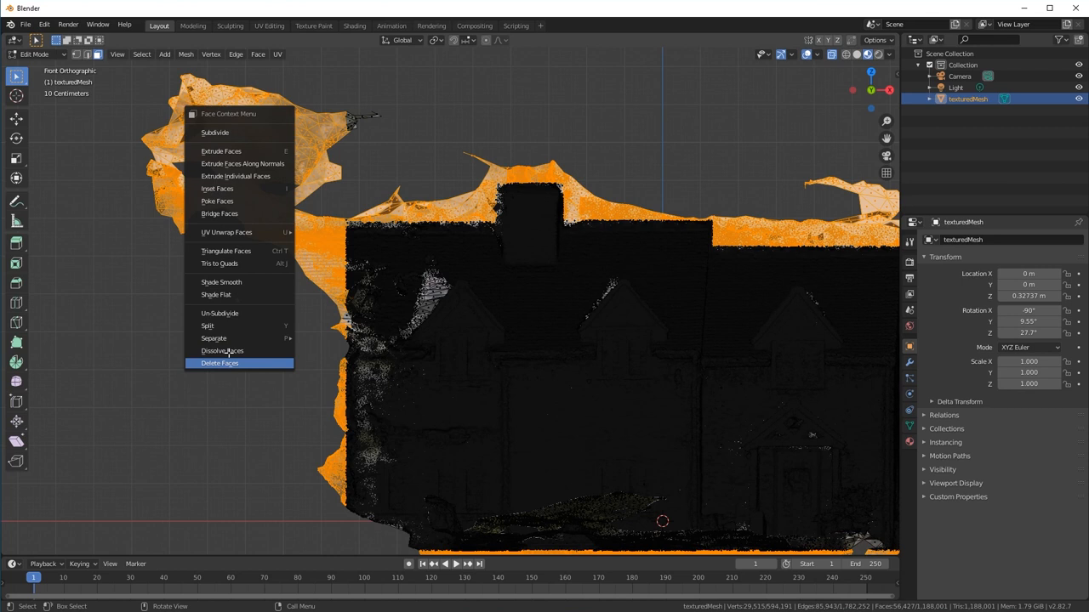
{"action": "left_click", "coordinate": [218, 363]}
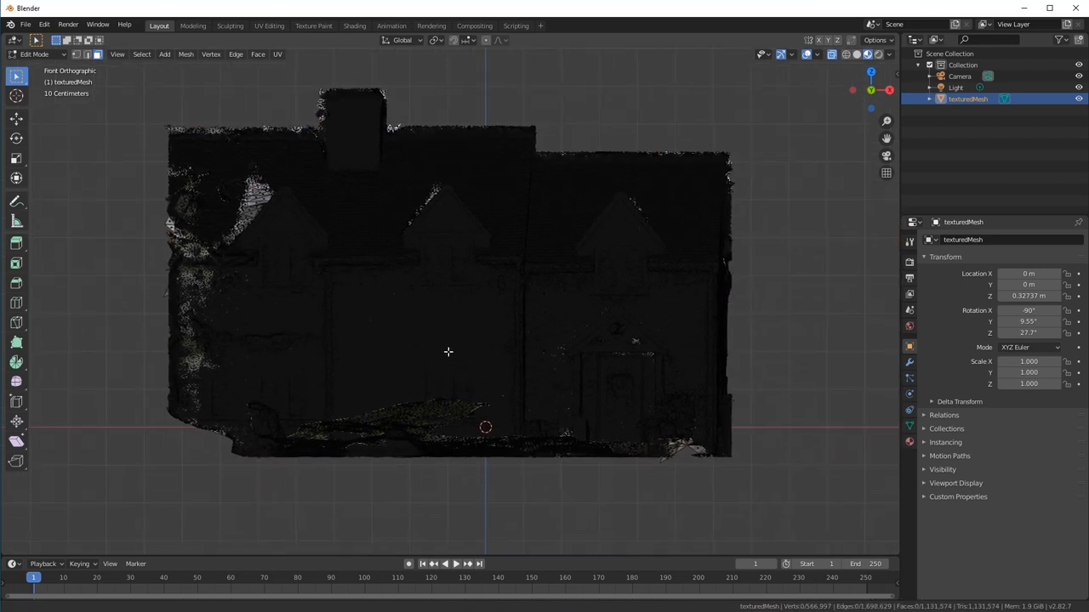
Return to Object Mode and view the house from the Right side, tilting it upright to −76.6° on X
{"action": "left_click", "coordinate": [34, 55]}
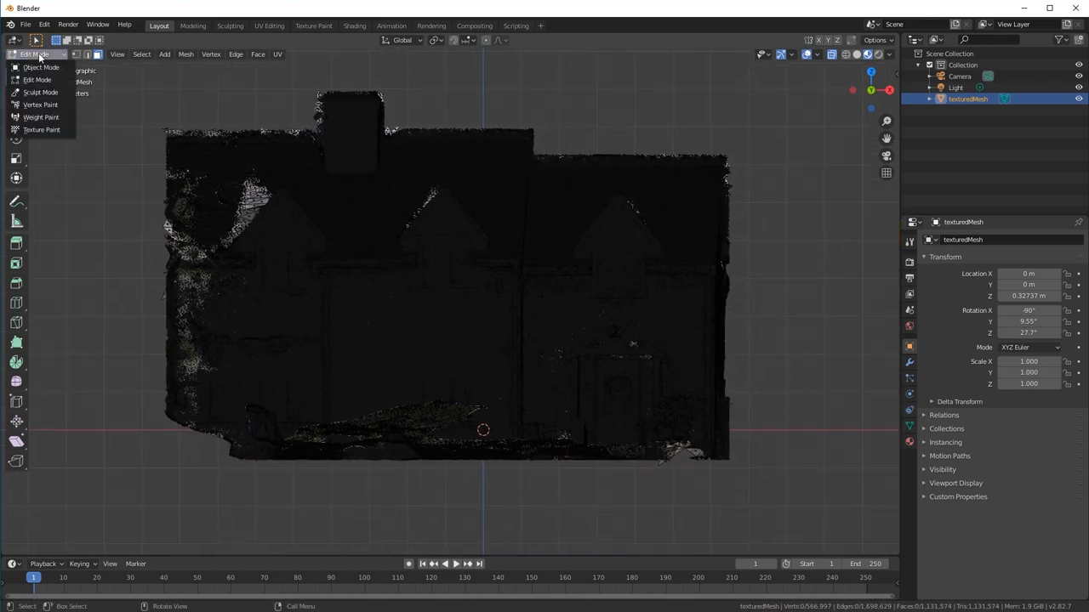
{"action": "mouse_move", "coordinate": [44, 68]}
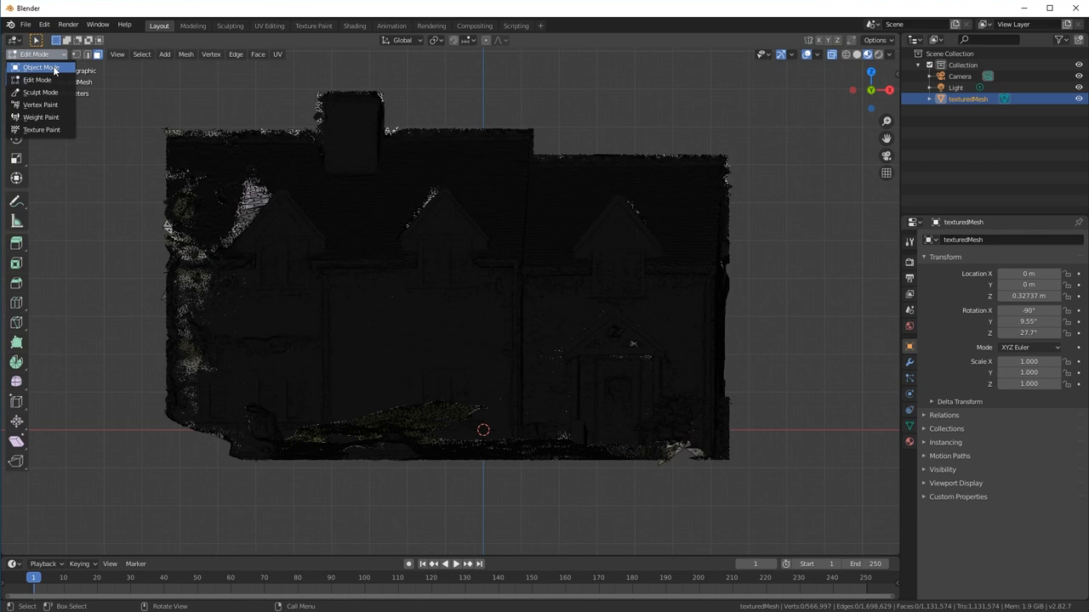
{"action": "left_click", "coordinate": [40, 66]}
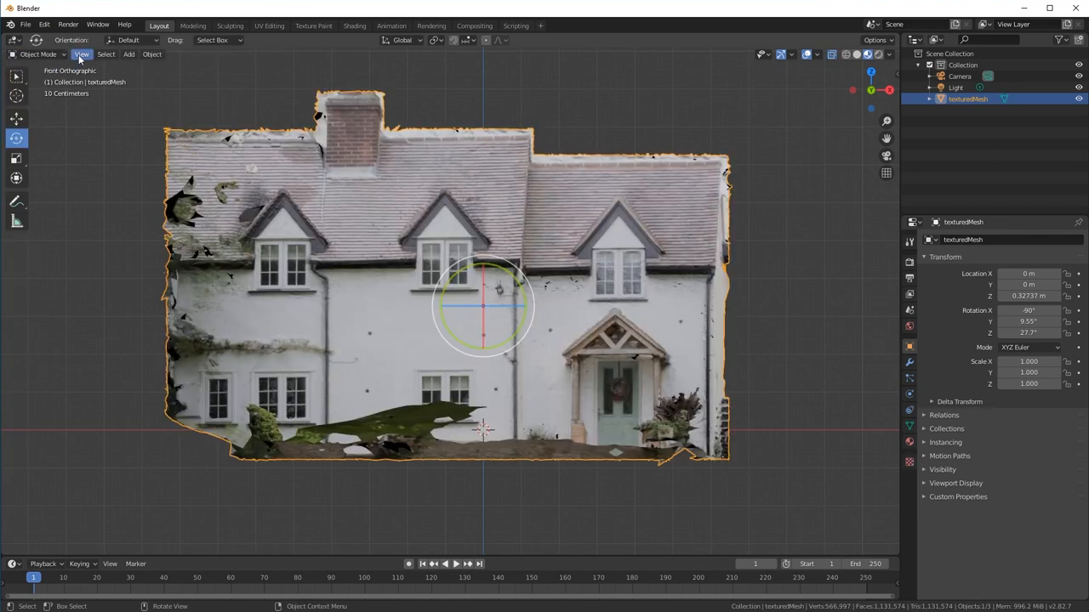
{"action": "left_click", "coordinate": [82, 56]}
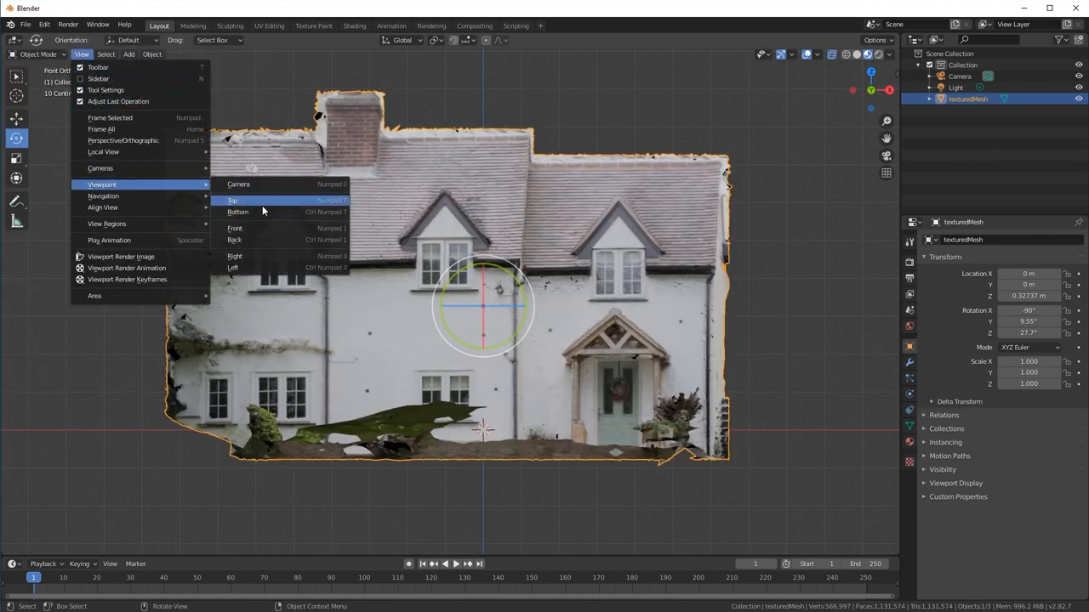
{"action": "left_click", "coordinate": [234, 256]}
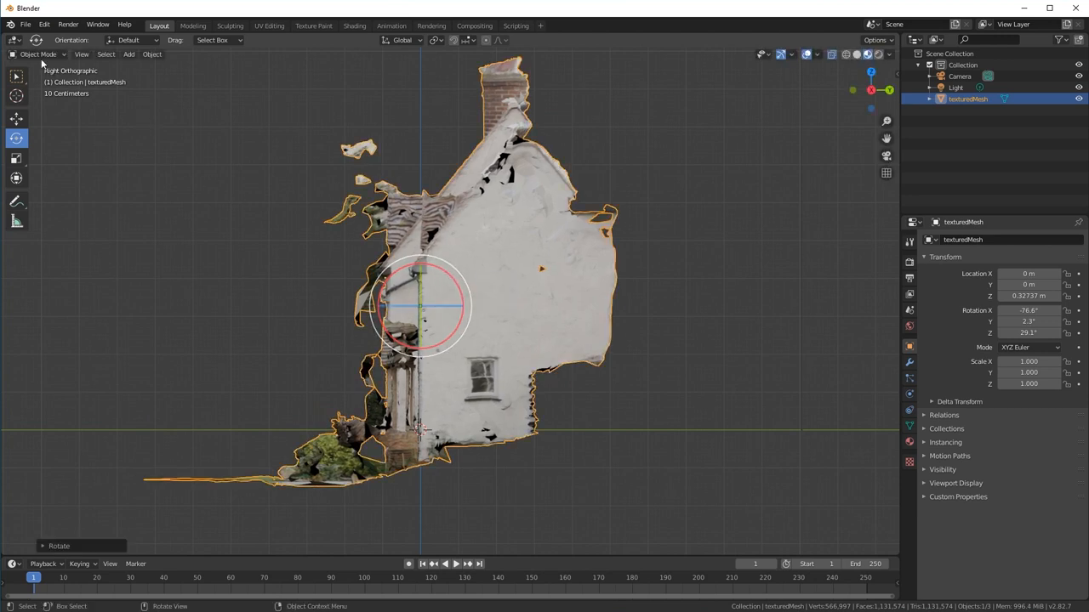
In Edit Mode, delete the stray ground geometry jutting out in front of the facade
{"action": "left_click", "coordinate": [35, 54]}
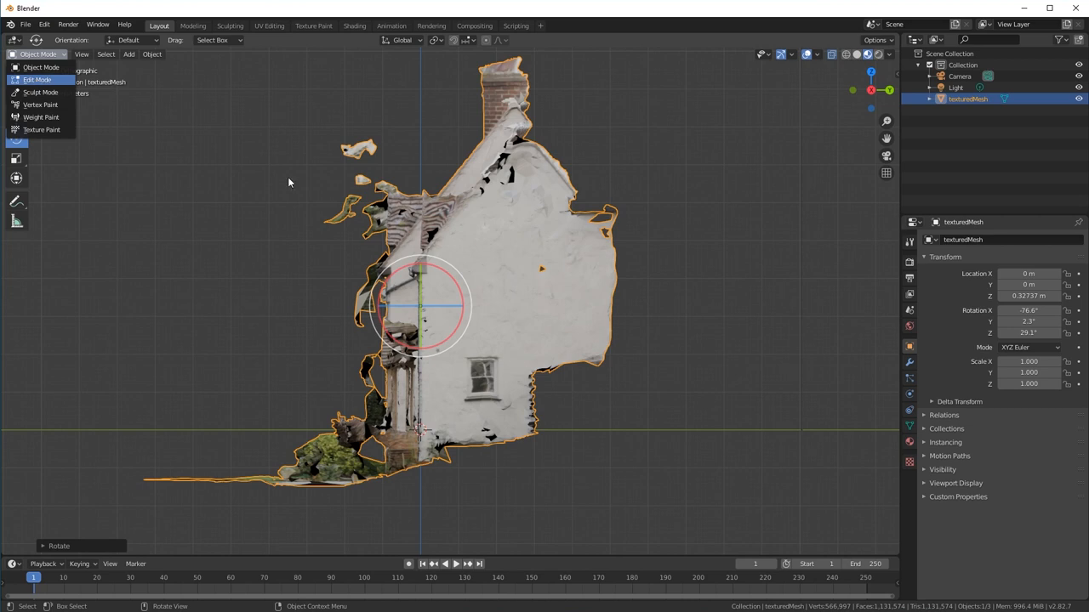
{"action": "left_click", "coordinate": [36, 78]}
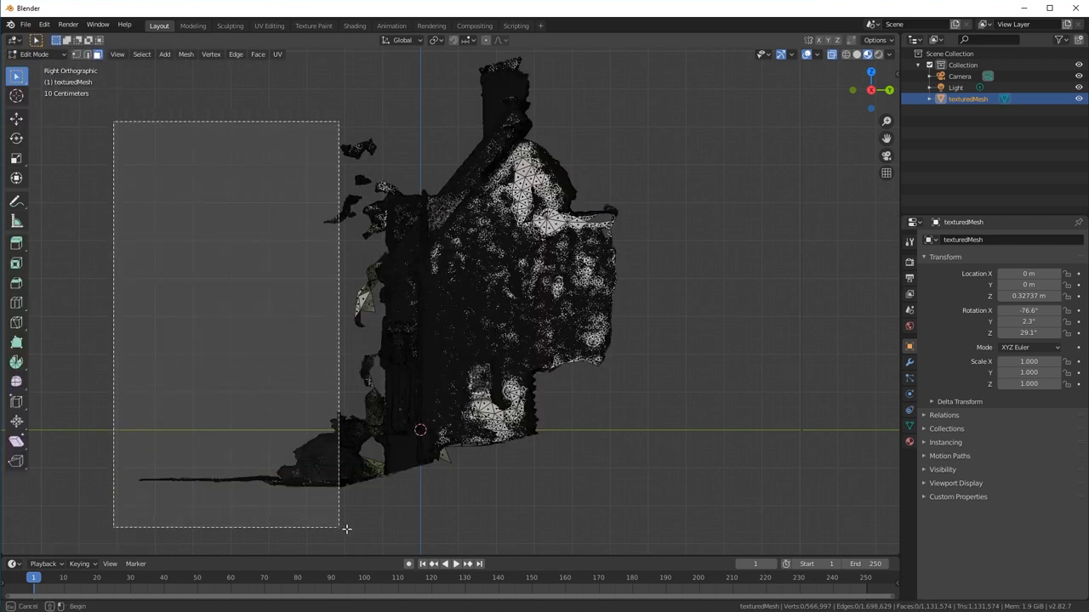
{"action": "right_click", "coordinate": [346, 529]}
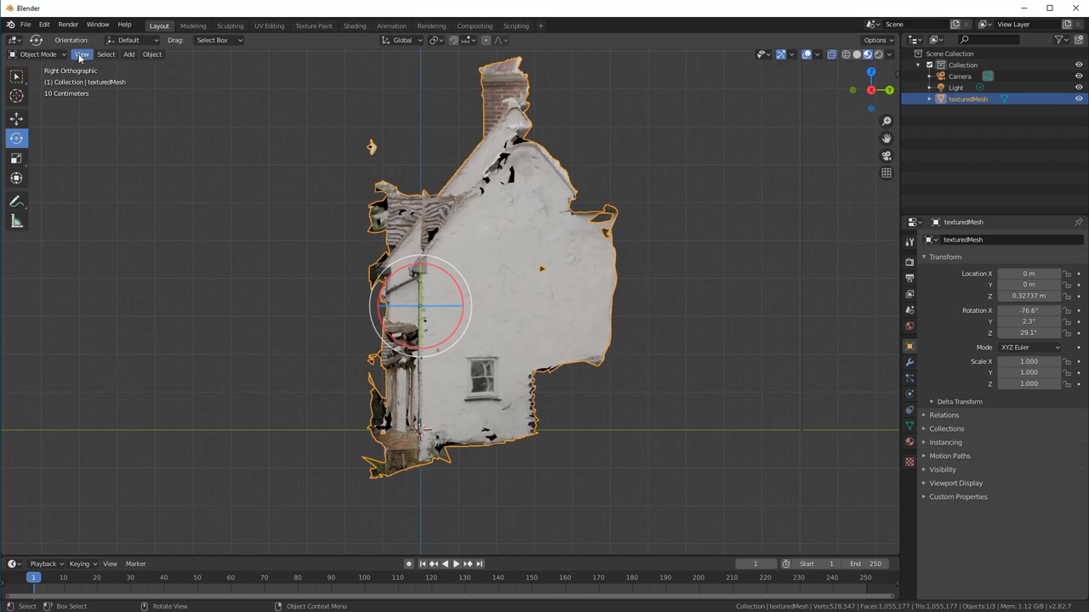
View the house from the Top and turn it 31.9° on Z, then enter Edit Mode
{"action": "left_click", "coordinate": [83, 55]}
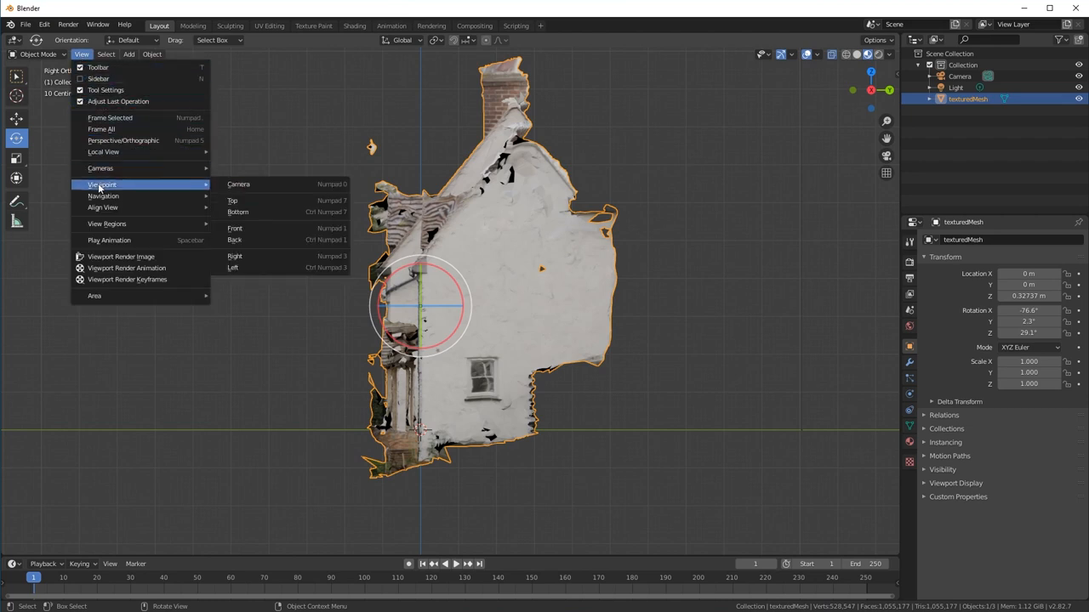
{"action": "left_click", "coordinate": [233, 201]}
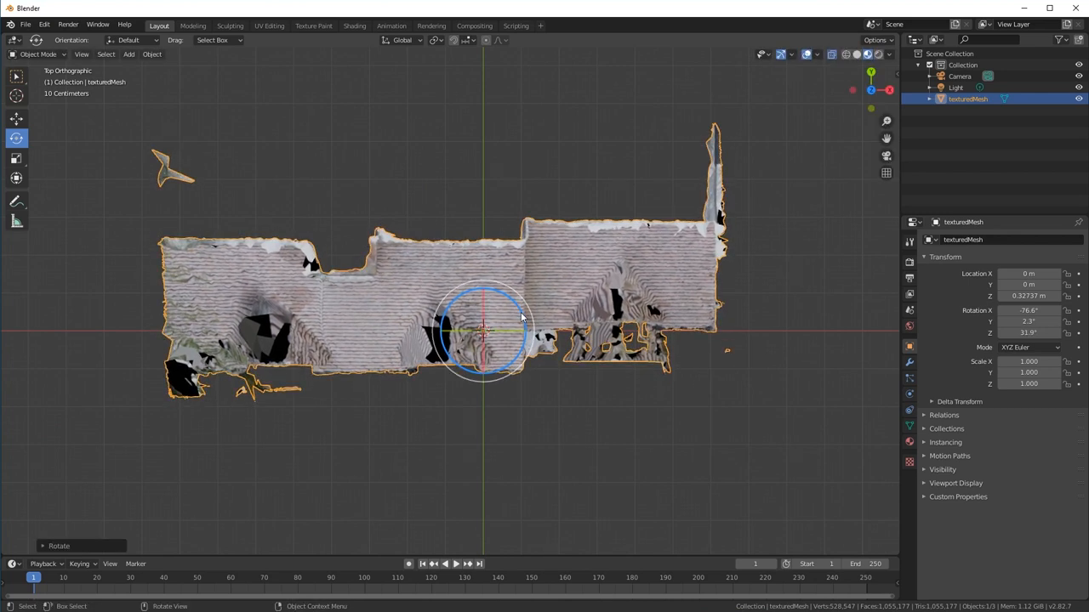
{"action": "left_click", "coordinate": [34, 41]}
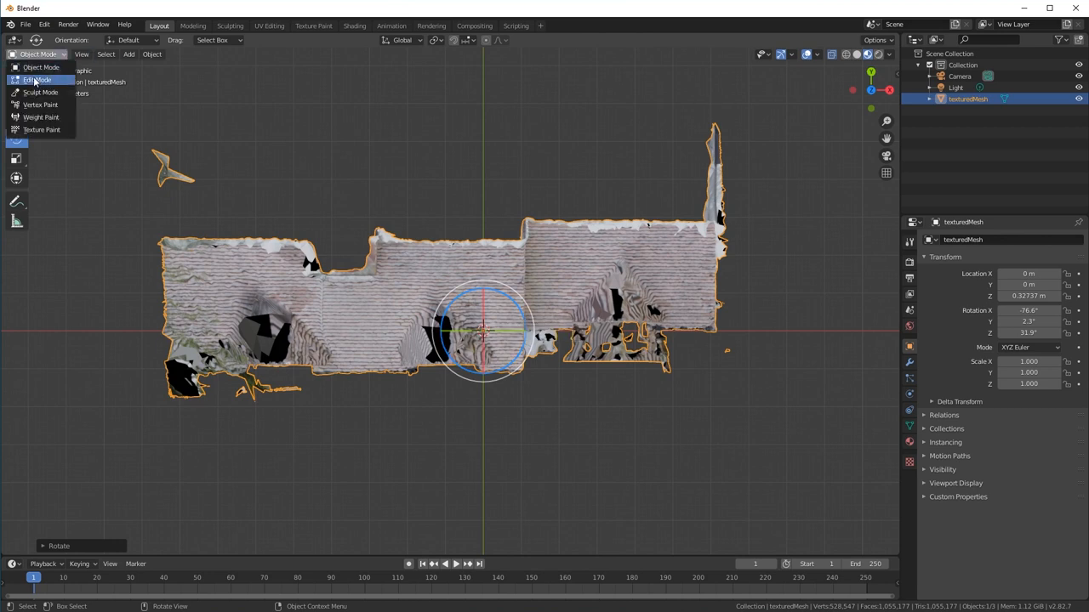
{"action": "left_click", "coordinate": [36, 77]}
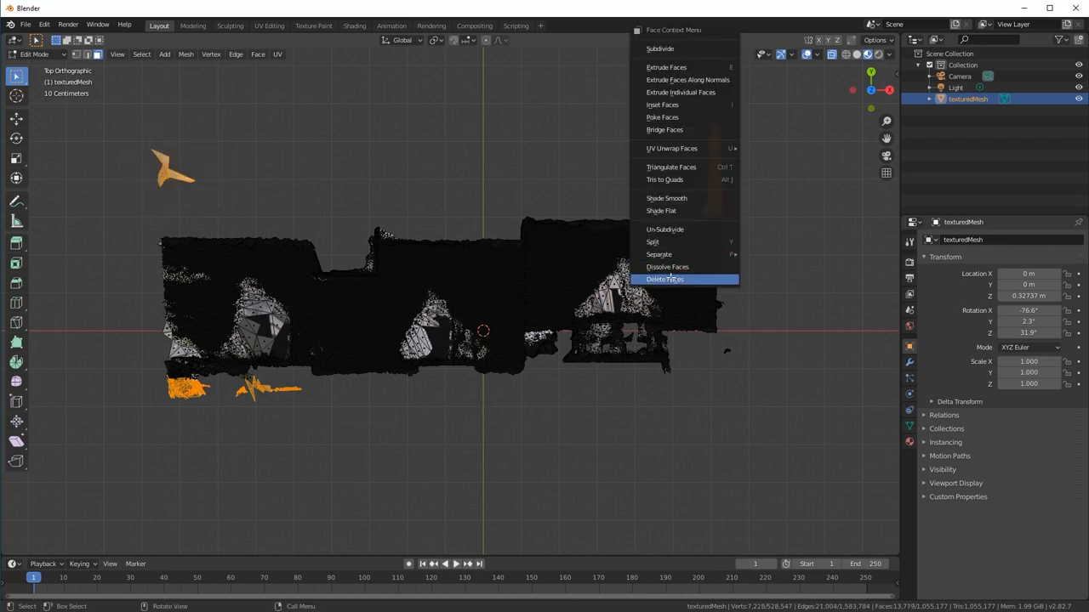
Delete the stray faces around the footprint and return to Object Mode in perspective view
{"action": "left_click", "coordinate": [664, 279]}
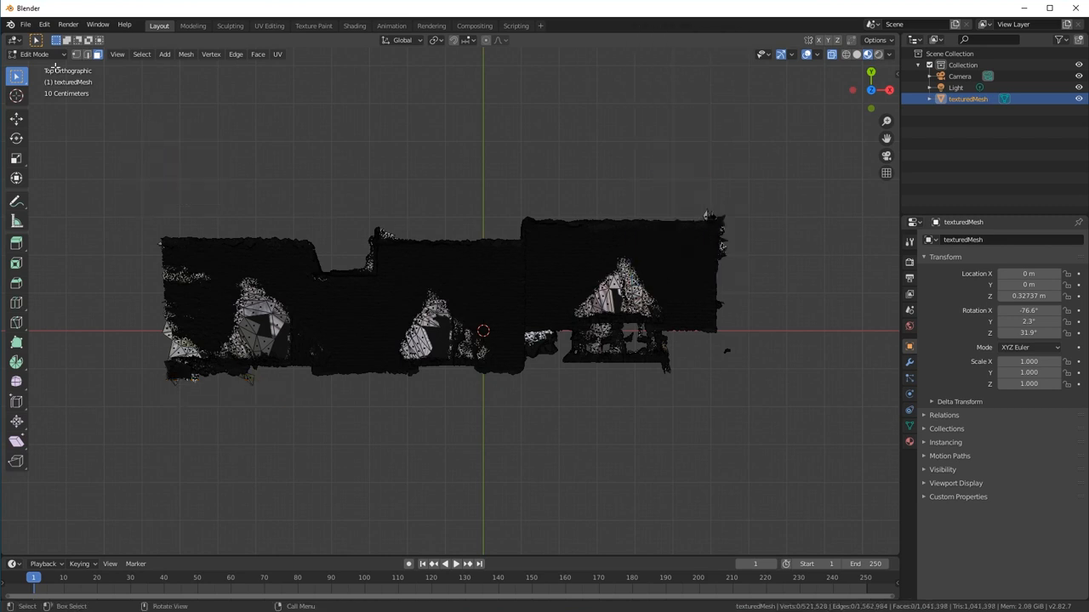
{"action": "left_click", "coordinate": [49, 53]}
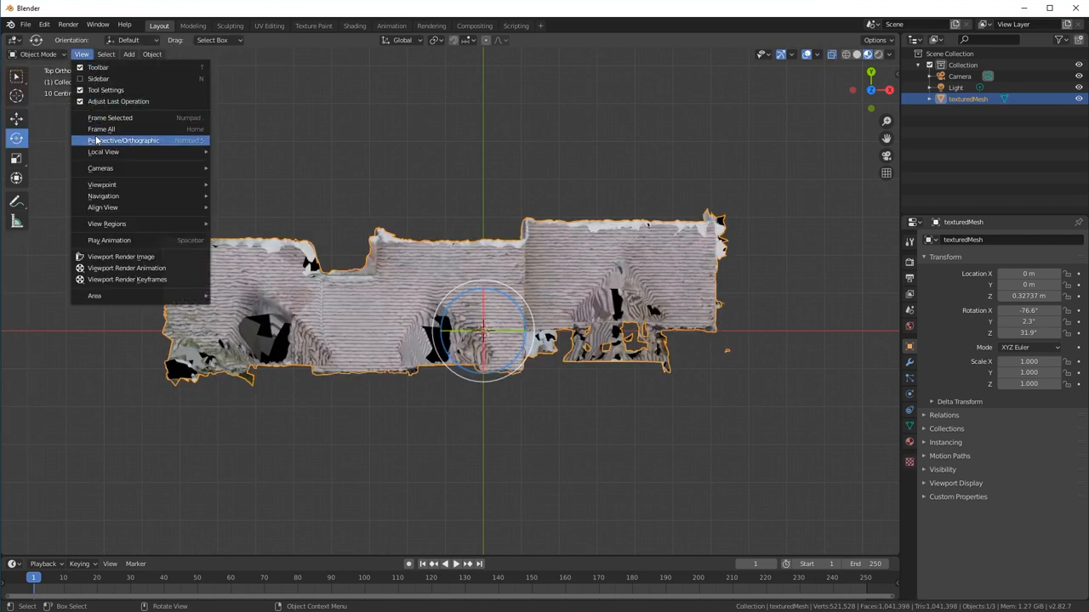
{"action": "left_click", "coordinate": [123, 141]}
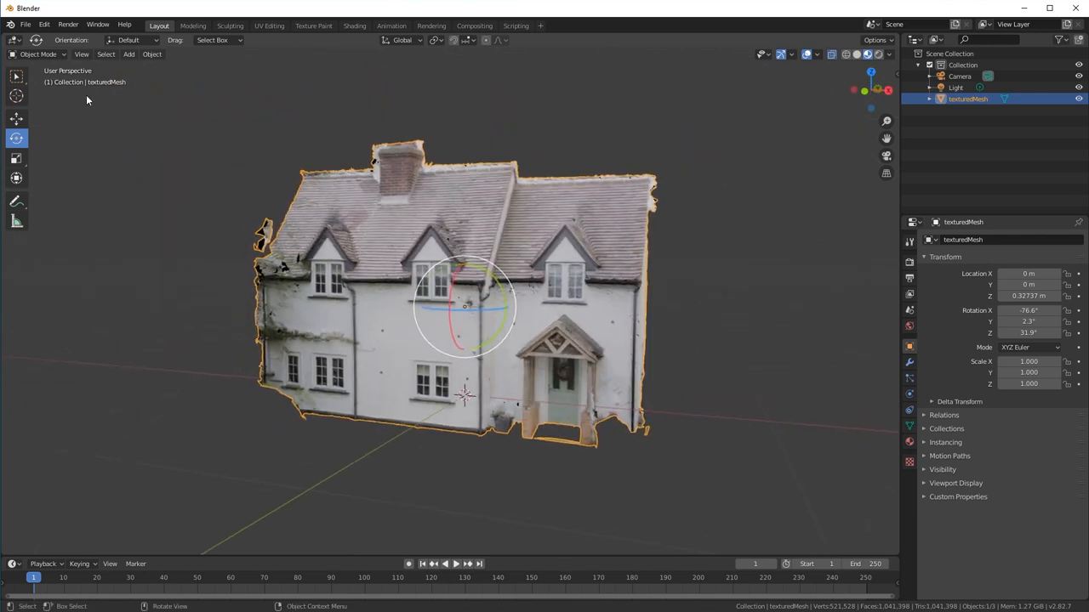
Select the geometry linked to the house, invert the selection and delete the disconnected scraps
{"action": "left_click", "coordinate": [39, 55]}
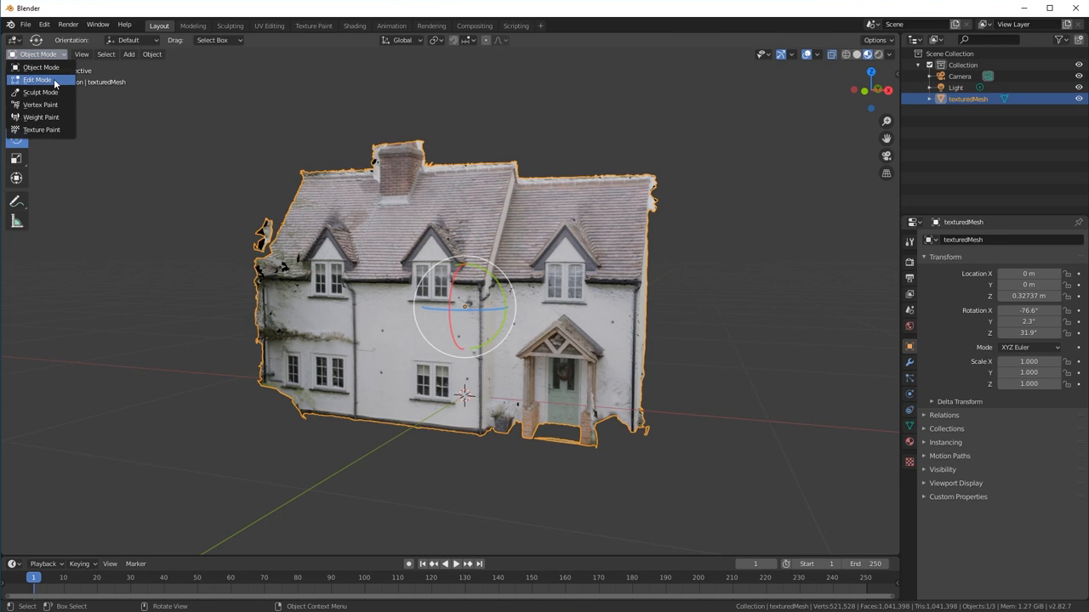
{"action": "left_click", "coordinate": [38, 81]}
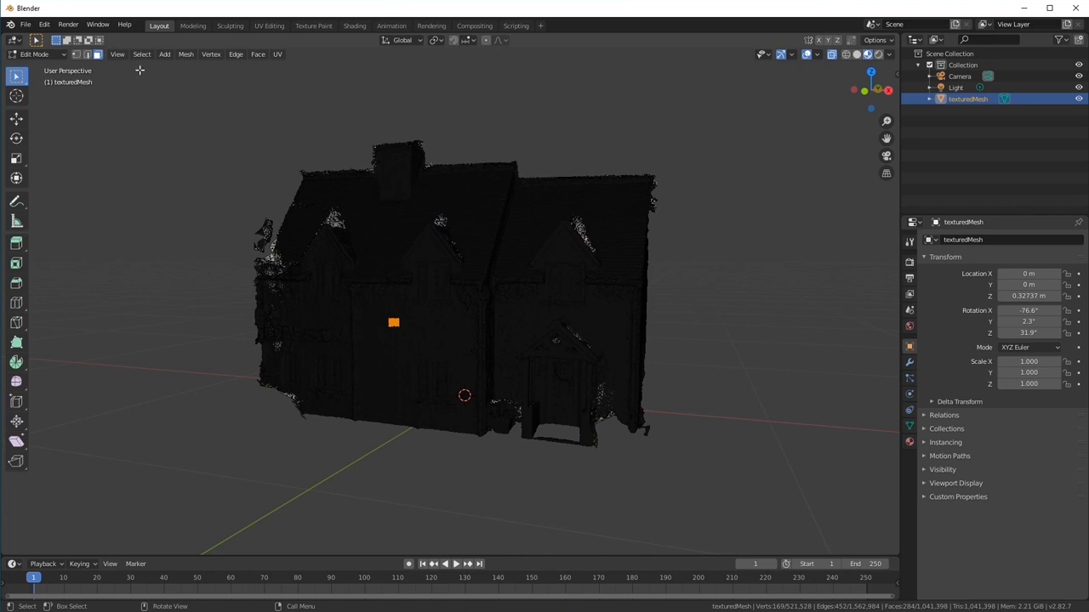
{"action": "left_click", "coordinate": [141, 53]}
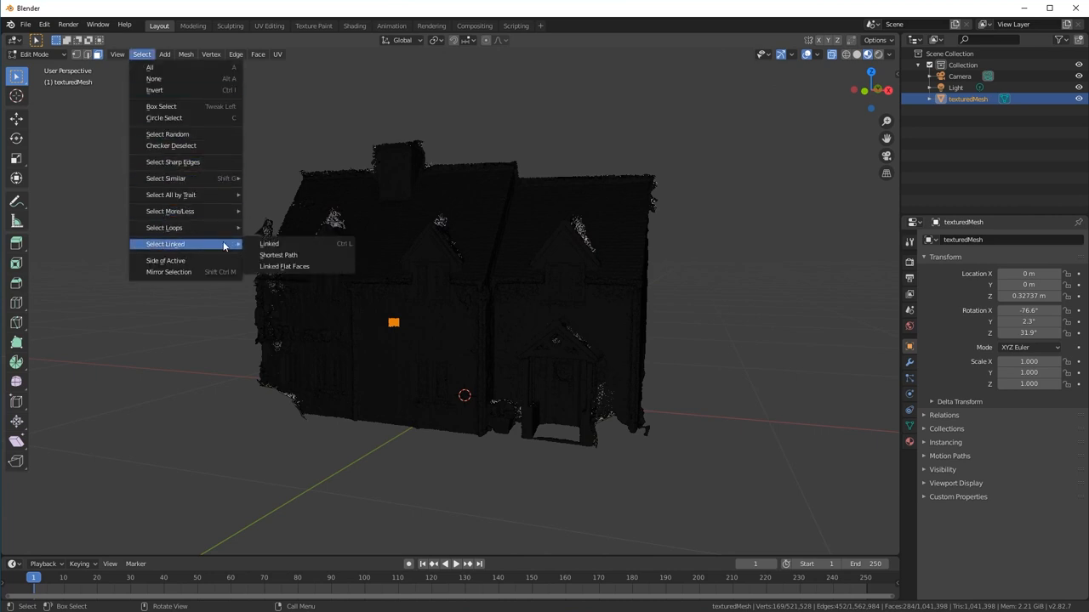
{"action": "left_click", "coordinate": [269, 243]}
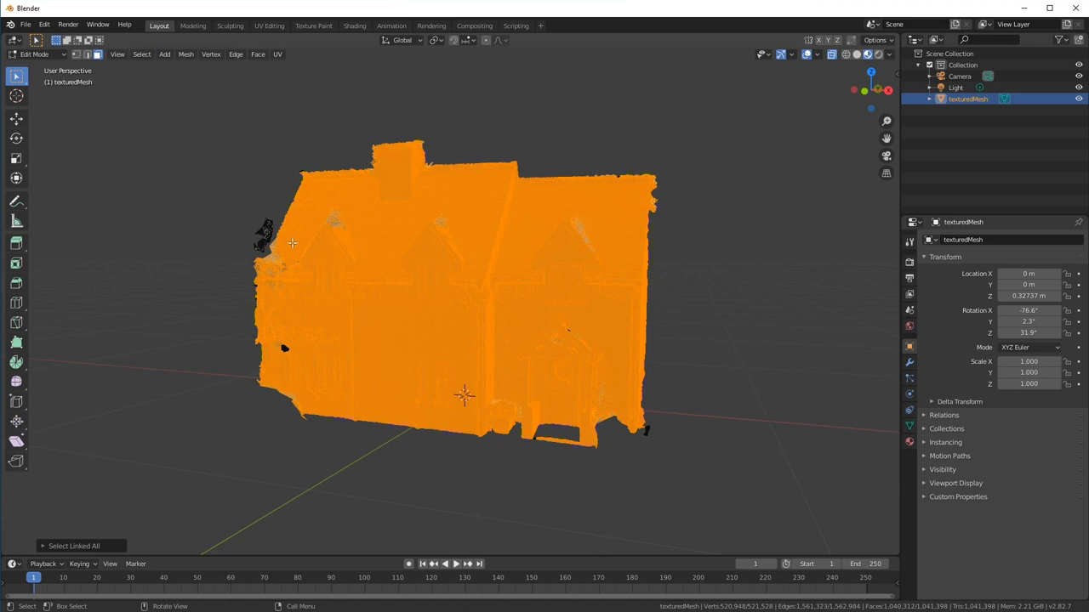
{"action": "mouse_move", "coordinate": [225, 189]}
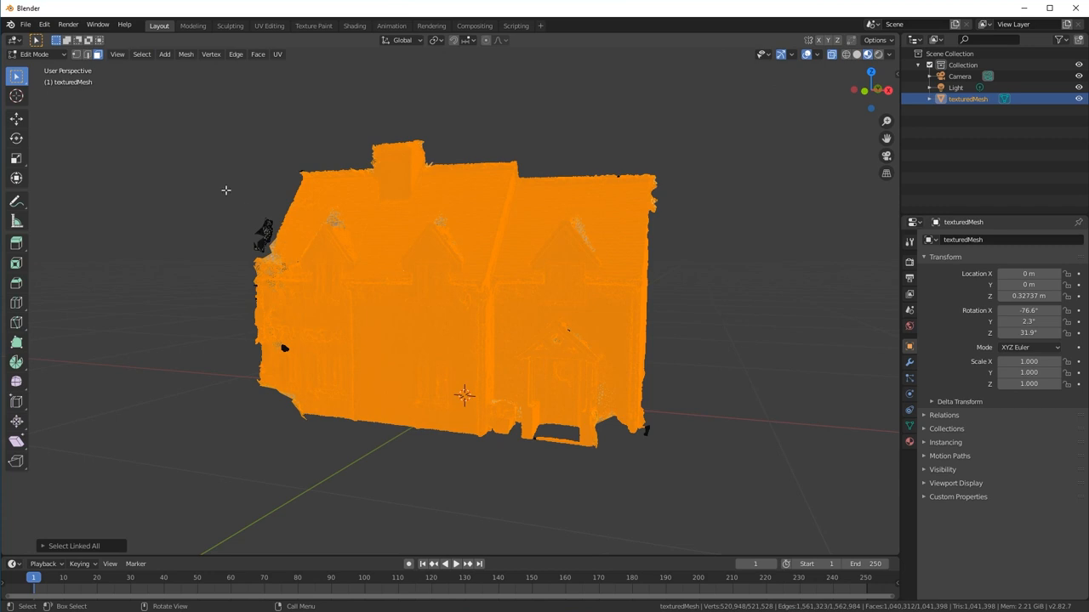
{"action": "left_click", "coordinate": [144, 54]}
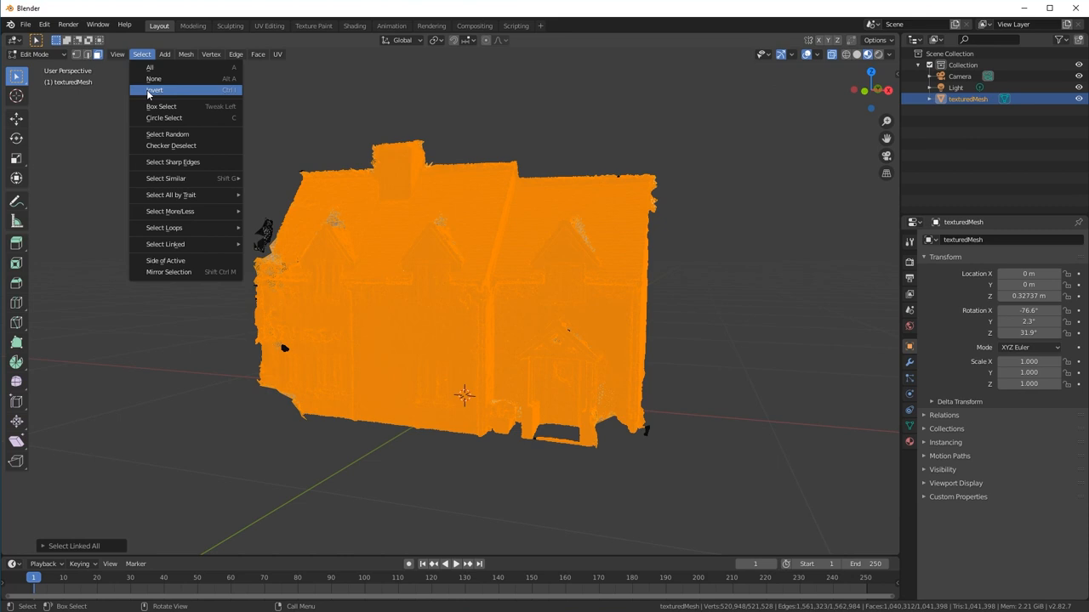
{"action": "left_click", "coordinate": [161, 90]}
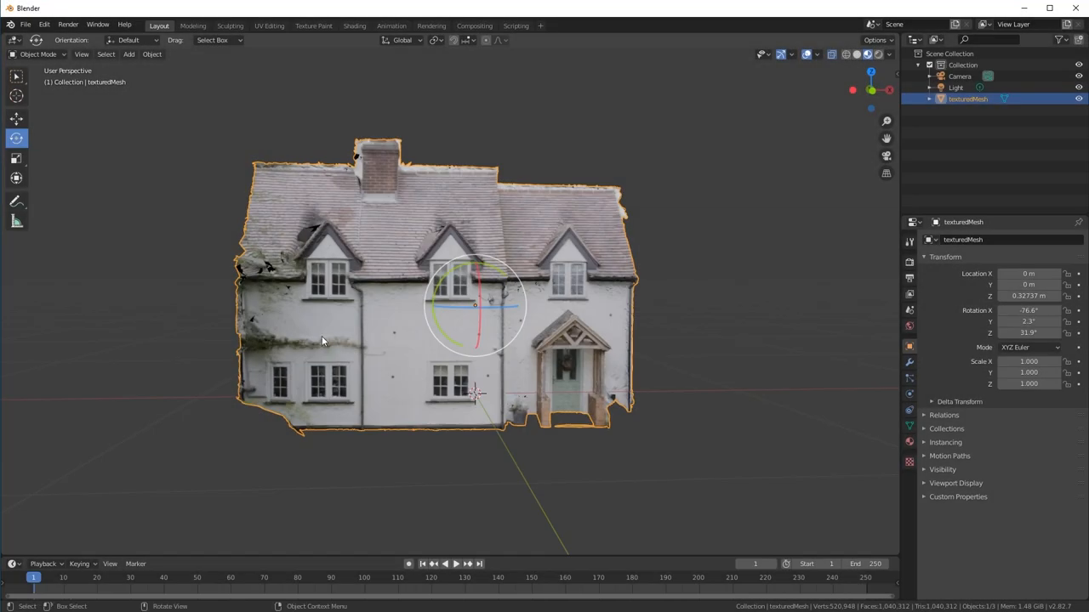
Orbit to face the facade, Frame Selected and view it in Front Orthographic, filling the viewport
{"action": "left_click", "coordinate": [17, 77]}
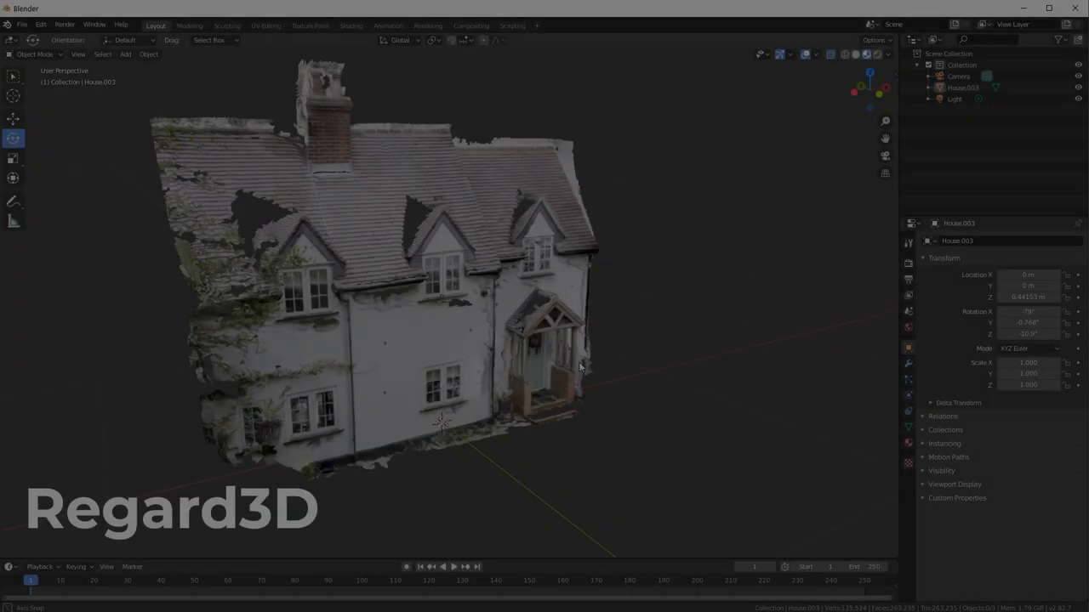
{"action": "left_click_drag", "start_coordinate": [578, 366], "coordinate": [472, 340]}
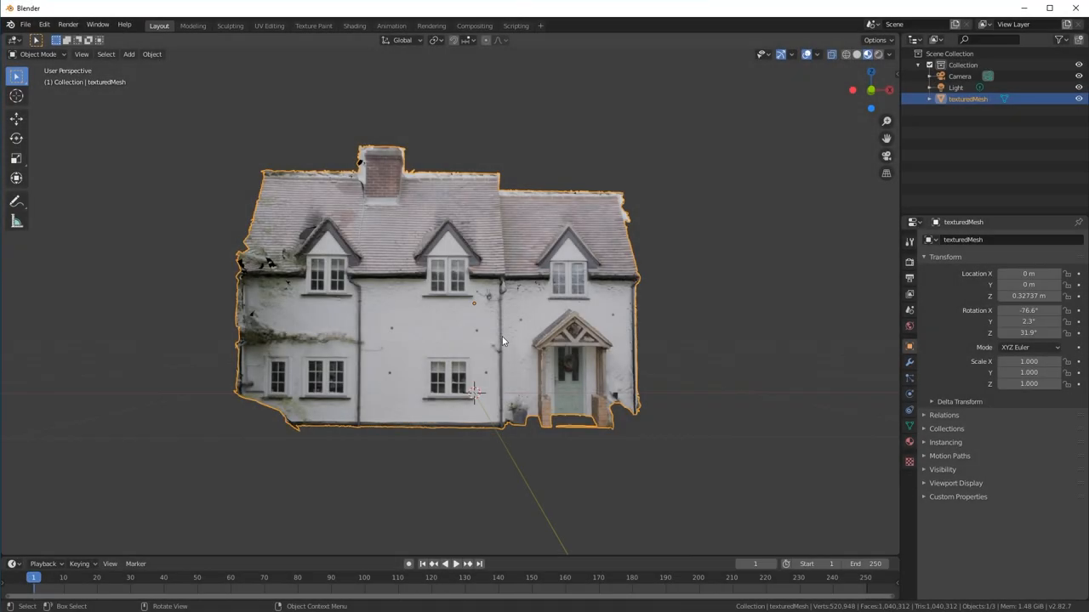
{"action": "left_click", "coordinate": [80, 53]}
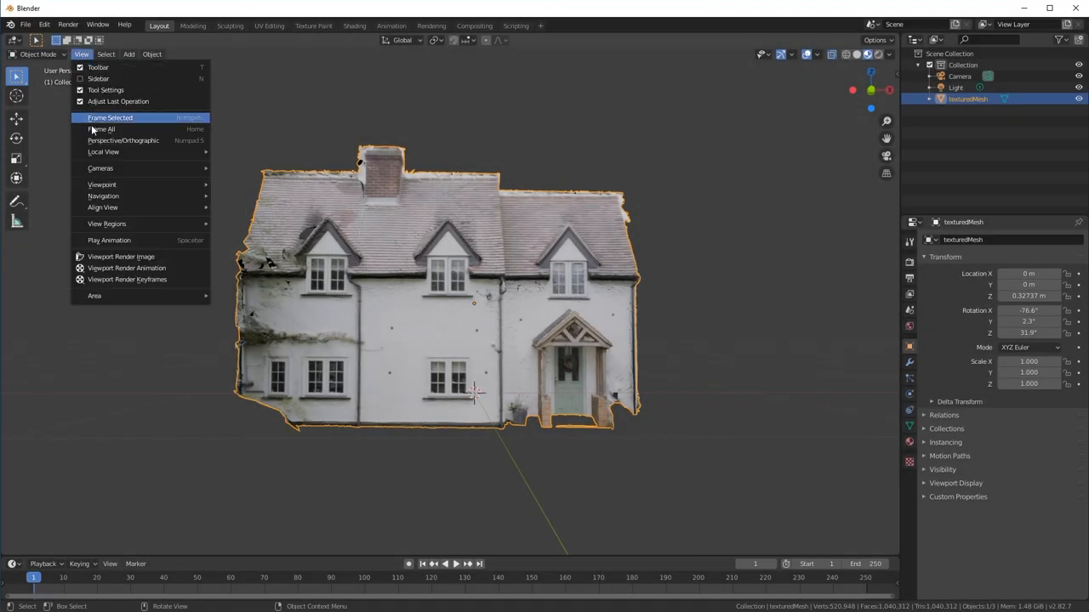
{"action": "left_click", "coordinate": [102, 140]}
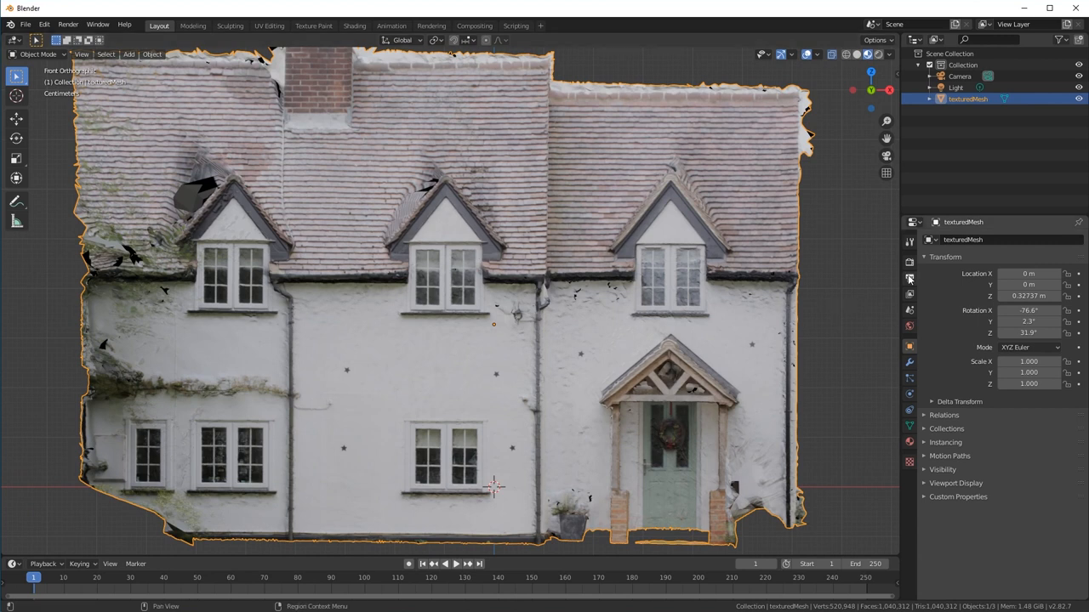
Render the 1920×1080 viewport of the house front as an image and save it
{"action": "left_click", "coordinate": [908, 279]}
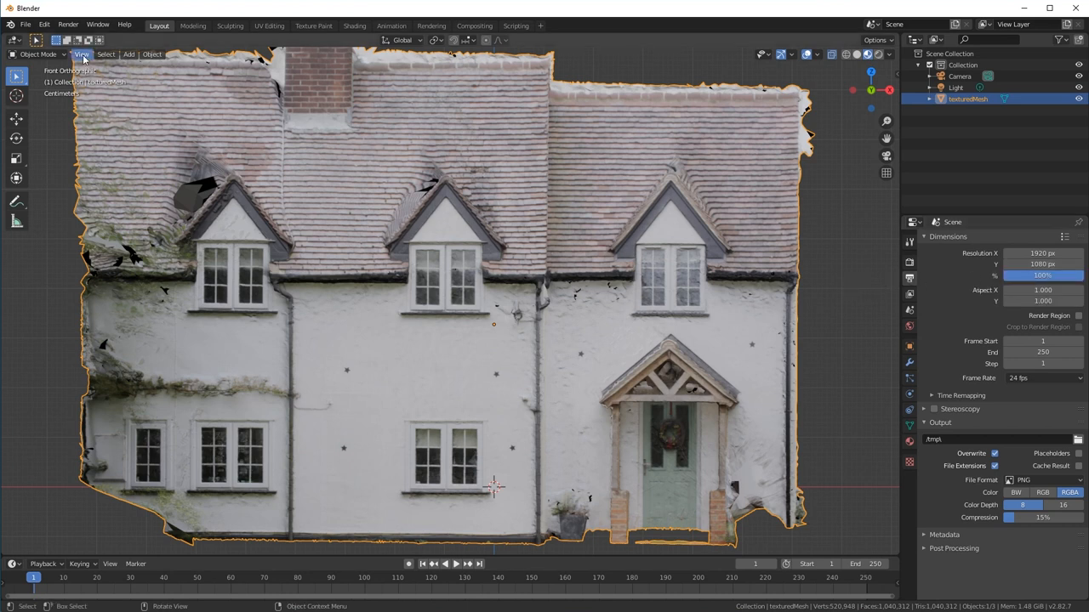
{"action": "left_click", "coordinate": [95, 54]}
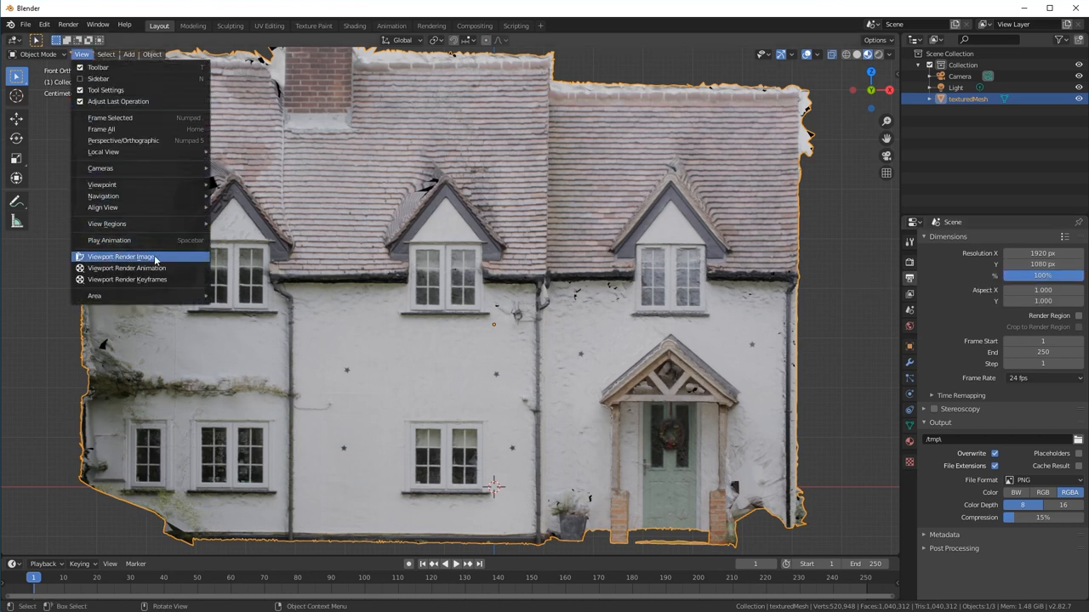
{"action": "left_click", "coordinate": [120, 257]}
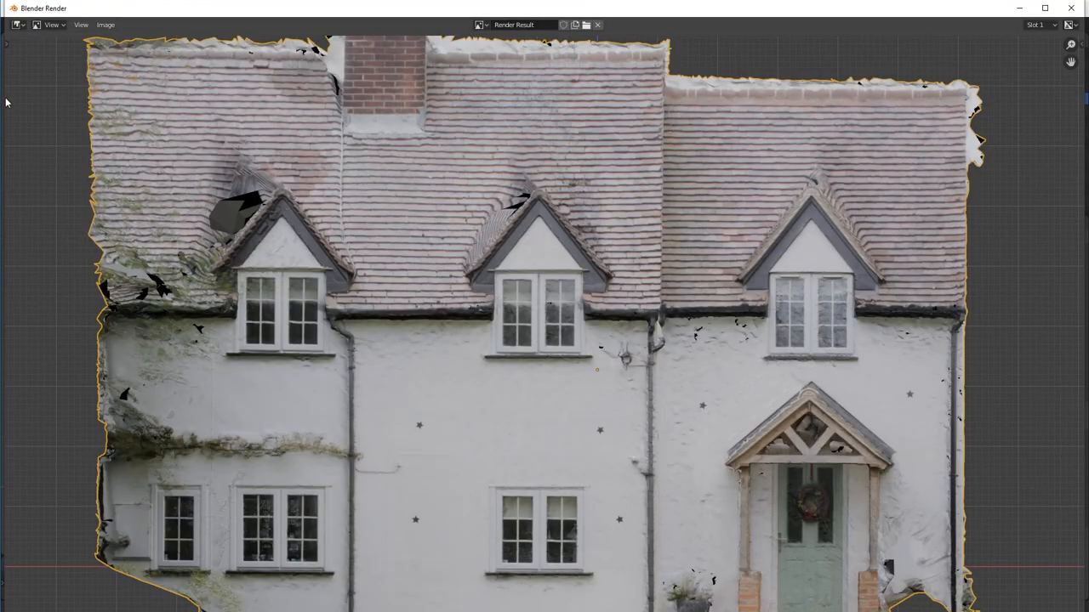
{"action": "left_click", "coordinate": [104, 24]}
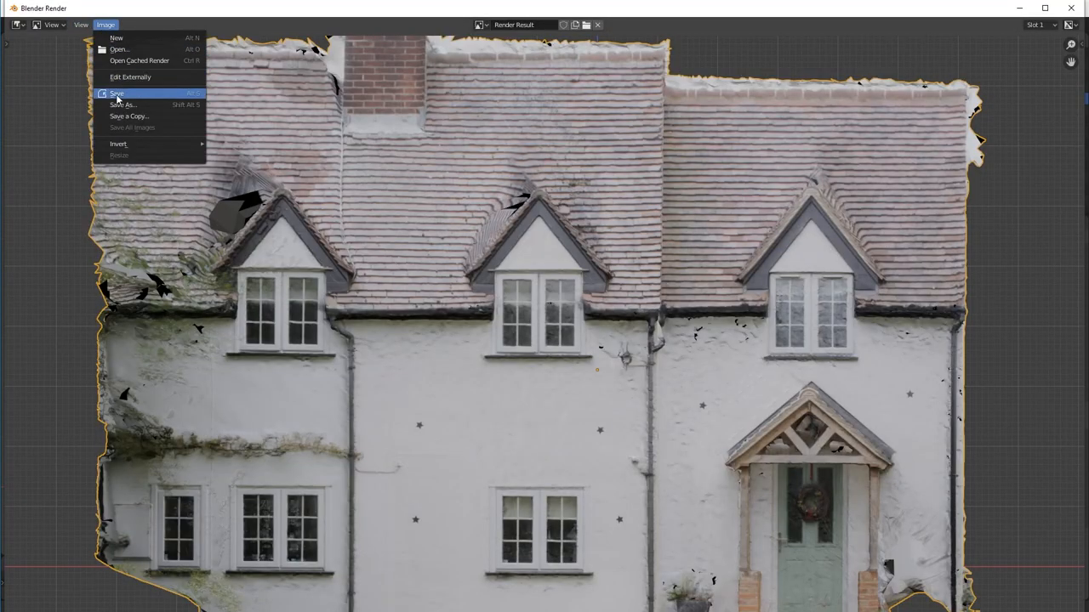
{"action": "left_click", "coordinate": [124, 106]}
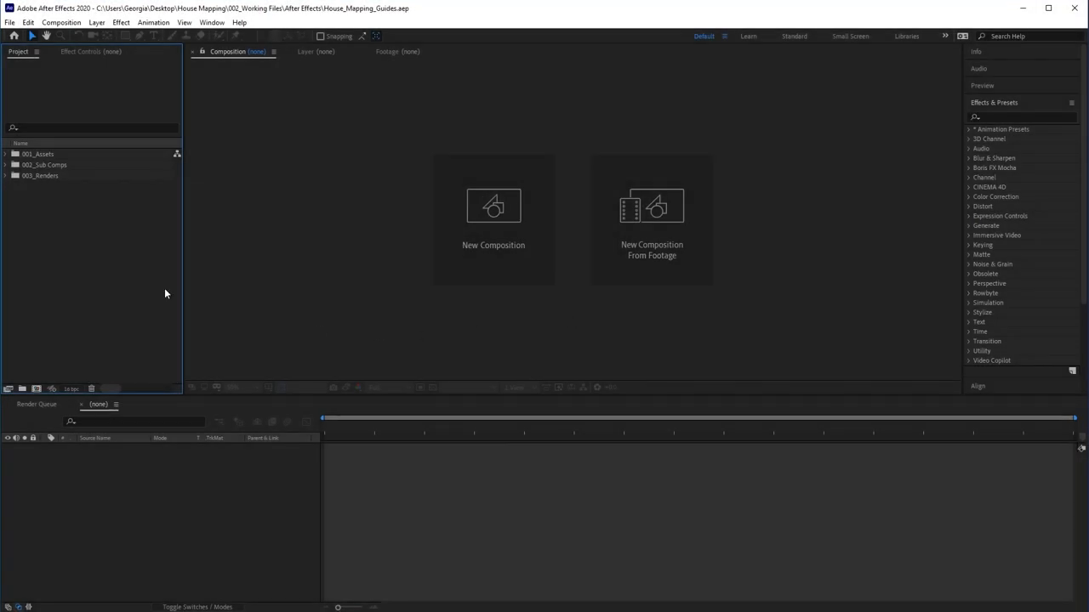
Import House_Image.png and build a composition from it named House Mapping
{"action": "left_click", "coordinate": [11, 24]}
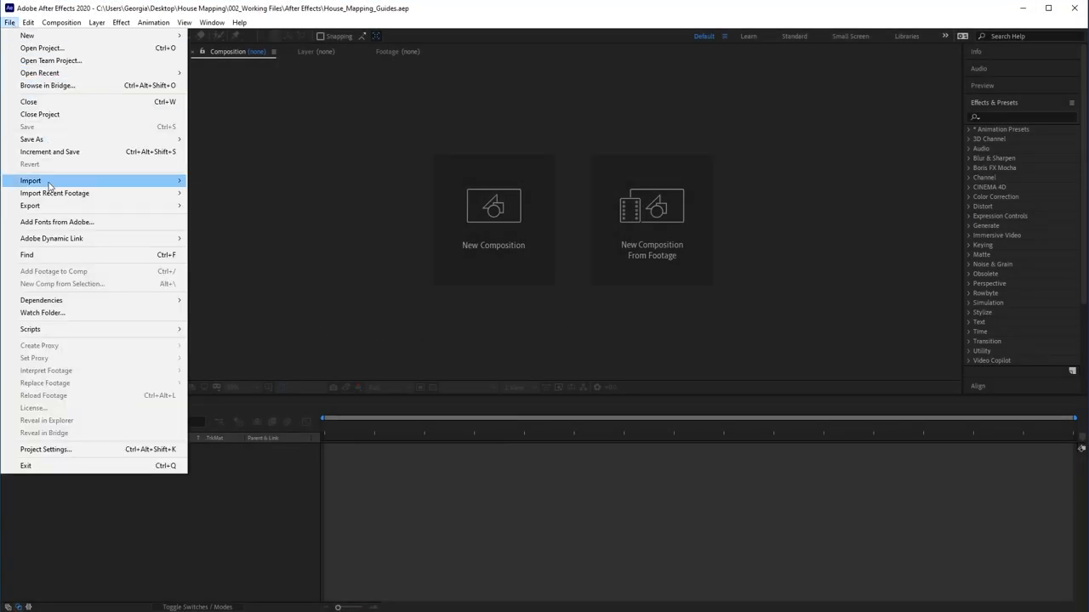
{"action": "left_click", "coordinate": [30, 179]}
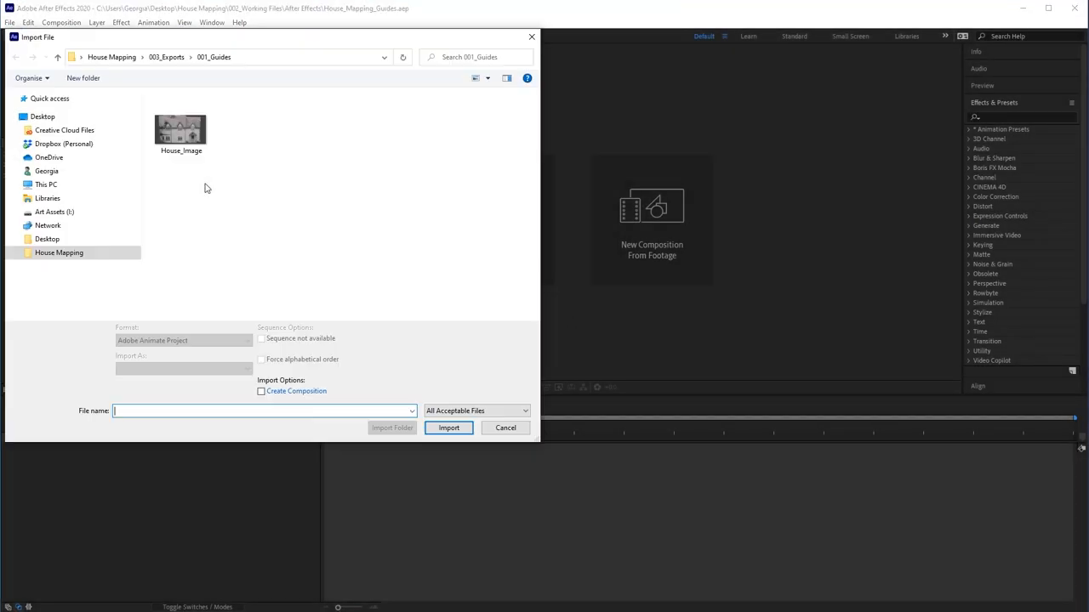
{"action": "mouse_move", "coordinate": [207, 150]}
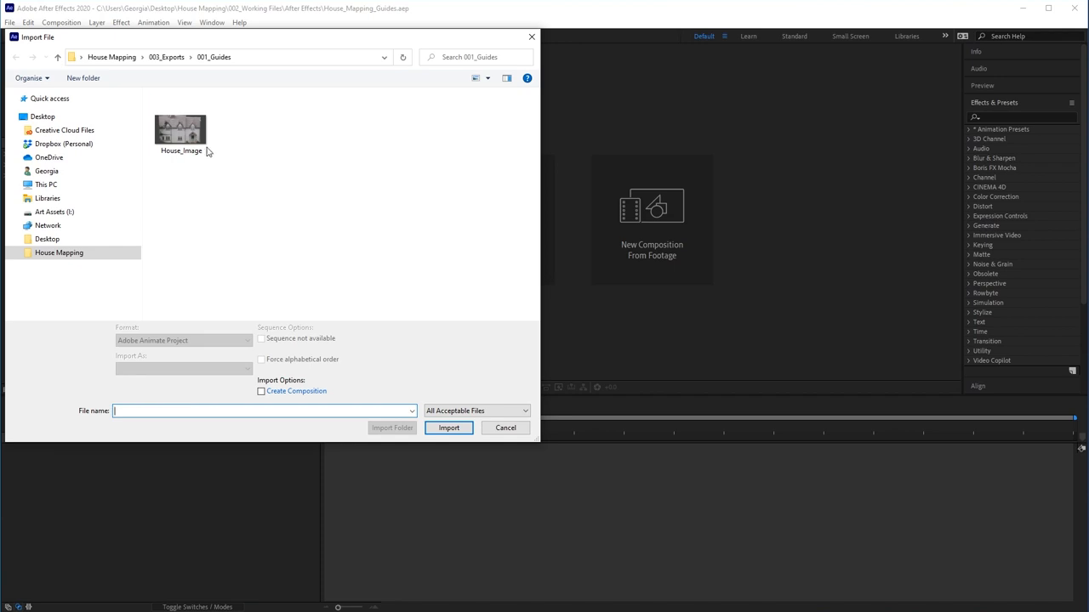
{"action": "left_click", "coordinate": [181, 128]}
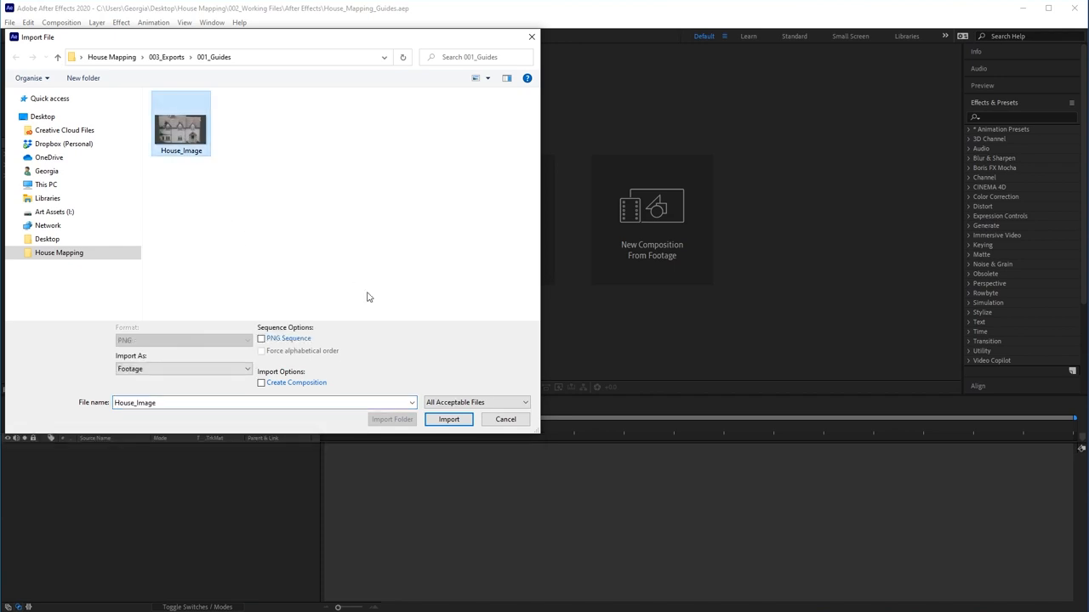
{"action": "left_click", "coordinate": [448, 420]}
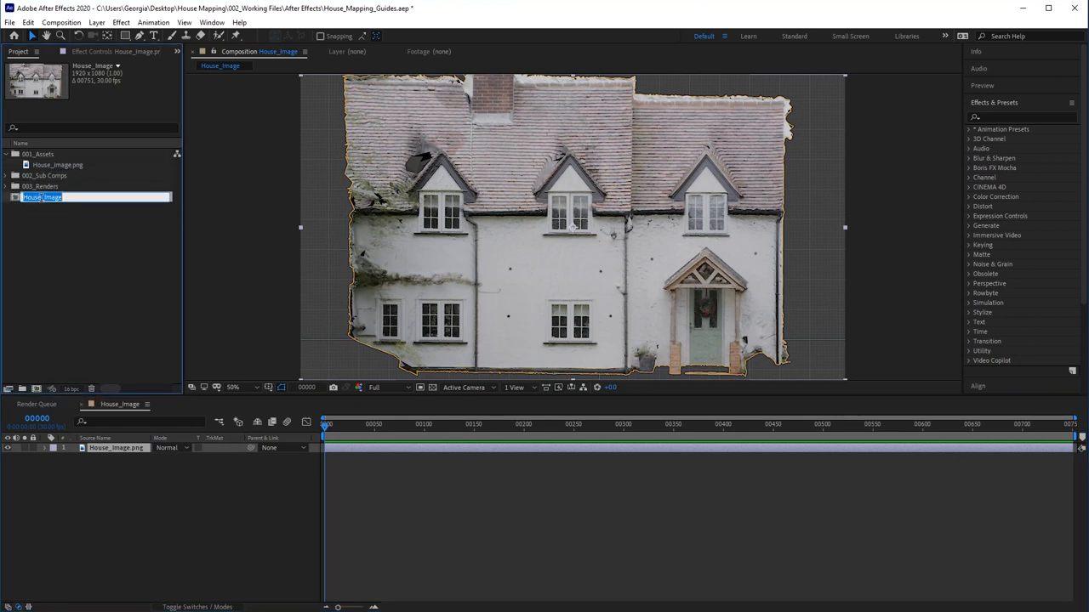
{"action": "type", "text": "House Mapping"}
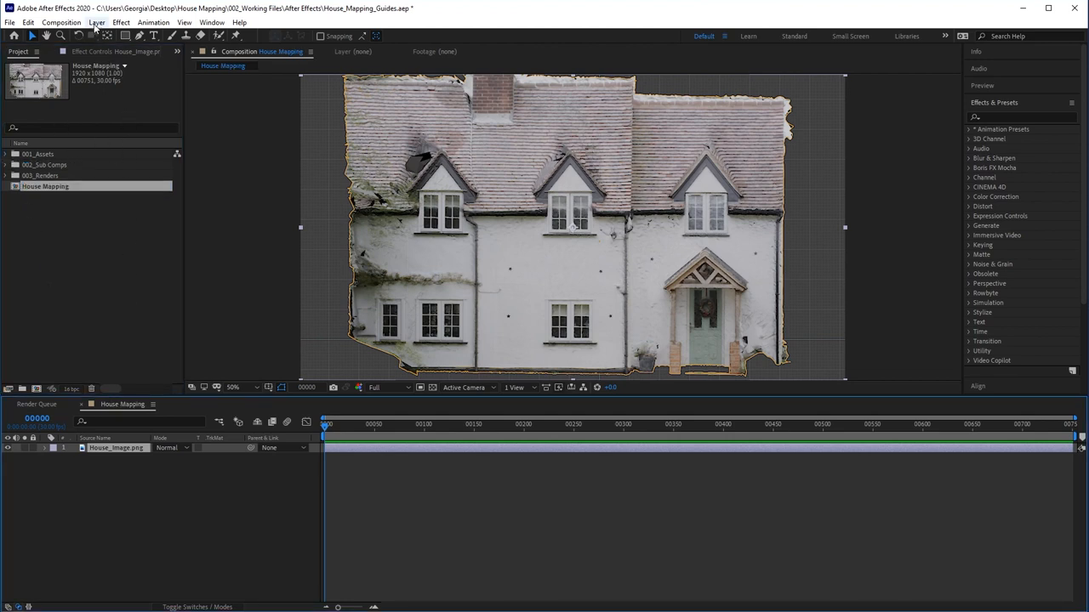
Create a full-frame pure-red solid named Left Roof above the house image
{"action": "left_click", "coordinate": [100, 24]}
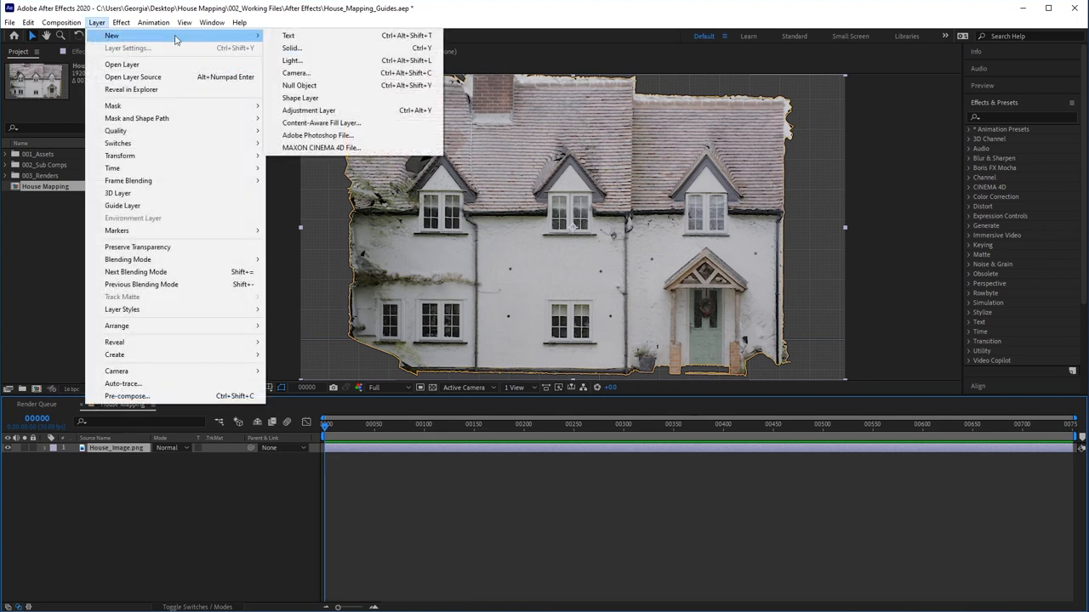
{"action": "left_click", "coordinate": [288, 47]}
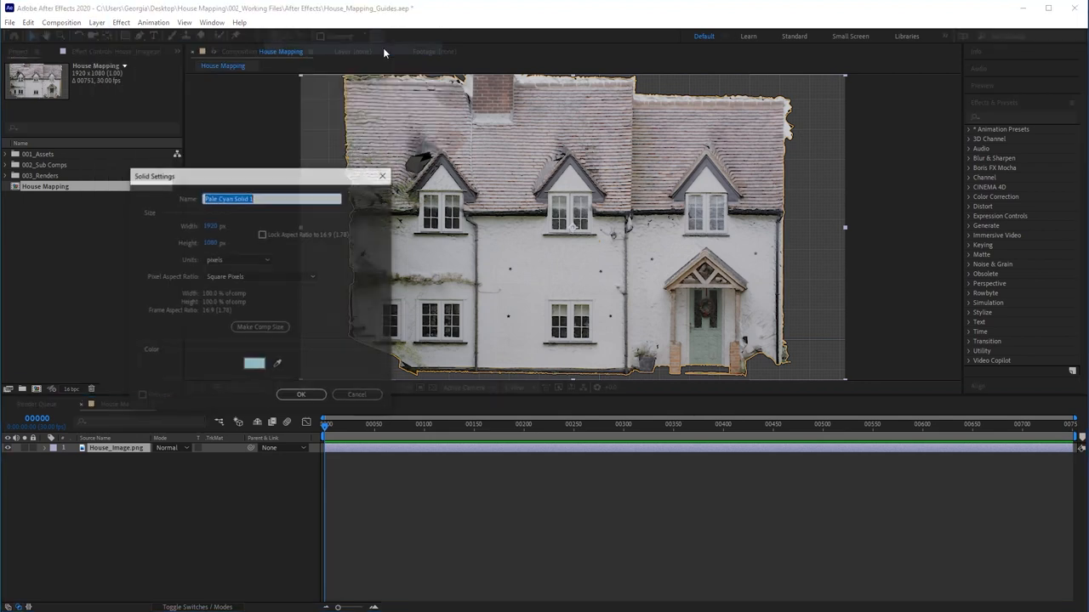
{"action": "type", "text": "Left Roo"}
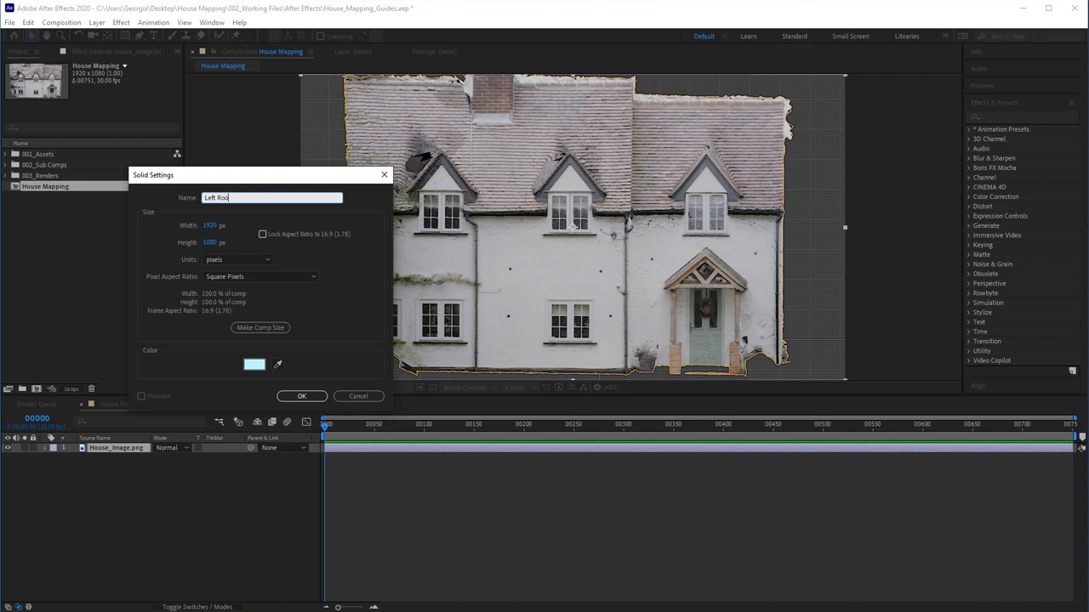
{"action": "left_click", "coordinate": [259, 364]}
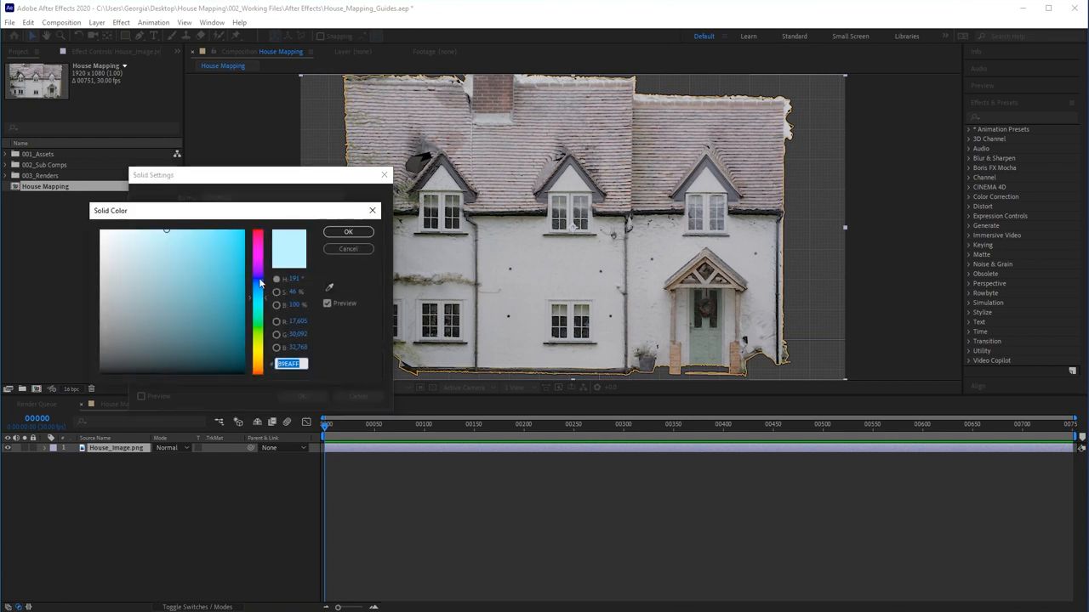
{"action": "left_click", "coordinate": [259, 229]}
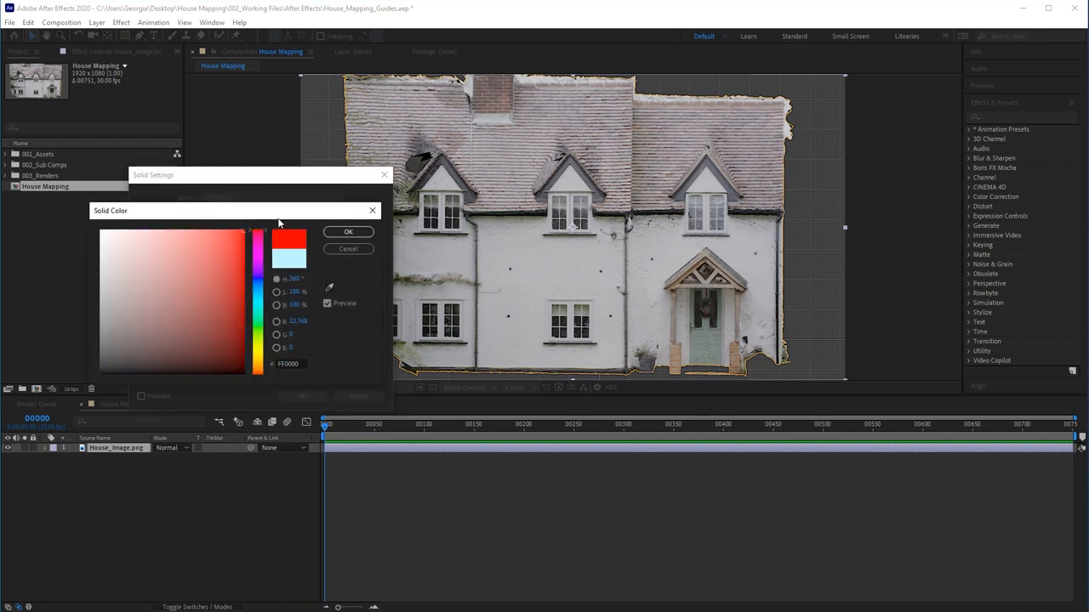
{"action": "left_click", "coordinate": [348, 231]}
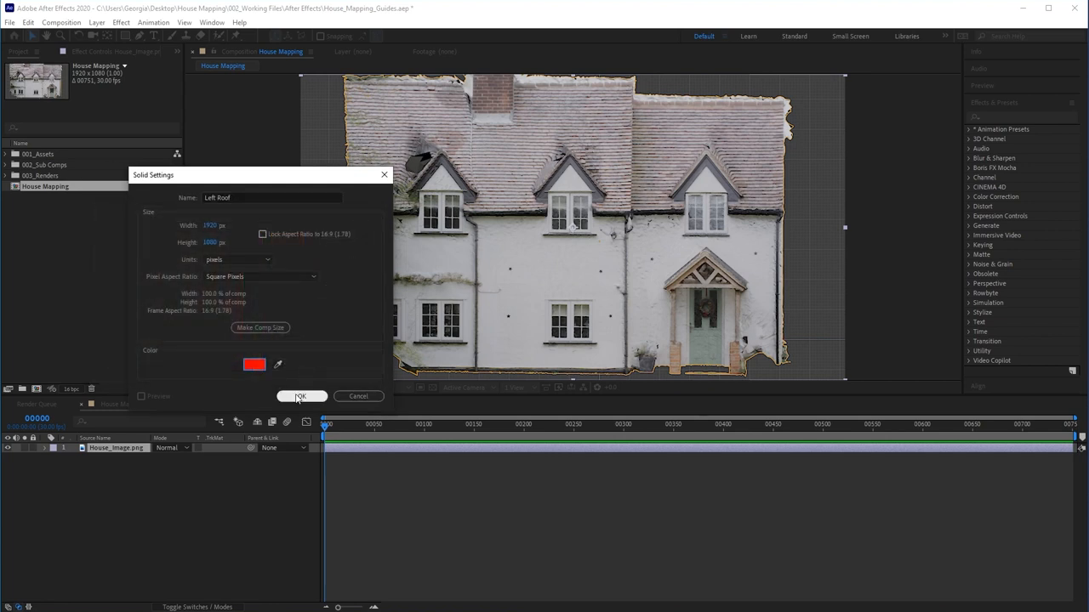
{"action": "left_click", "coordinate": [301, 396]}
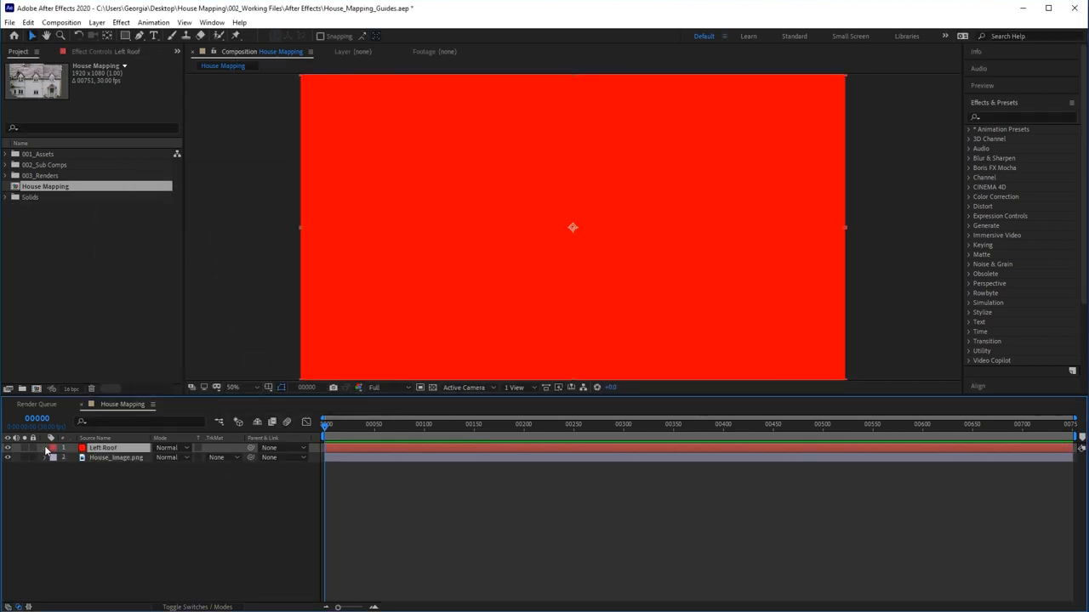
Select the red Left Roof layer to adjust its opacity
{"action": "left_click", "coordinate": [45, 448]}
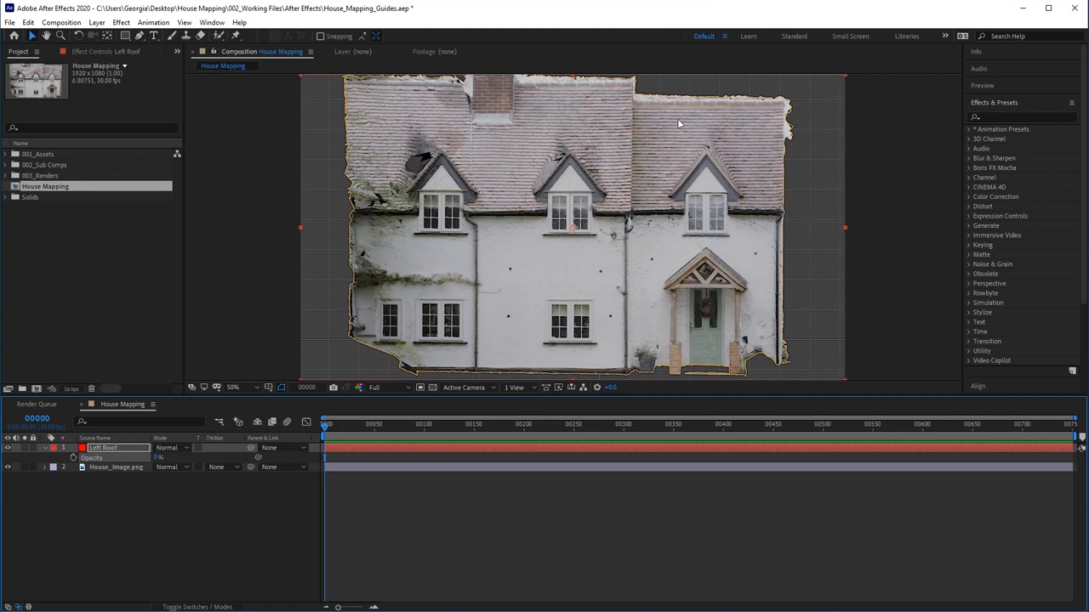
{"action": "mouse_move", "coordinate": [670, 126]}
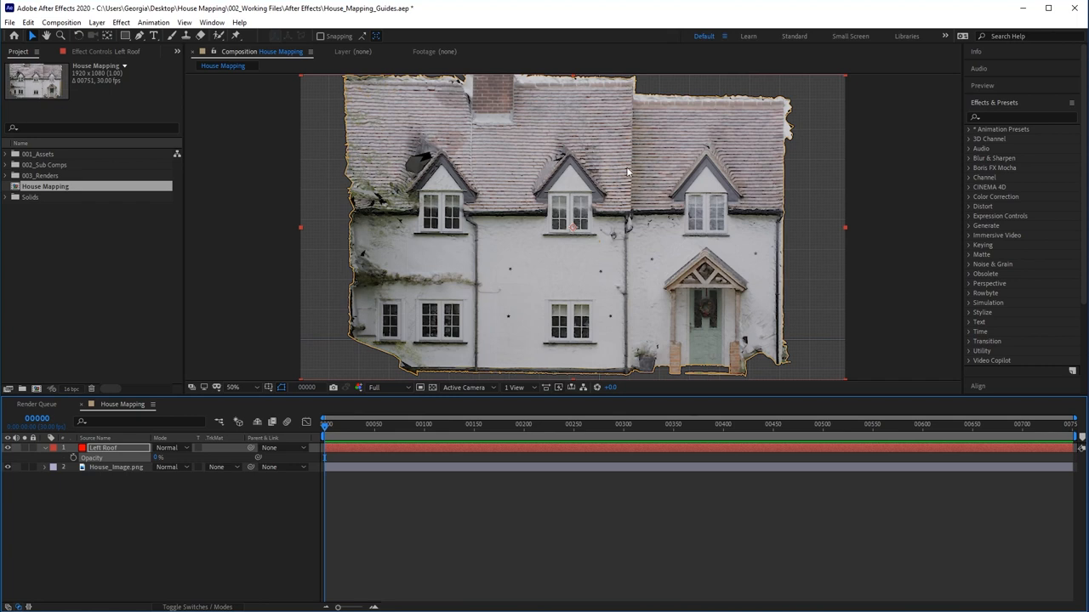
{"action": "mouse_move", "coordinate": [449, 136]}
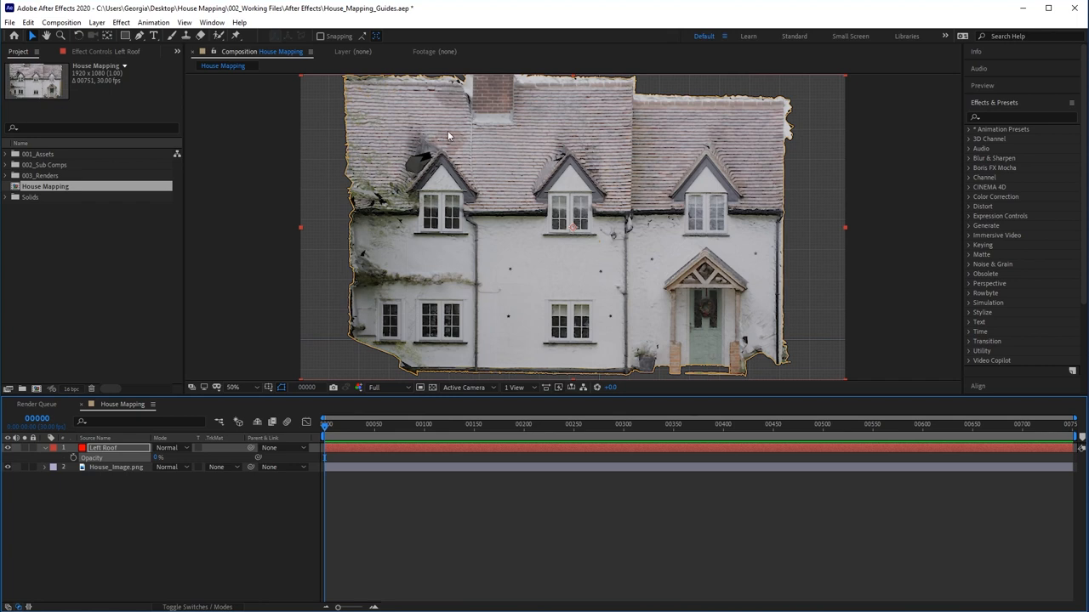
{"action": "mouse_move", "coordinate": [481, 155]}
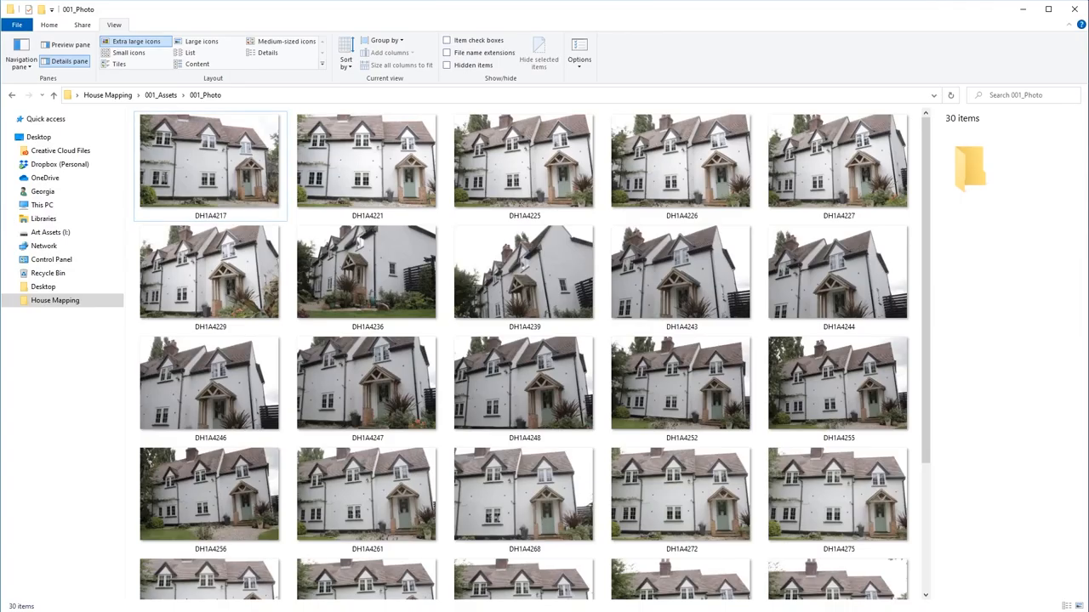
View house photo DH1A4248 full-size in Photos from the 001_Photo folder
{"action": "left_click", "coordinate": [524, 389]}
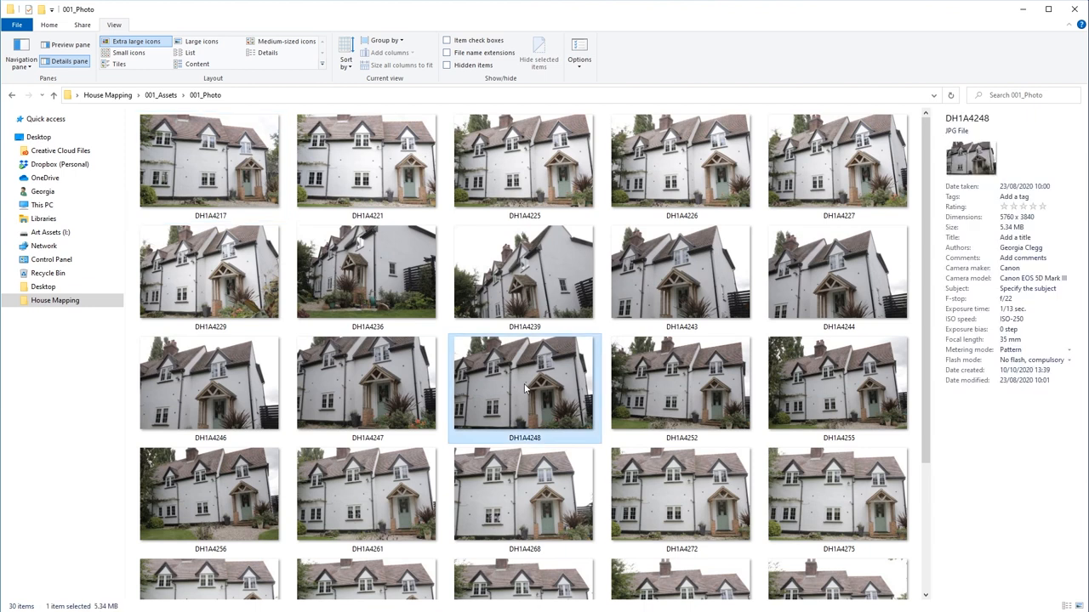
{"action": "double_click", "coordinate": [524, 386]}
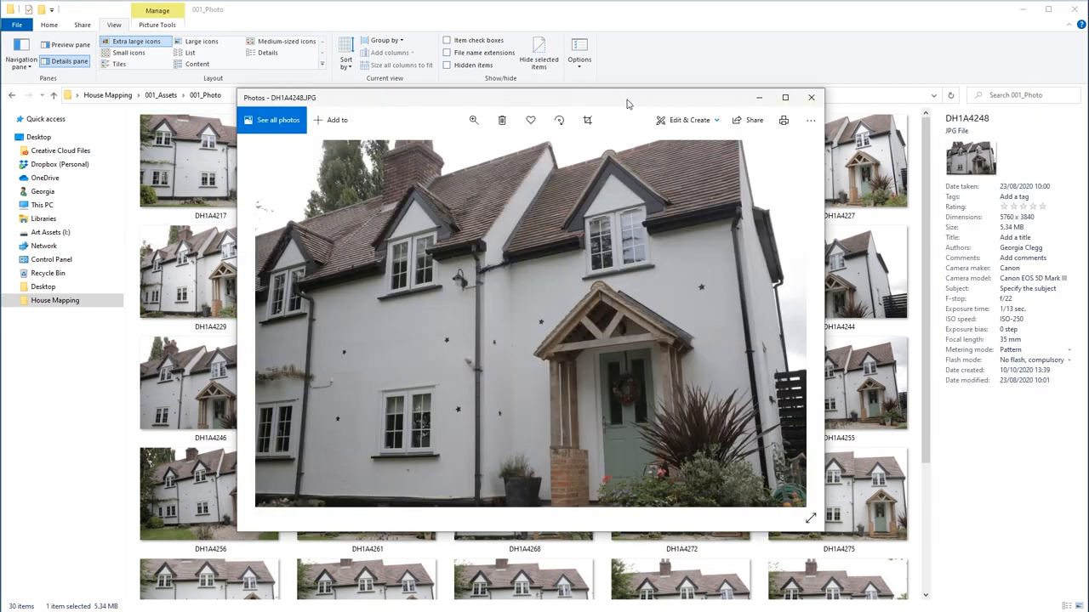
{"action": "mouse_move", "coordinate": [539, 230]}
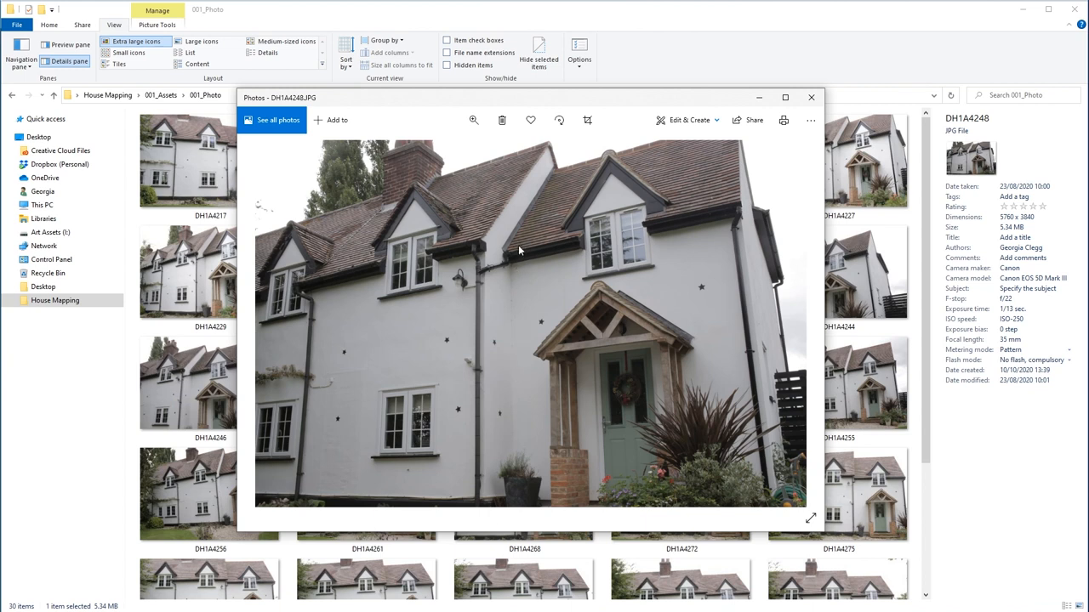
{"action": "mouse_move", "coordinate": [563, 169]}
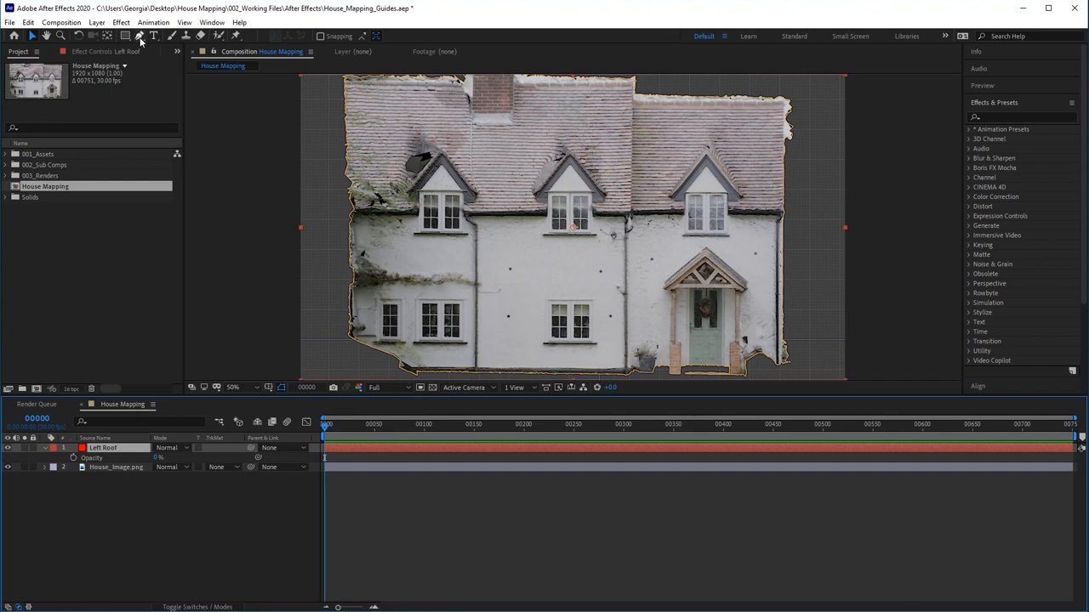
Switch to the Pen tool to trace the left roof mask
{"action": "left_click", "coordinate": [136, 37]}
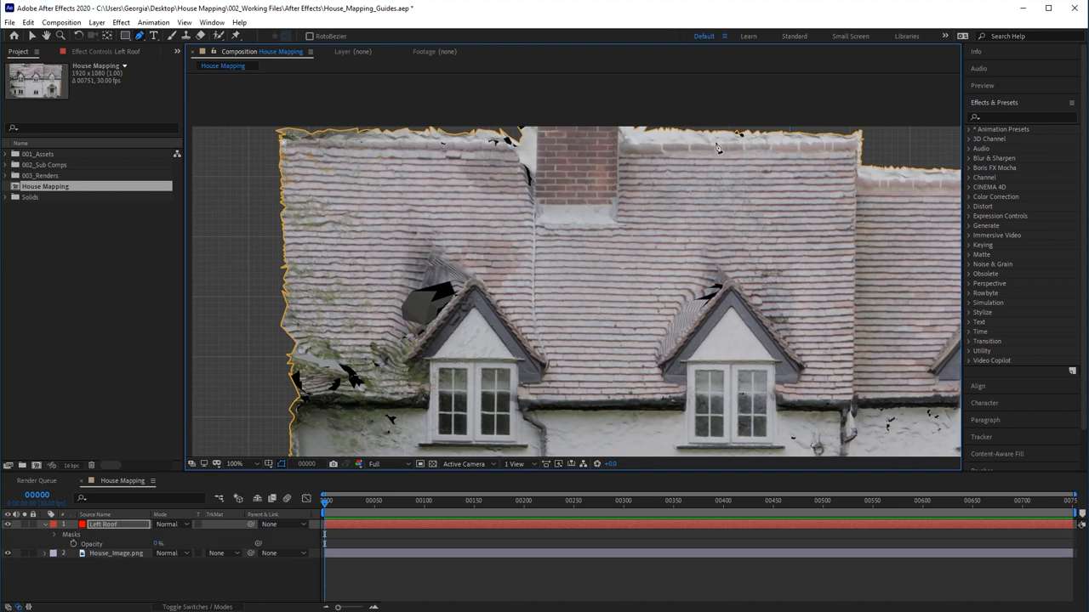
{"action": "mouse_move", "coordinate": [858, 357]}
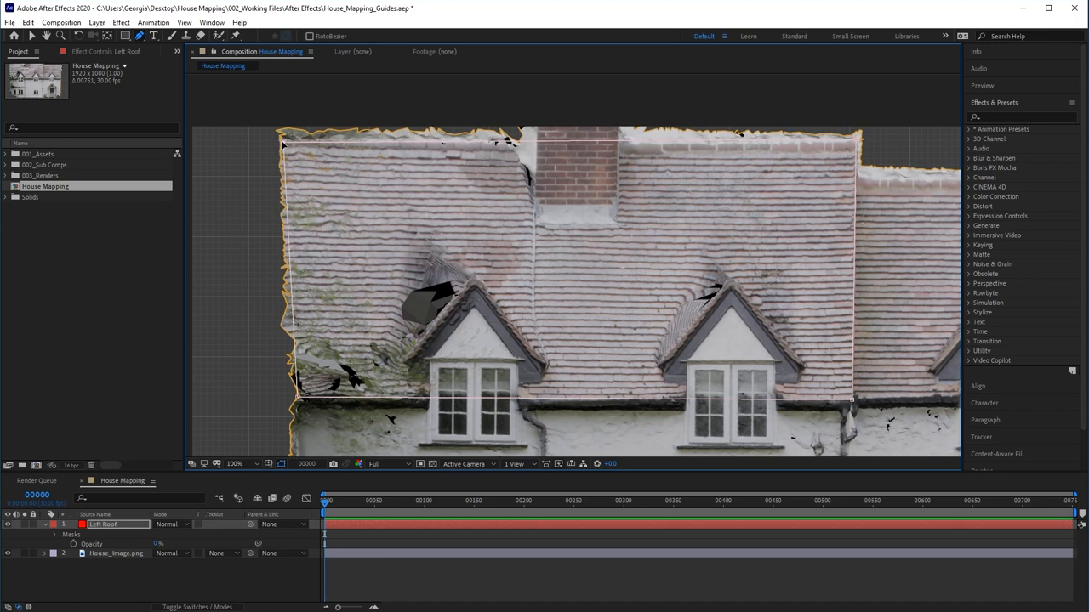
{"action": "mouse_move", "coordinate": [372, 420]}
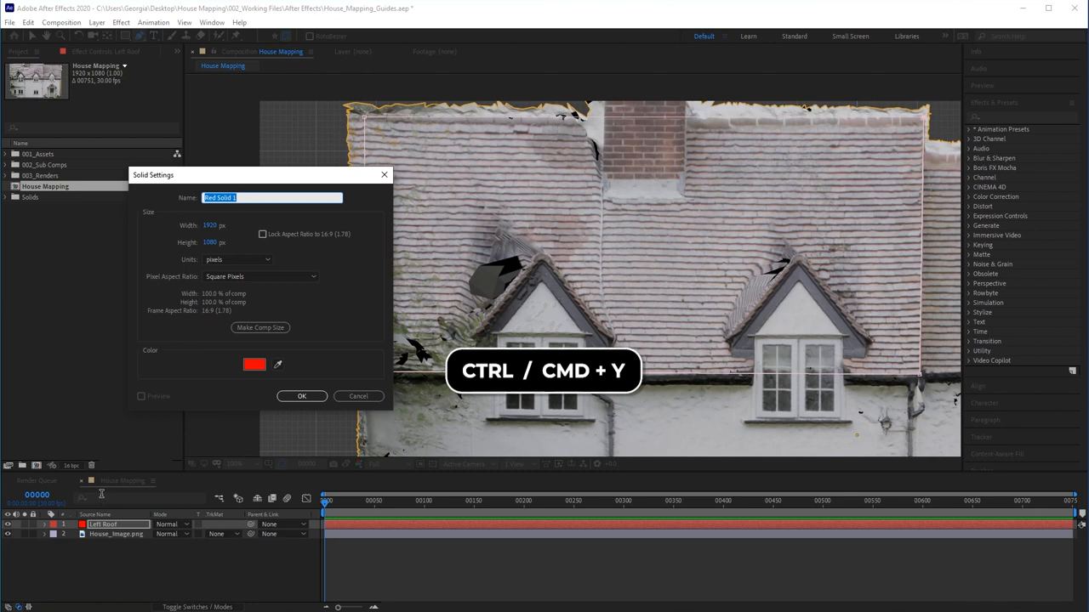
Create the Right Roof and Left House solids for masking the walls
{"action": "type", "text": "Right Roof"}
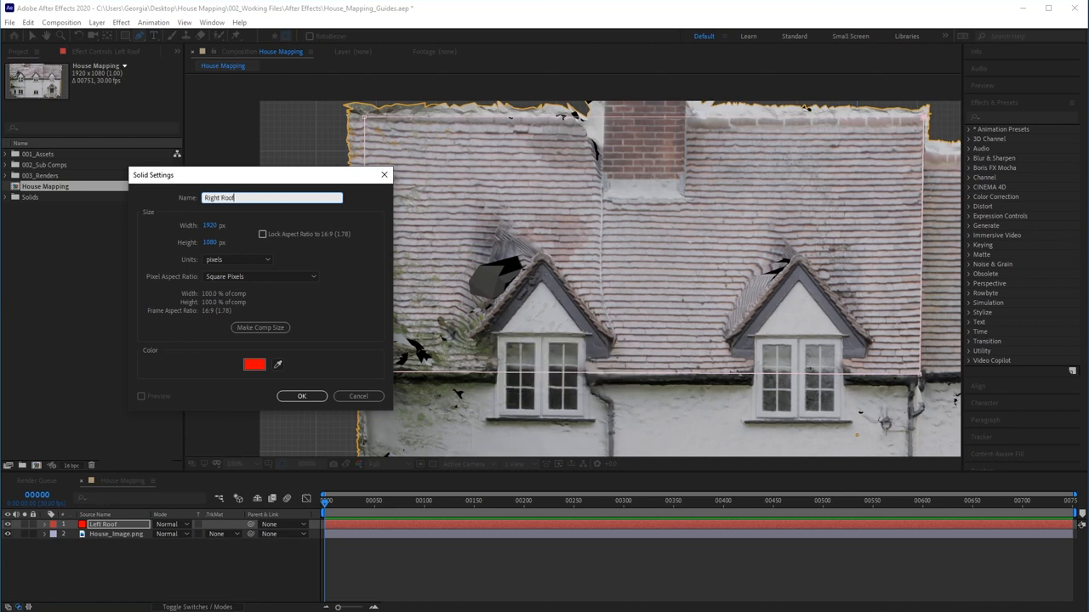
{"action": "left_click", "coordinate": [228, 364]}
{"action": "type", "text": "Left House"}
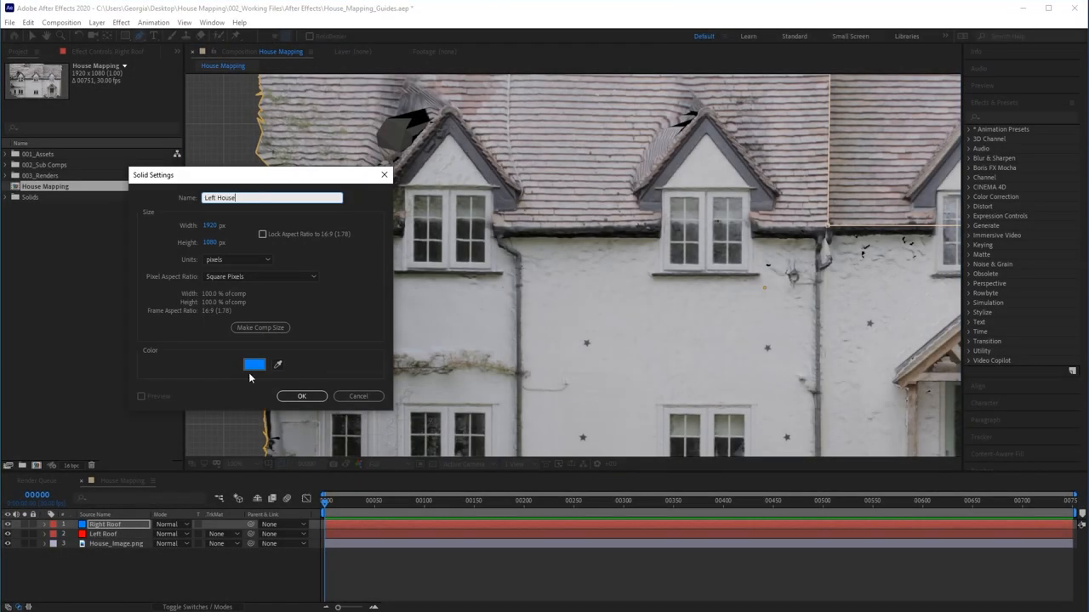
{"action": "left_click", "coordinate": [301, 397]}
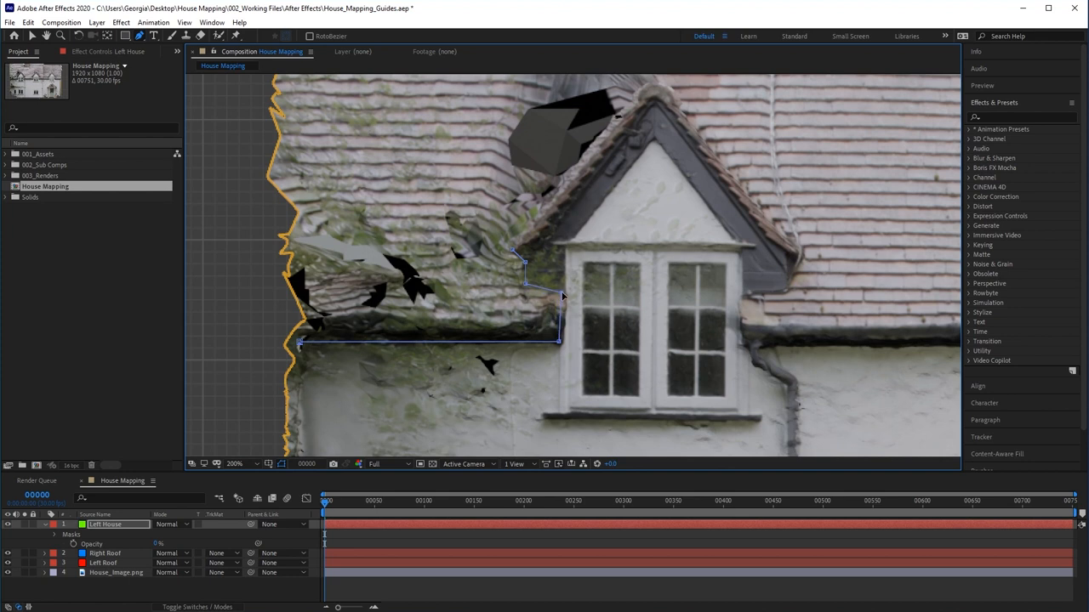
{"action": "mouse_move", "coordinate": [566, 288]}
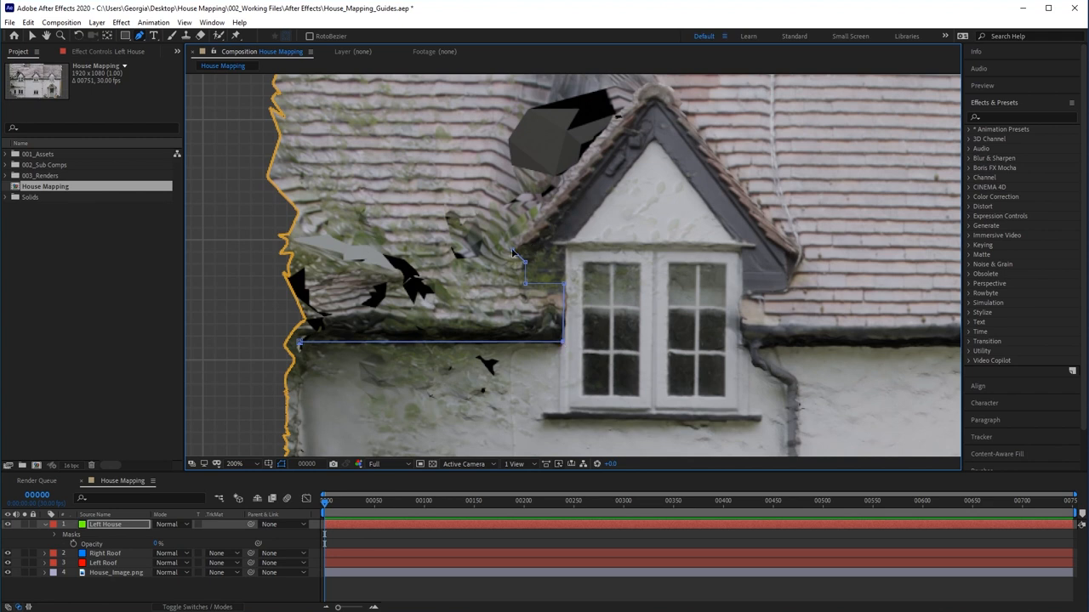
{"action": "mouse_move", "coordinate": [599, 219]}
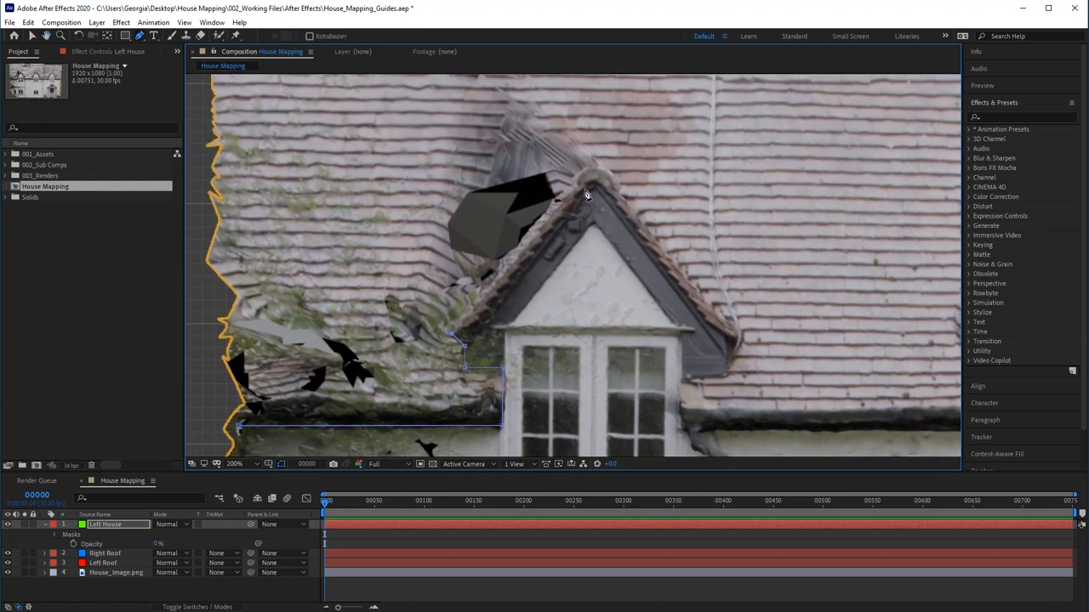
{"action": "mouse_move", "coordinate": [599, 170]}
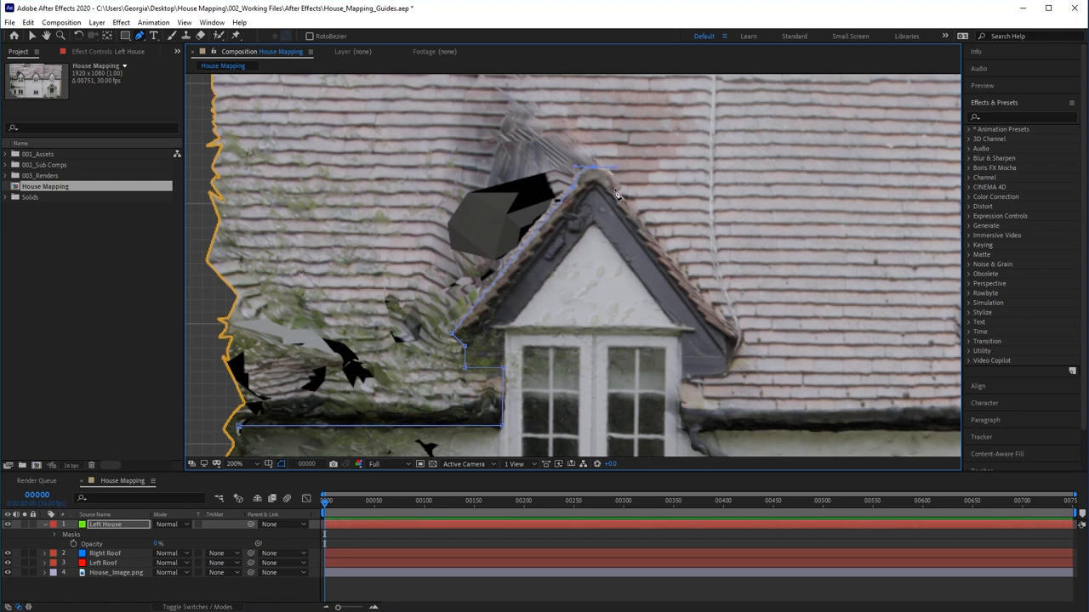
{"action": "mouse_move", "coordinate": [741, 340]}
{"action": "type", "text": "Window Frames"}
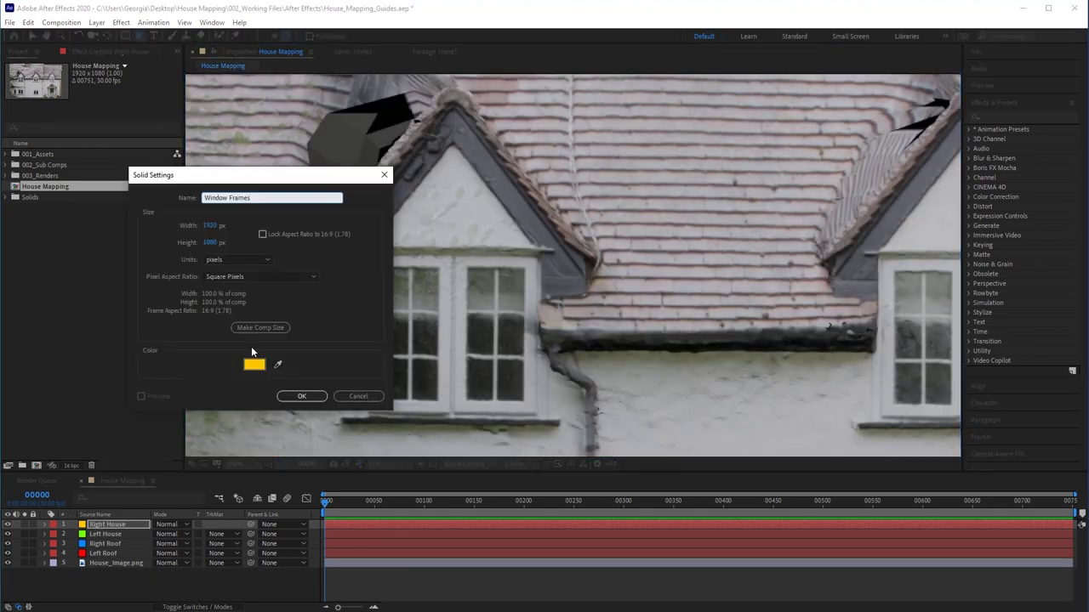
Create the Window Frames solid, mask one window with a rectangle and duplicate it for repositioning
{"action": "left_click", "coordinate": [301, 397]}
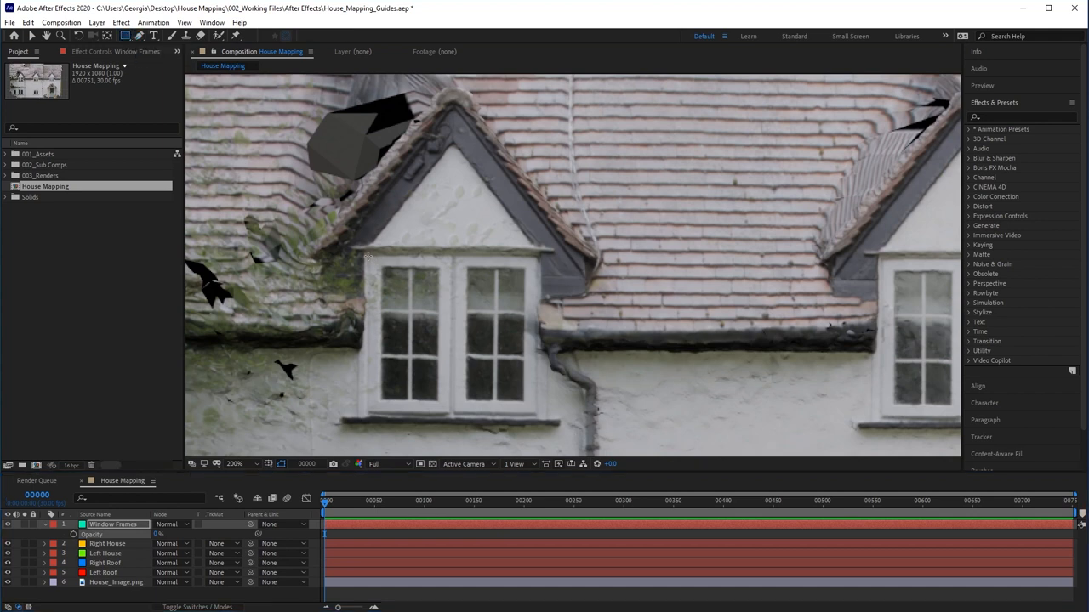
{"action": "left_click_drag", "start_coordinate": [367, 255], "coordinate": [406, 340]}
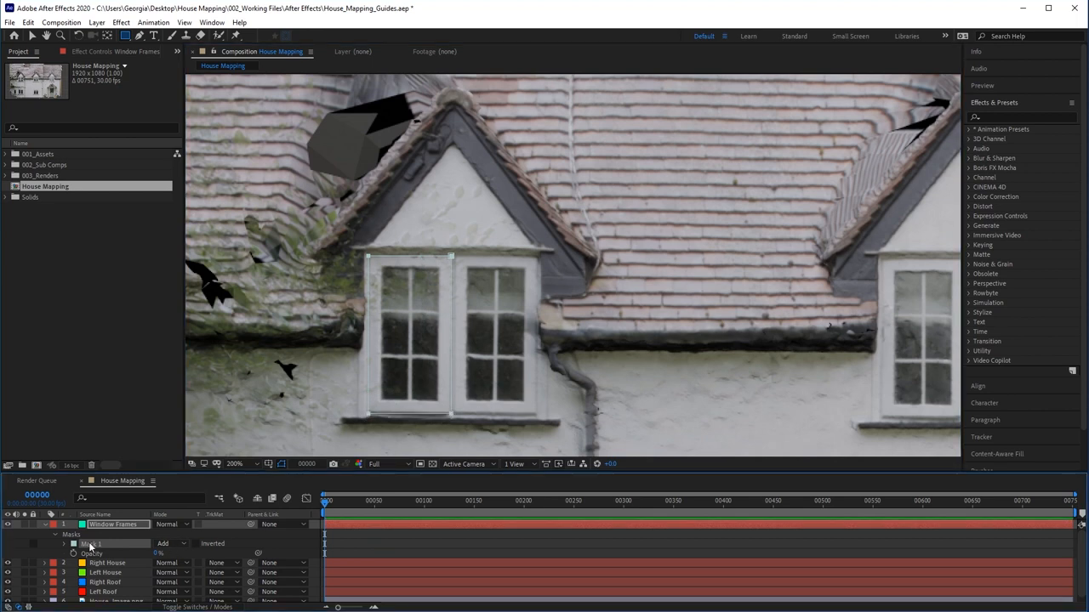
{"action": "key", "text": "ctrl+d"}
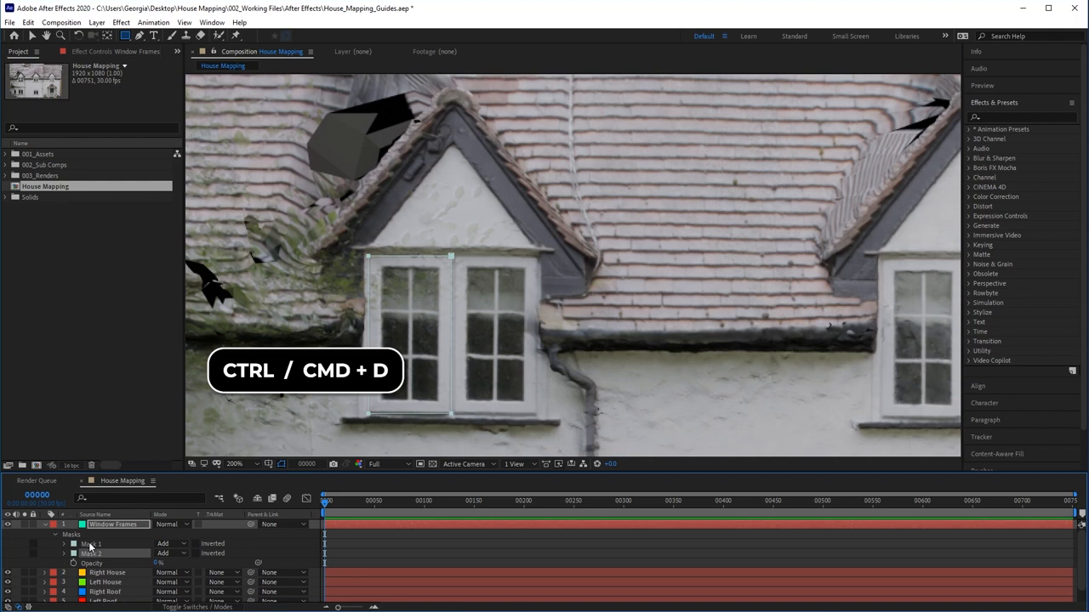
{"action": "key", "text": "ctrl+d"}
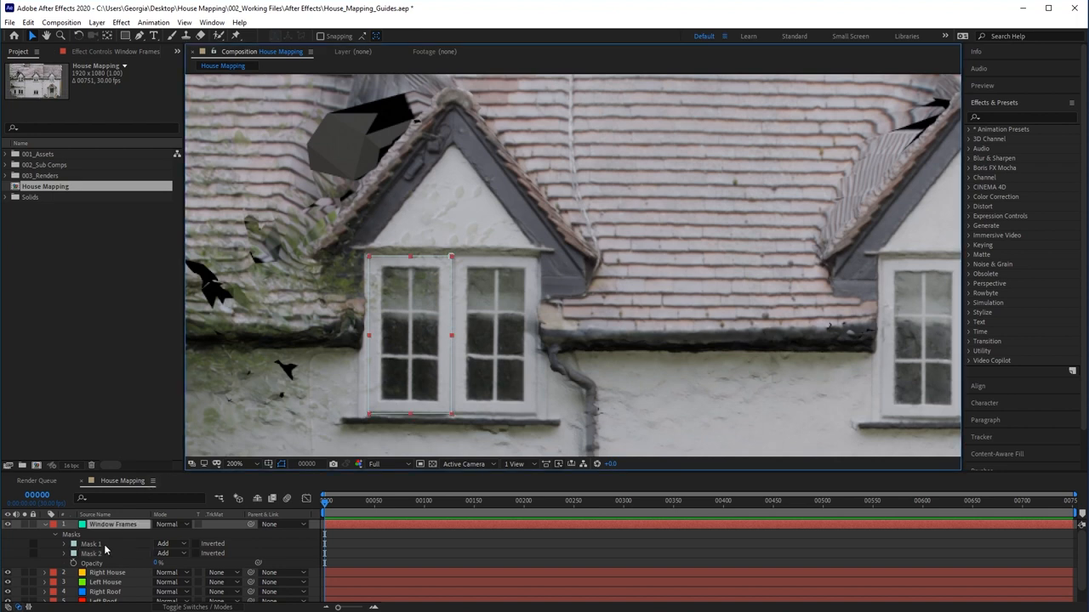
{"action": "left_click", "coordinate": [89, 553]}
{"action": "type", "text": "Window Panes"}
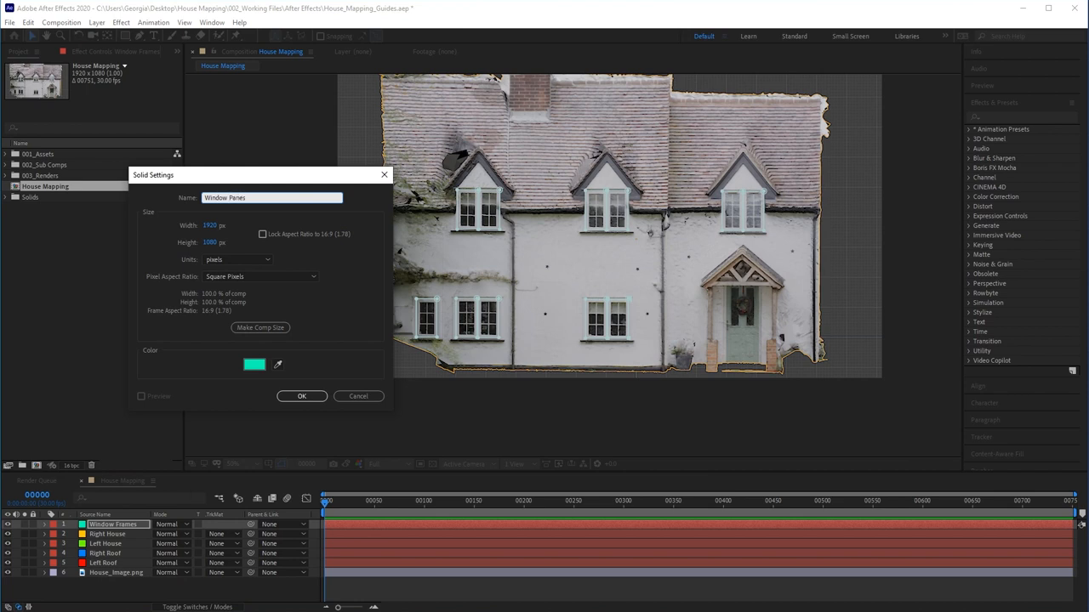
Create the Window Panes solid and set the porch's inner shape mask to Subtract
{"action": "left_click", "coordinate": [301, 396]}
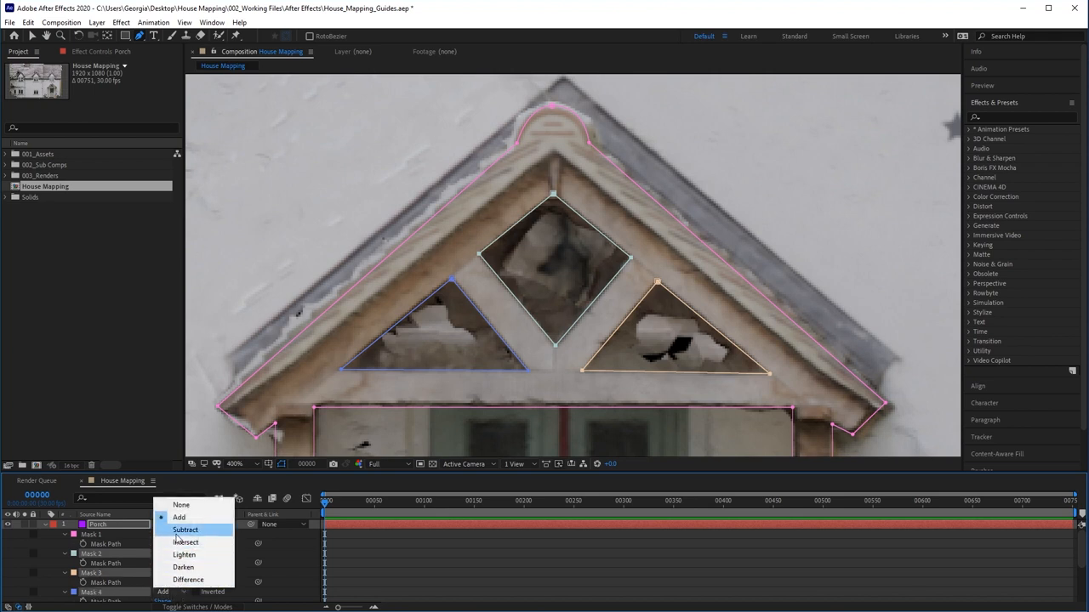
{"action": "left_click", "coordinate": [184, 529]}
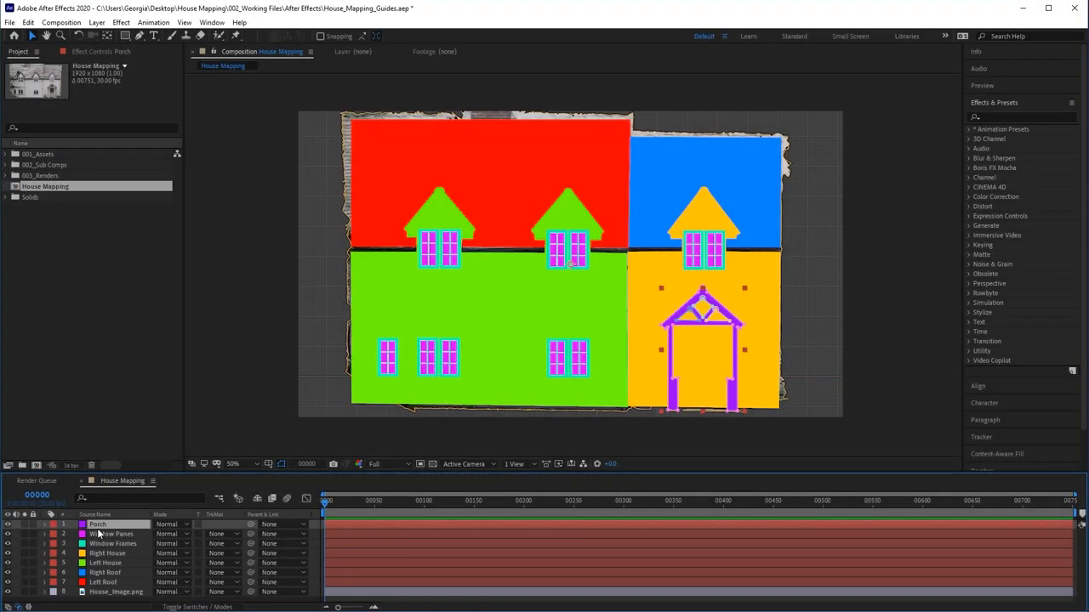
Duplicate the Porch layer and rename the copy Outlines
{"action": "left_click", "coordinate": [34, 21]}
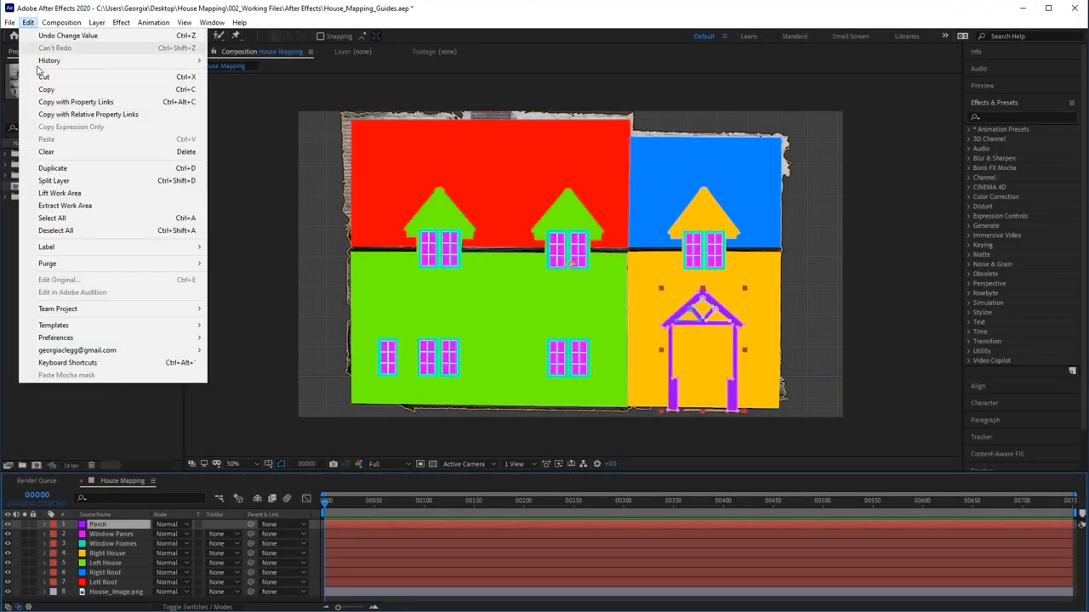
{"action": "mouse_move", "coordinate": [53, 167]}
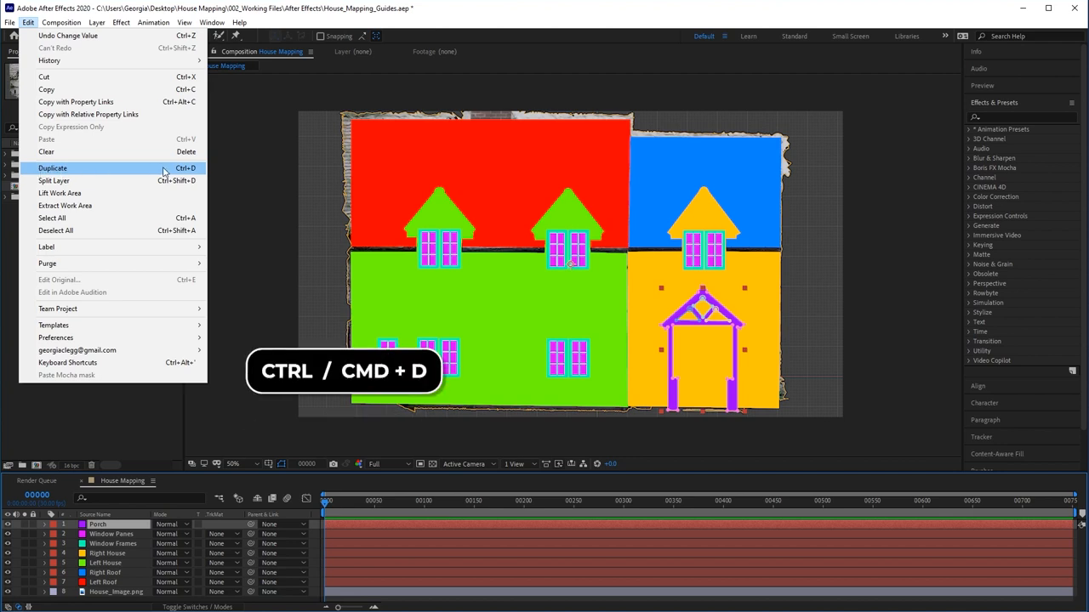
{"action": "left_click", "coordinate": [52, 168]}
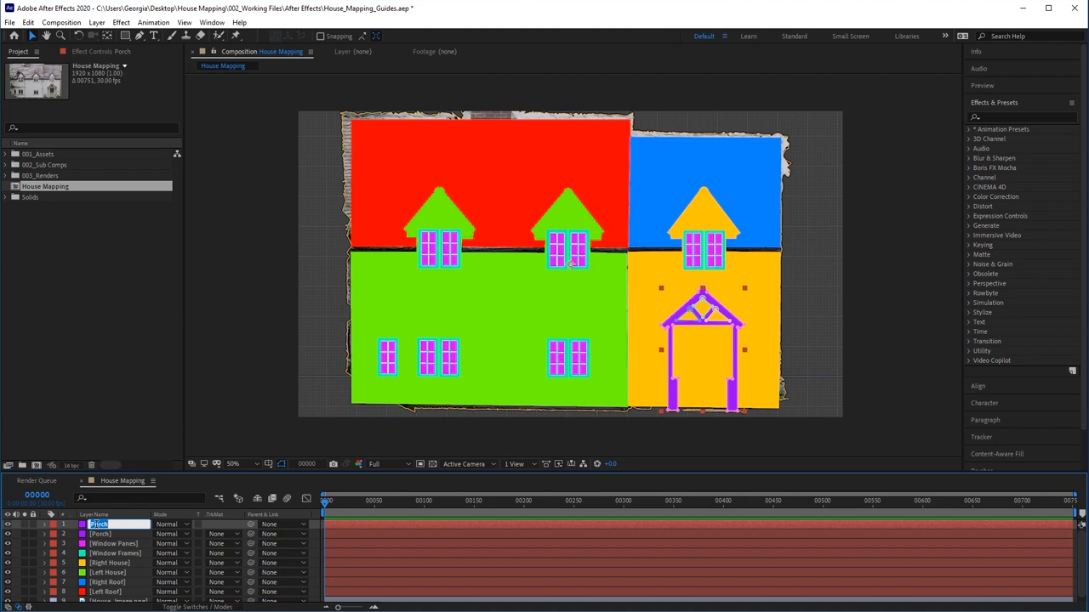
{"action": "type", "text": "Outlines"}
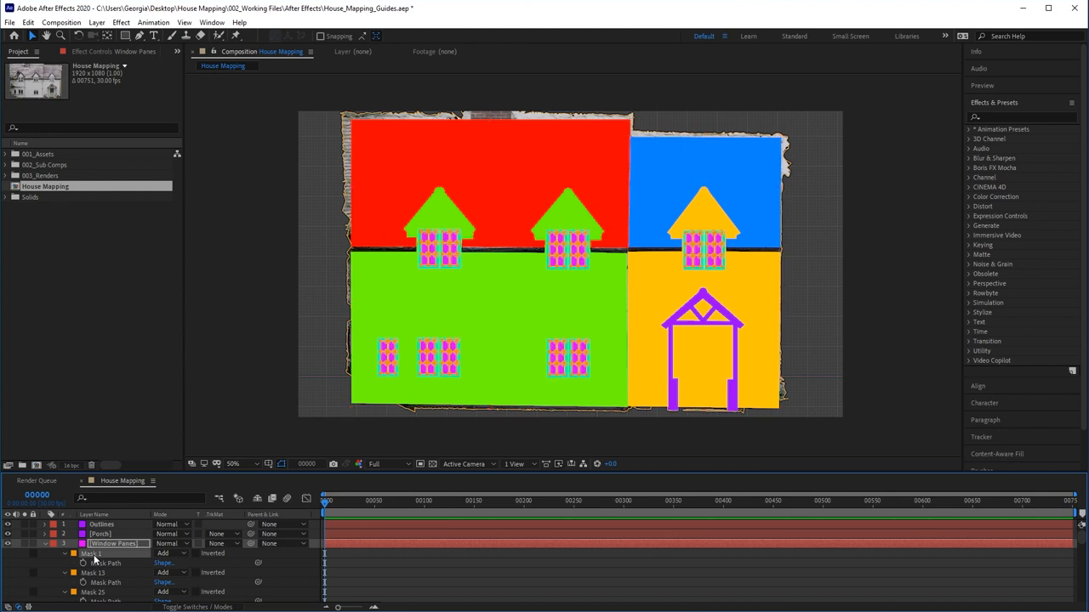
Copy all masks from the other solids and paste them onto Outlines
{"action": "key", "text": "ctrl+a"}
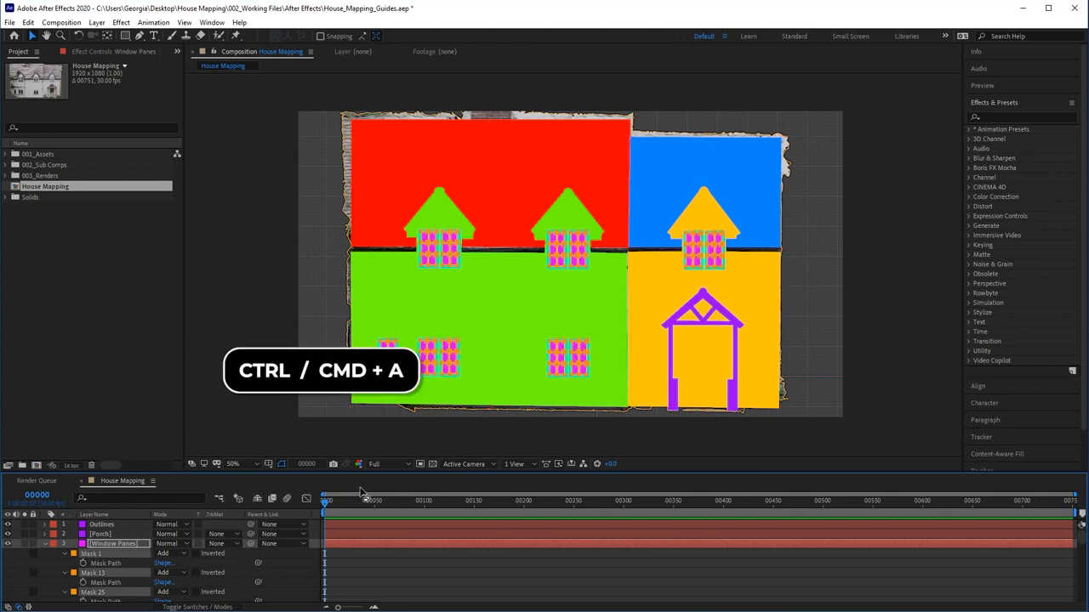
{"action": "key", "text": "ctrl+a"}
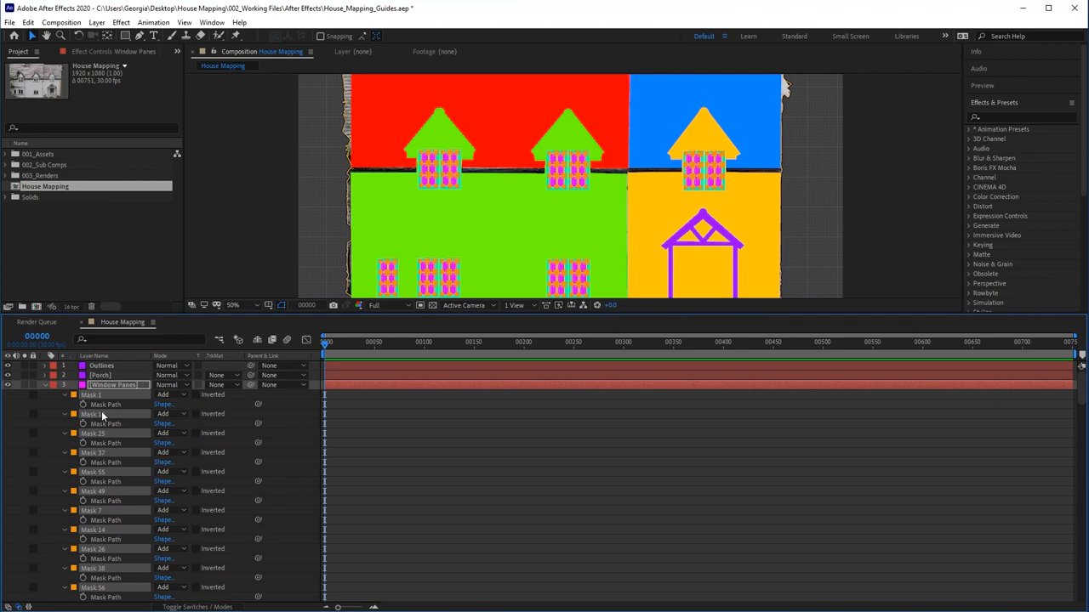
{"action": "key", "text": "Ctrl+c"}
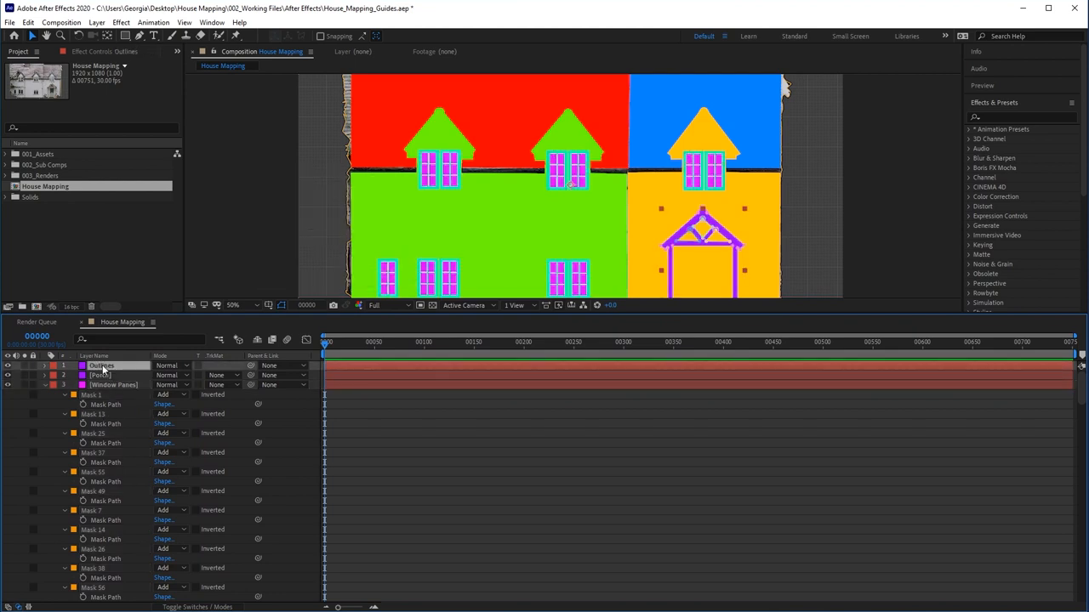
{"action": "key", "text": "ctrl+v"}
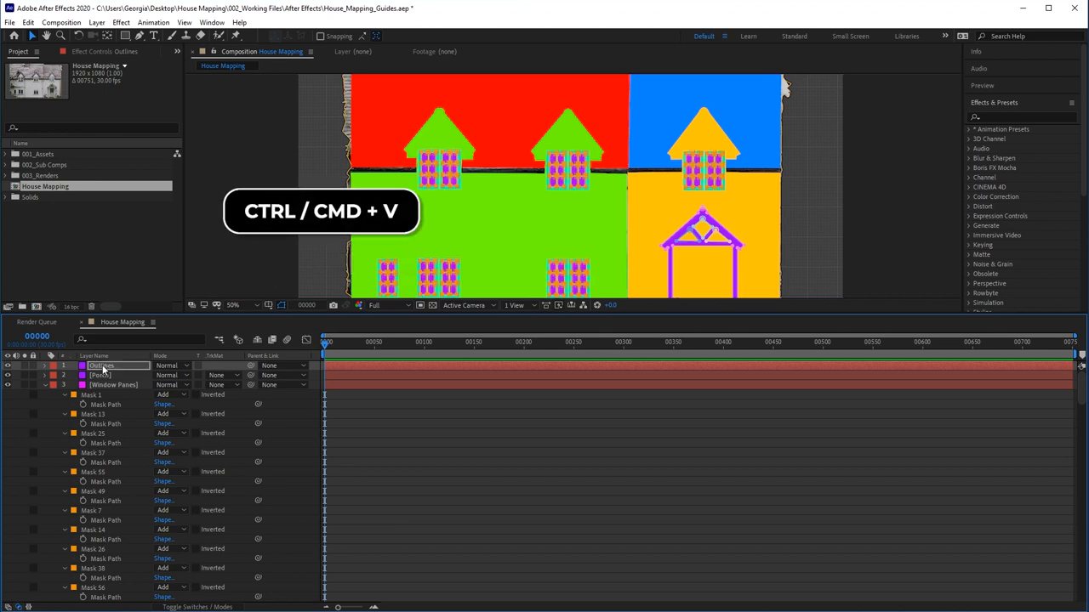
{"action": "key", "text": "ctrl+v"}
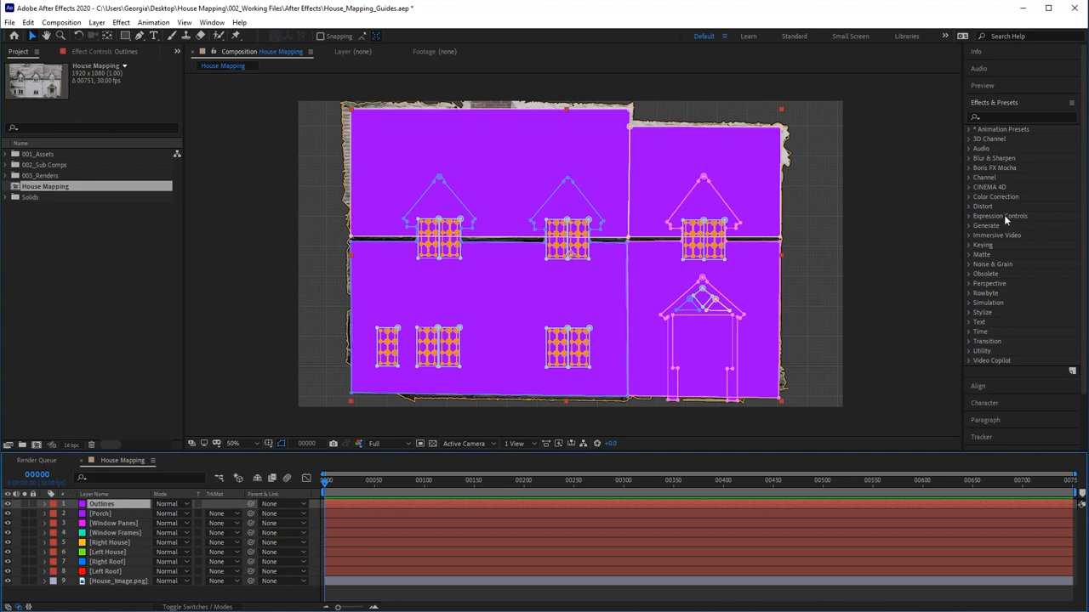
Apply the Stroke effect to Outlines with Paint Style set to On Transparent
{"action": "left_click", "coordinate": [1021, 116]}
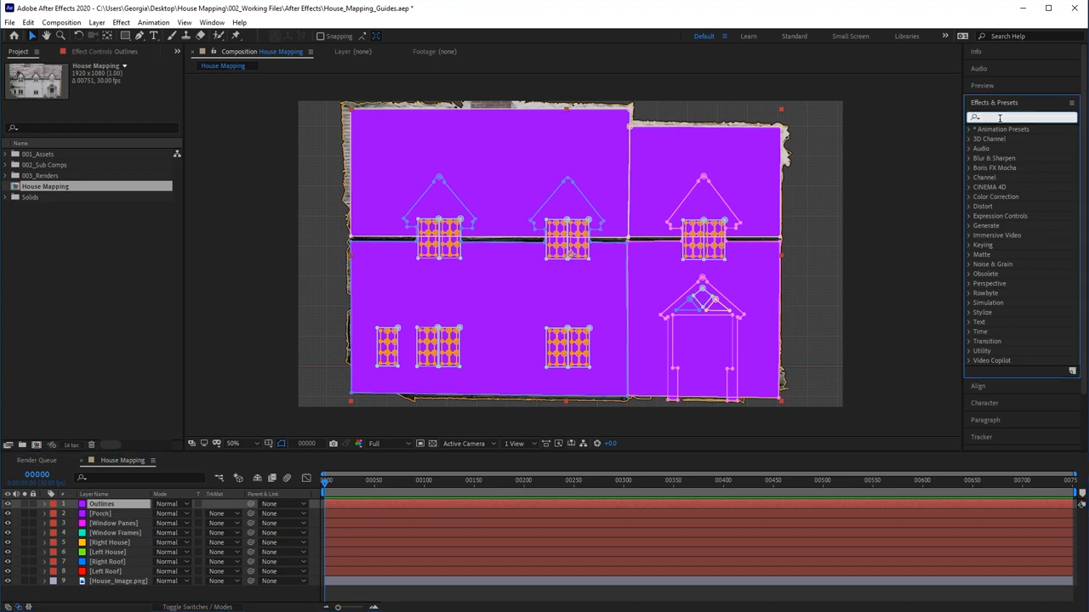
{"action": "type", "text": "stroke"}
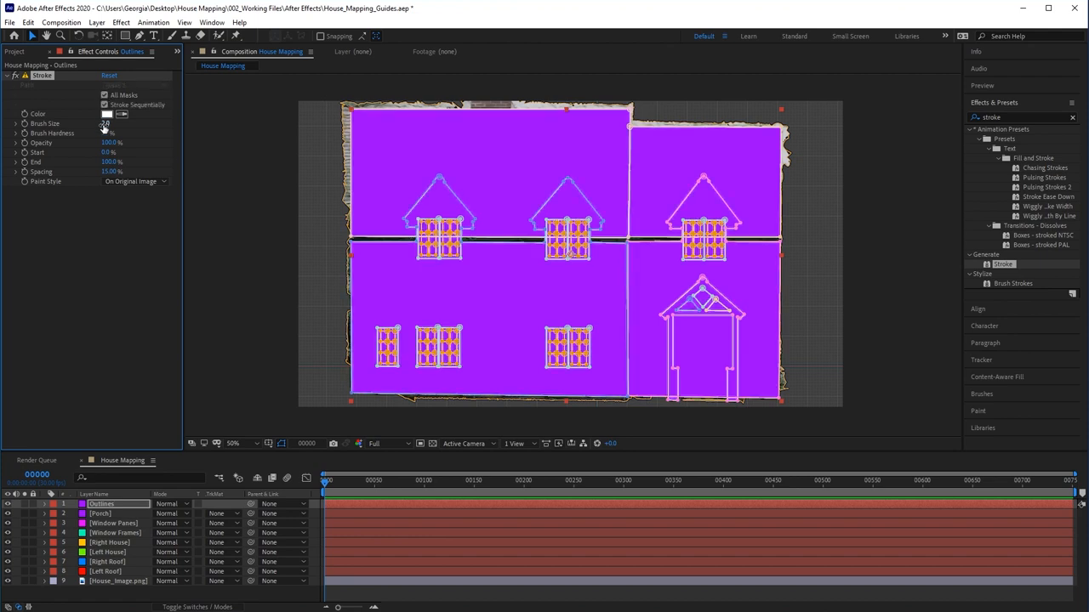
{"action": "left_click", "coordinate": [133, 182]}
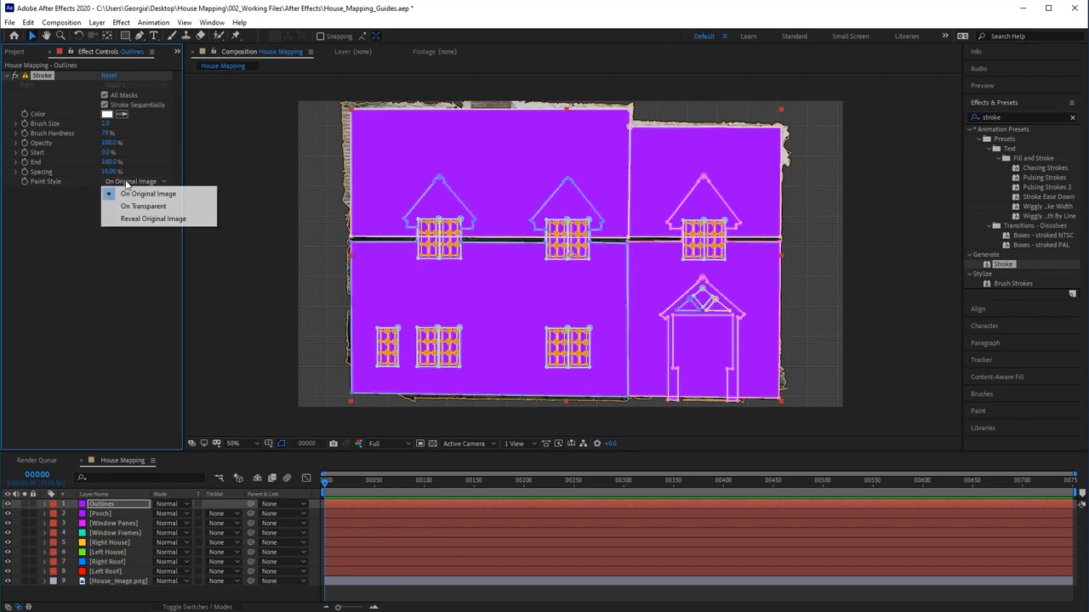
{"action": "mouse_move", "coordinate": [144, 207]}
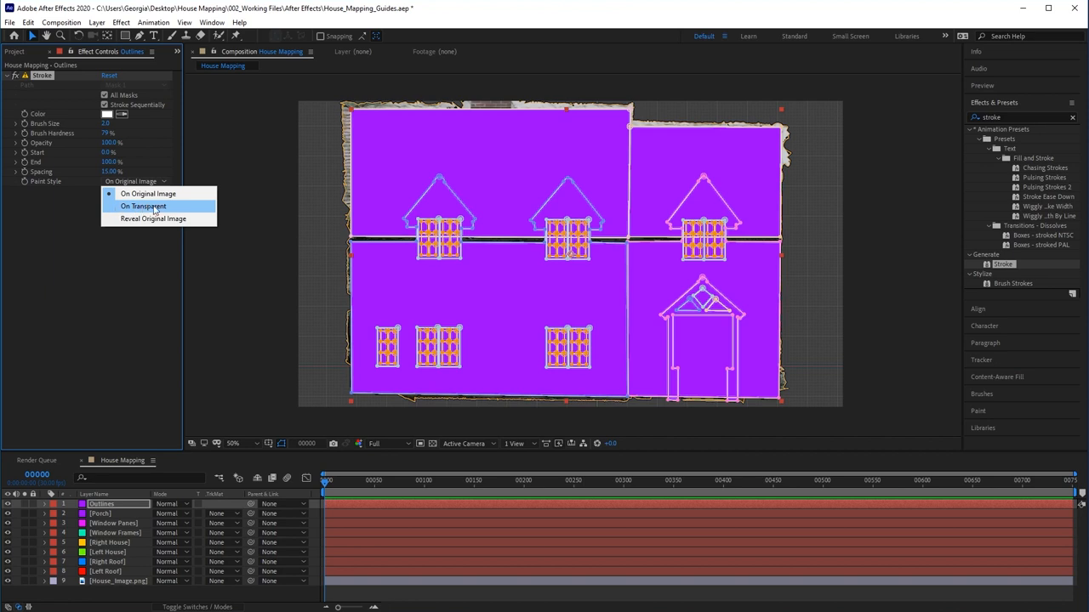
{"action": "left_click", "coordinate": [144, 206]}
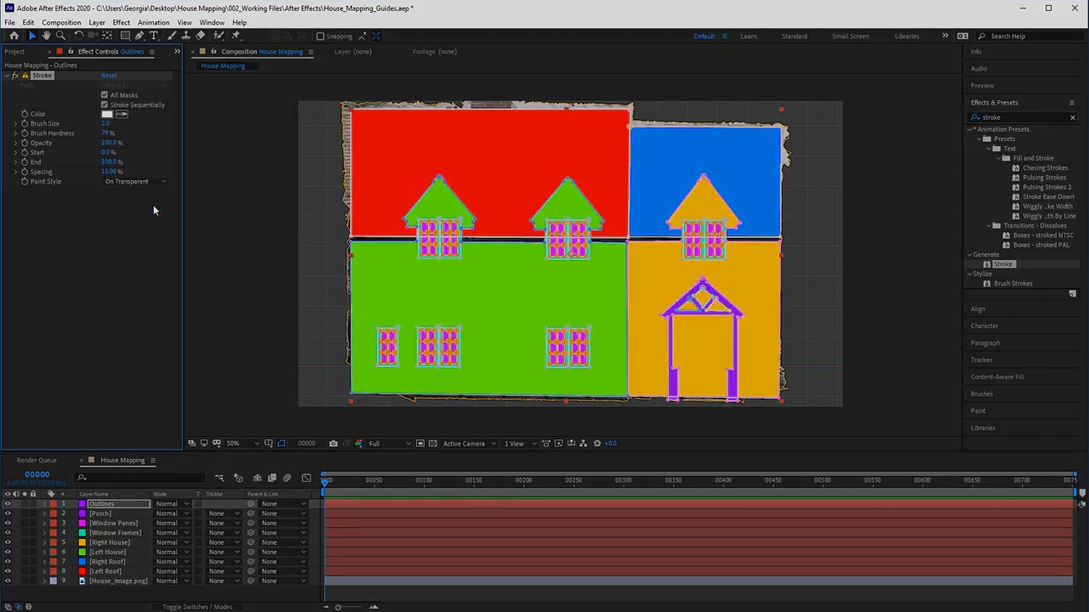